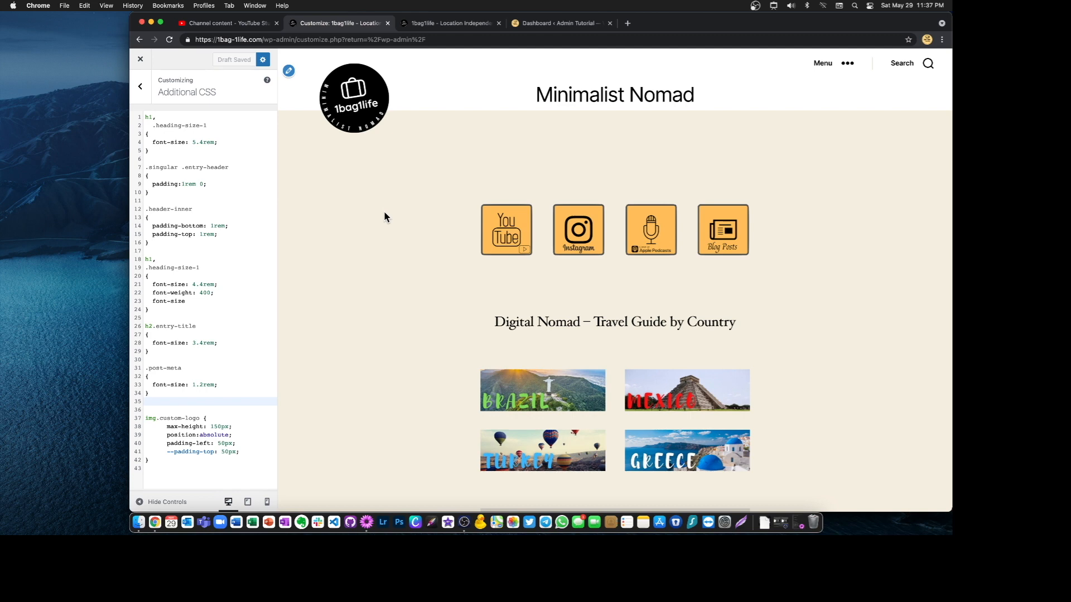
pyautogui.moveTo(380, 220)
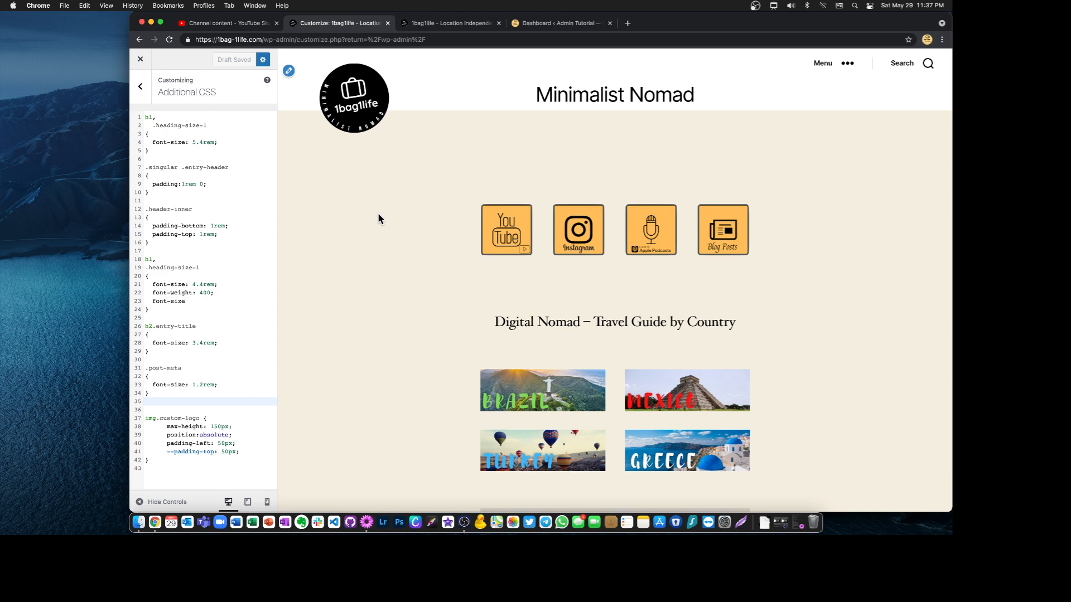
pyautogui.moveTo(378, 219)
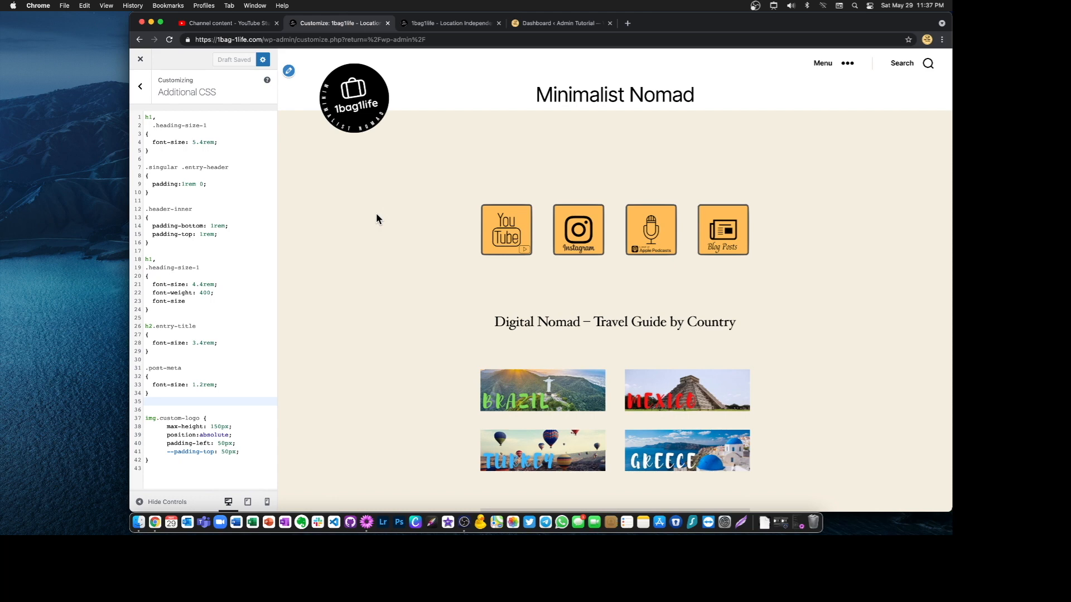
pyautogui.moveTo(377, 220)
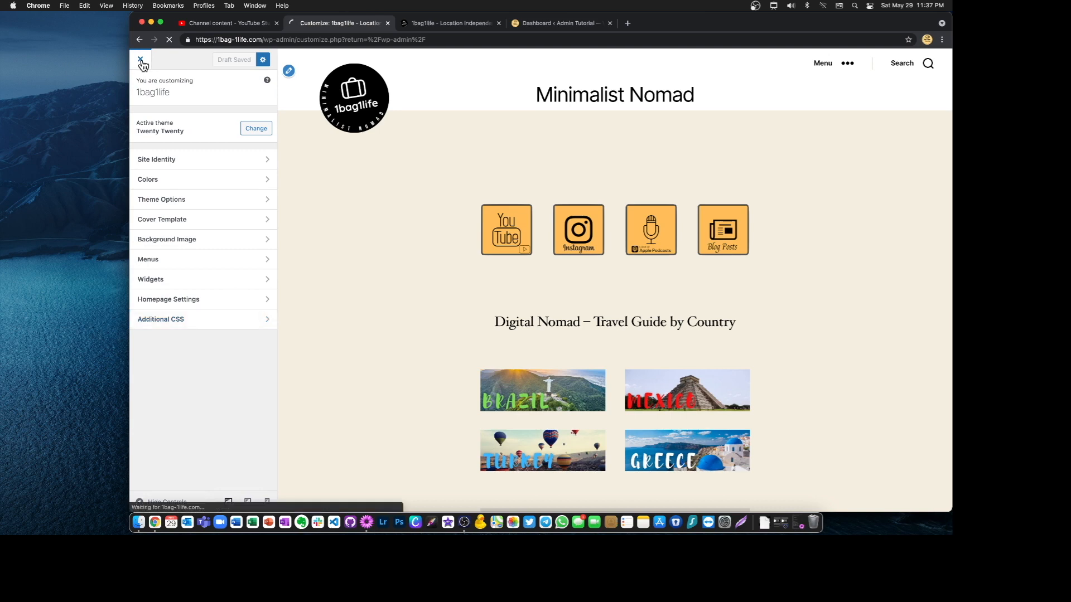
# Close the Customizer, compare both sites' admin URLs, then return to the 1bag1life dashboard
pyautogui.click(140, 61)
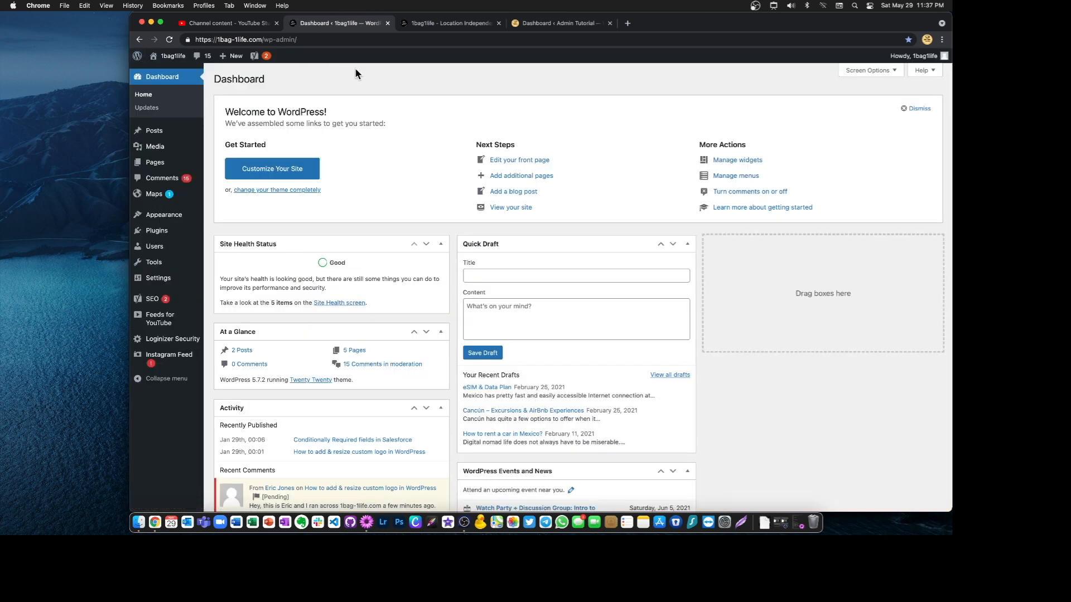
pyautogui.moveTo(162, 178)
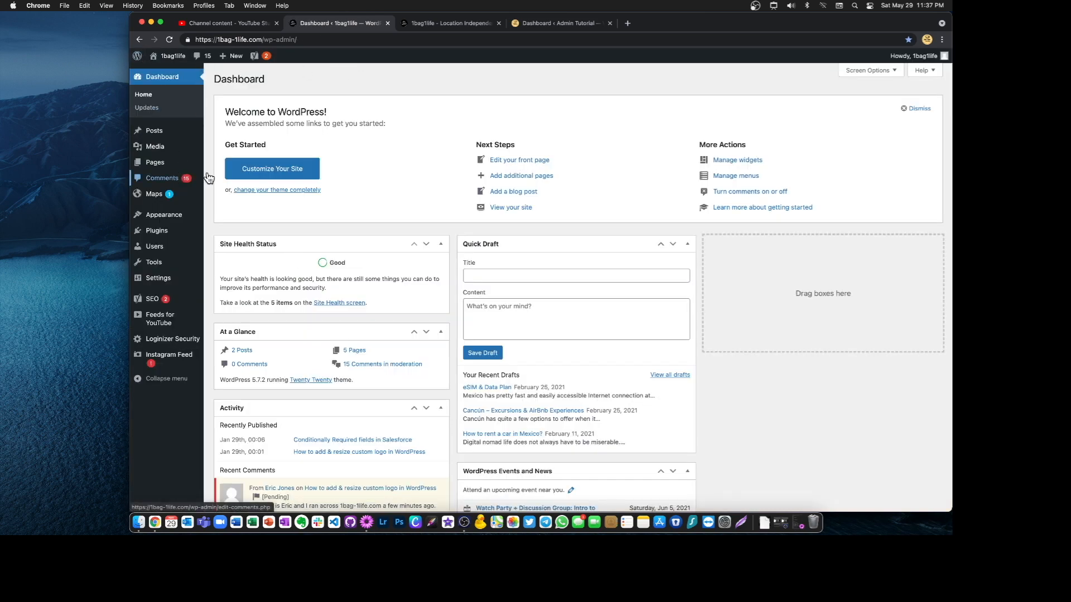
pyautogui.click(246, 39)
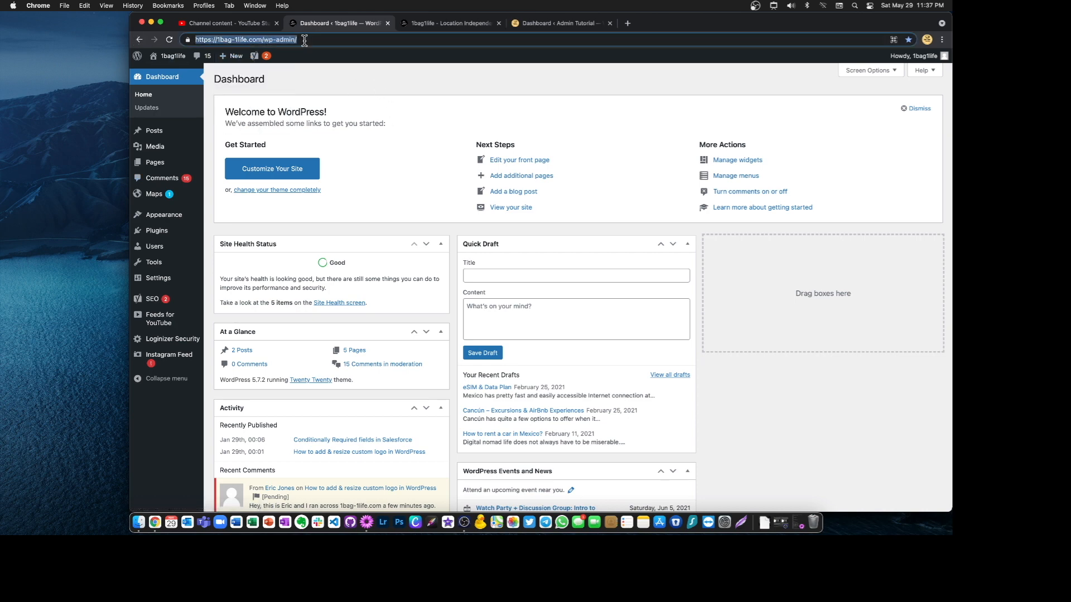
pyautogui.click(560, 22)
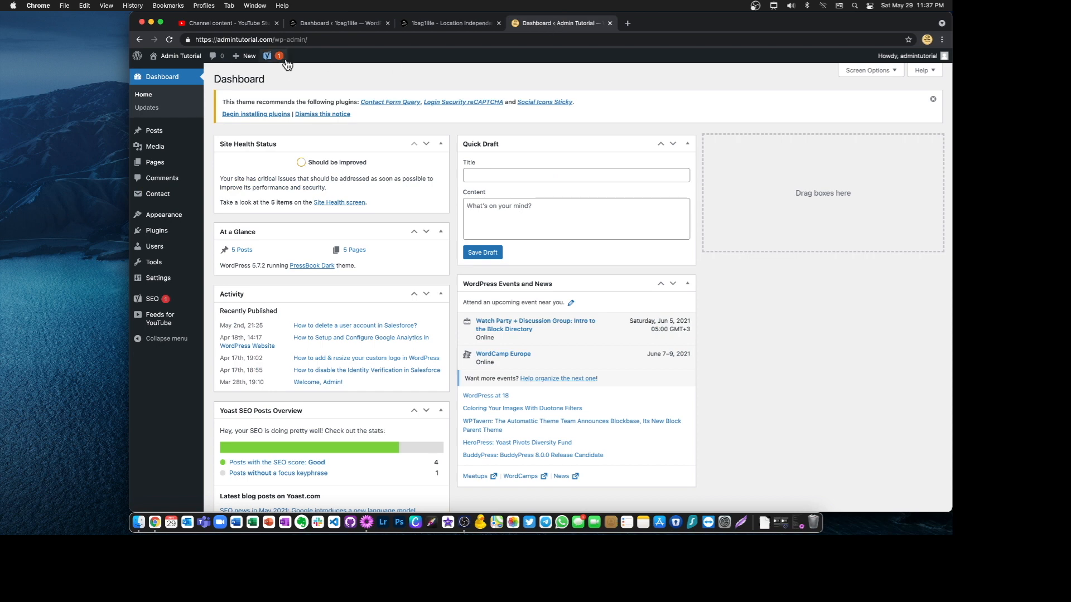
pyautogui.click(273, 39)
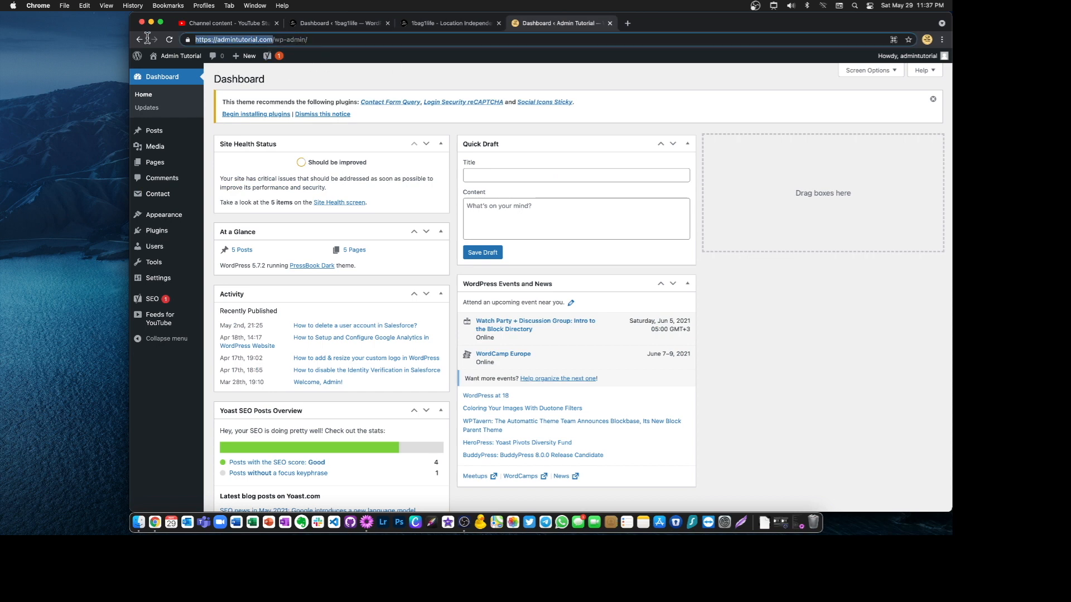
pyautogui.click(234, 39)
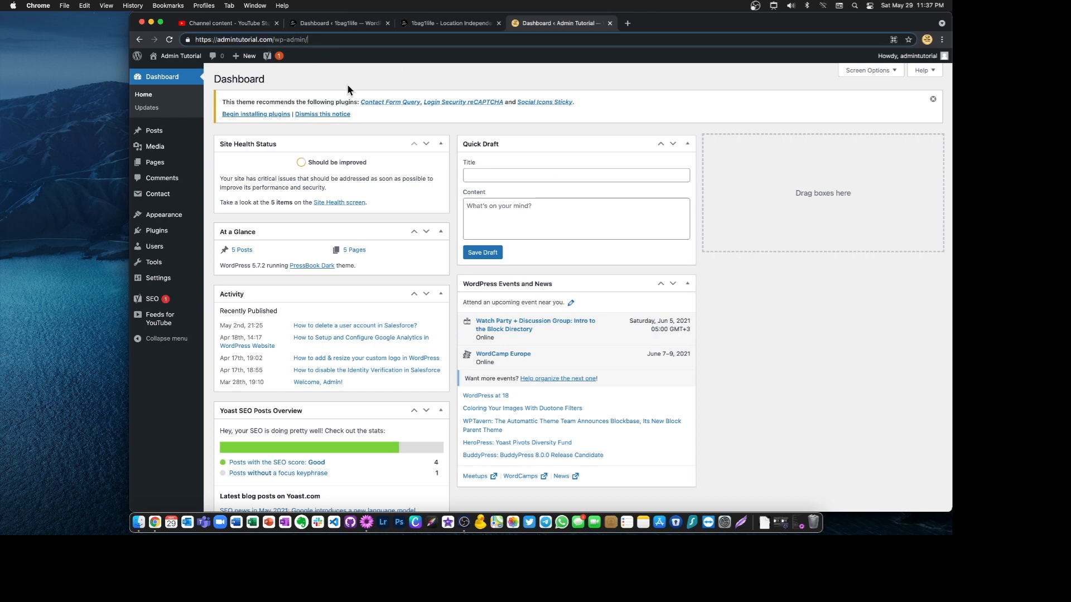
pyautogui.moveTo(347, 76)
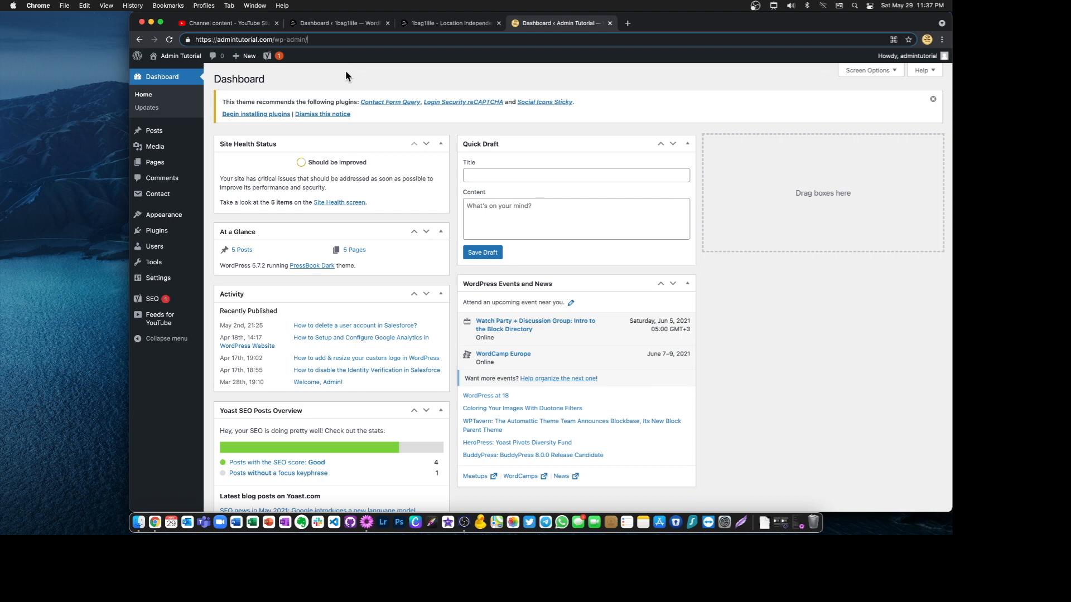
pyautogui.click(338, 22)
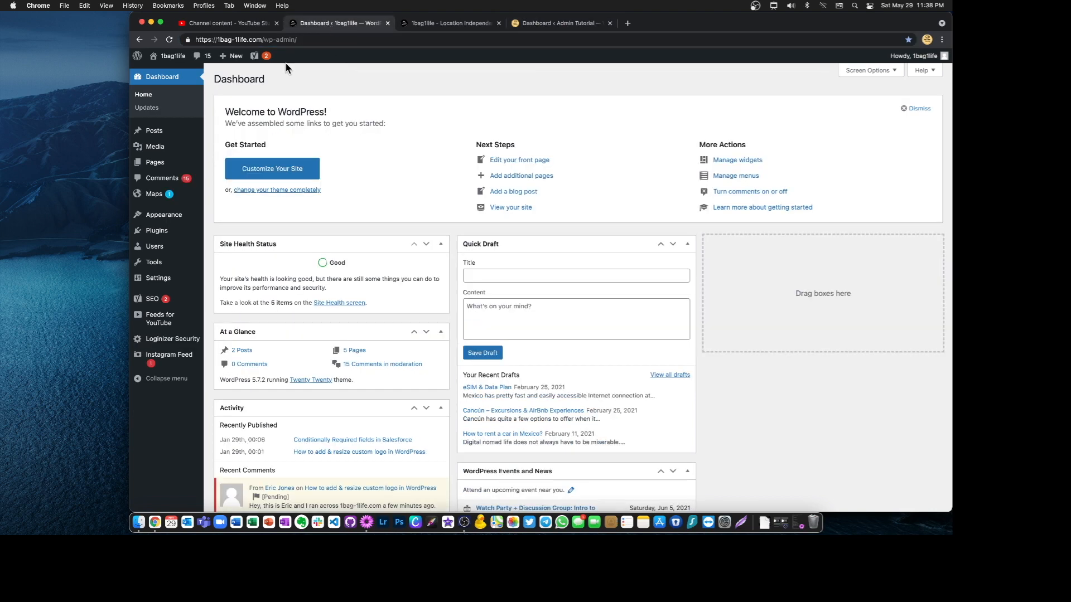
pyautogui.click(235, 56)
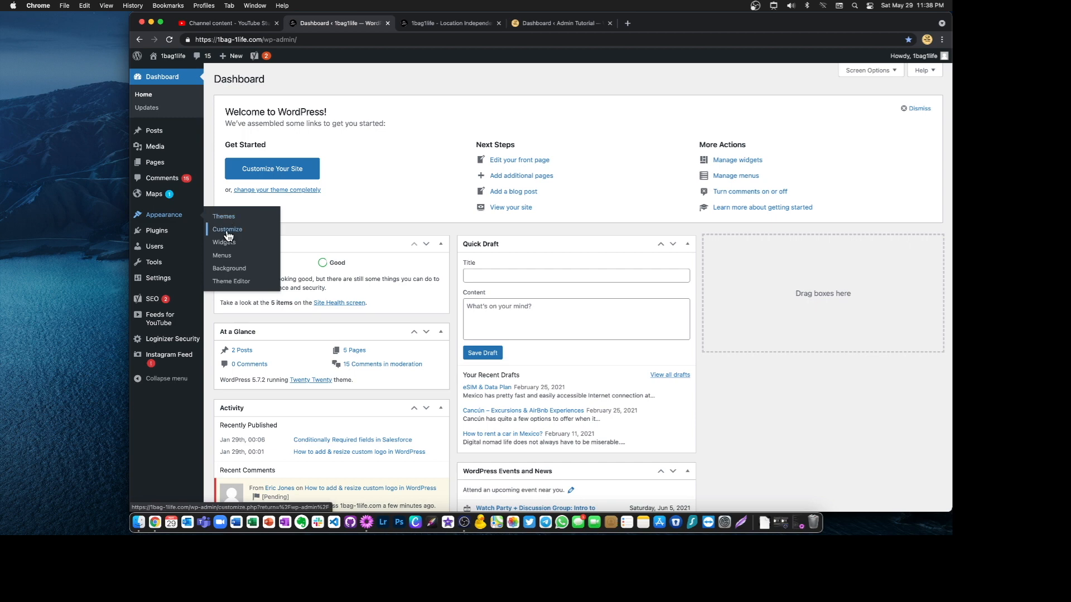
# Open Appearance > Customize for the travel site and go to its Colors section
pyautogui.click(227, 229)
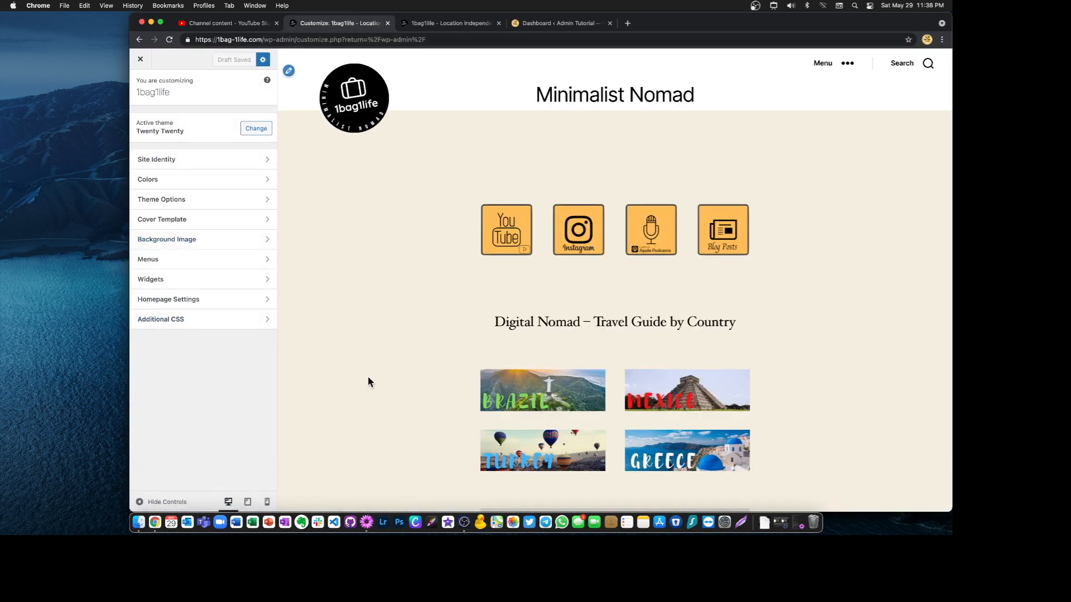
pyautogui.moveTo(161, 182)
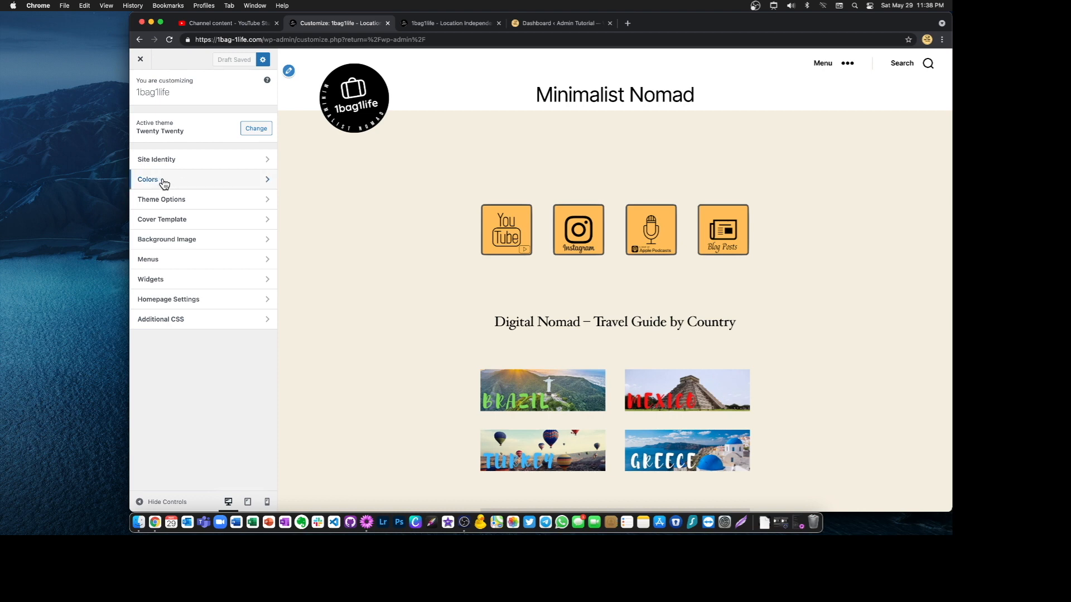
pyautogui.click(148, 179)
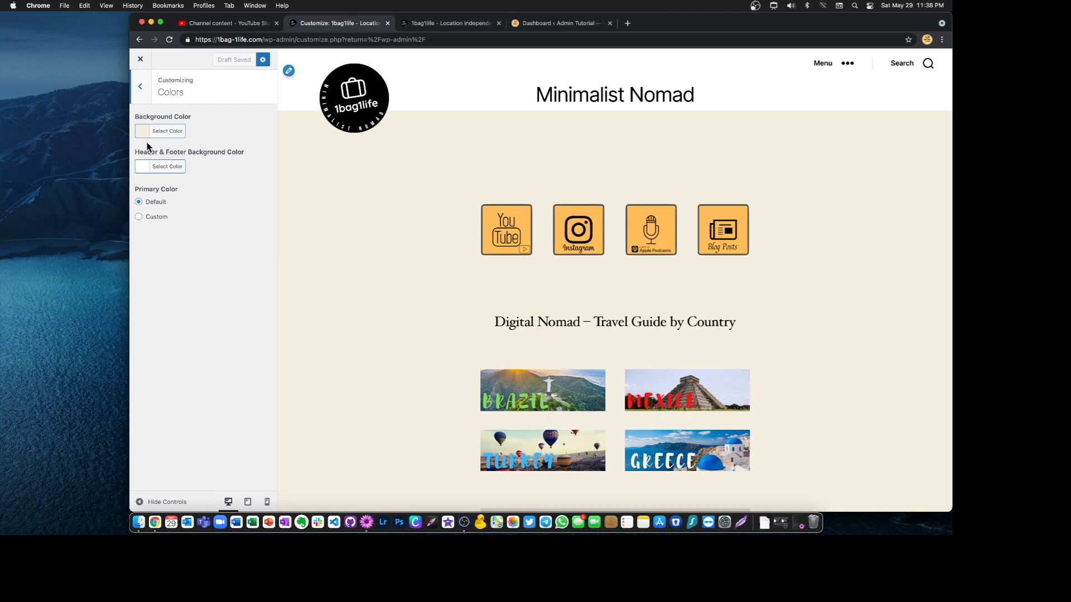
# Set the background colour to grey-purple and the header & footer background to orange
pyautogui.click(167, 131)
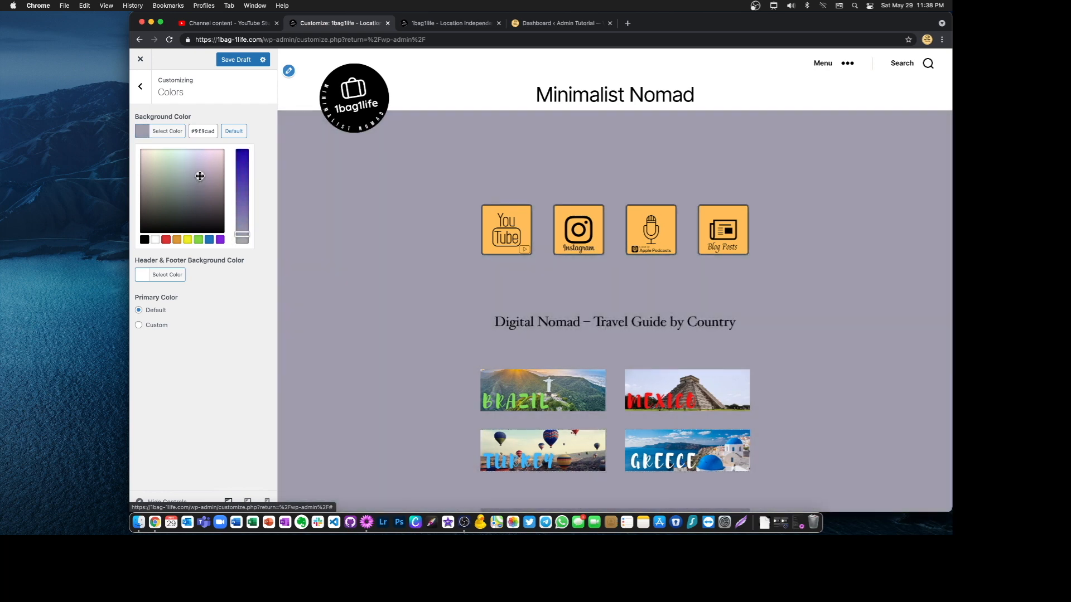
pyautogui.scroll(-3)
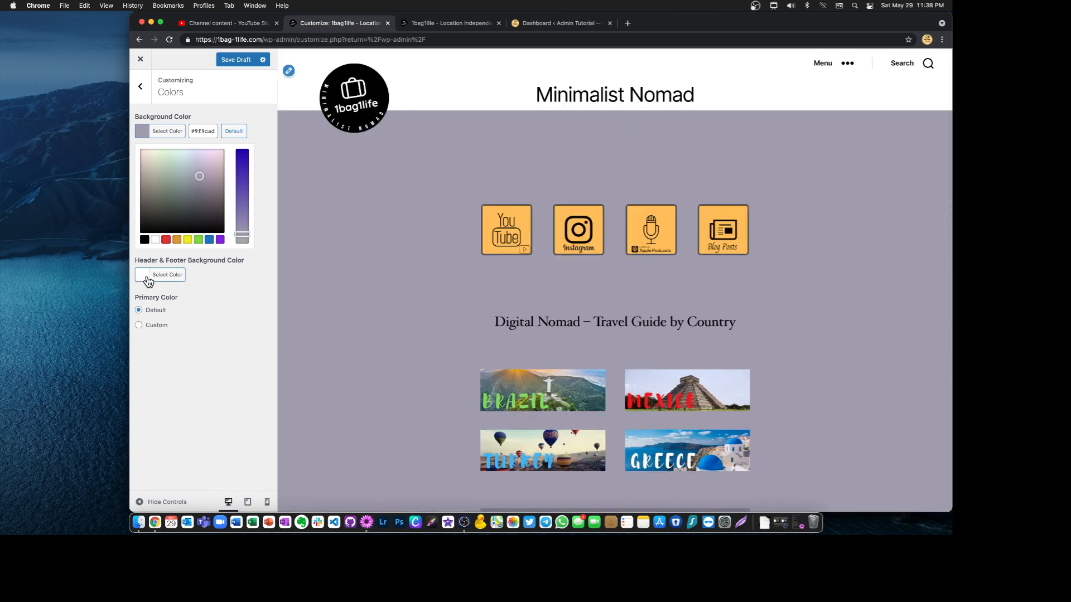
pyautogui.click(166, 275)
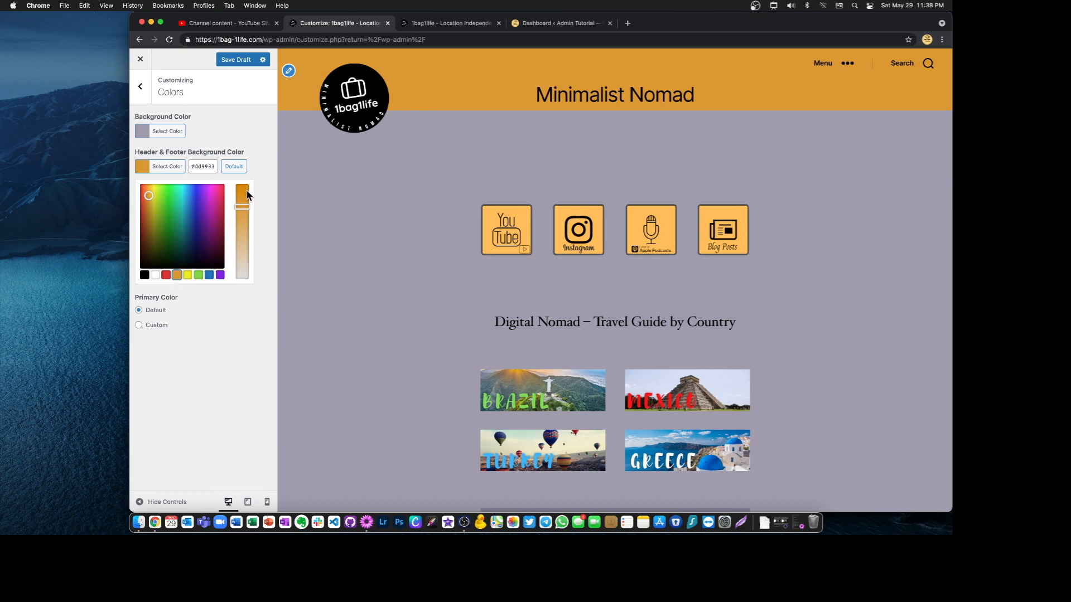
pyautogui.click(167, 166)
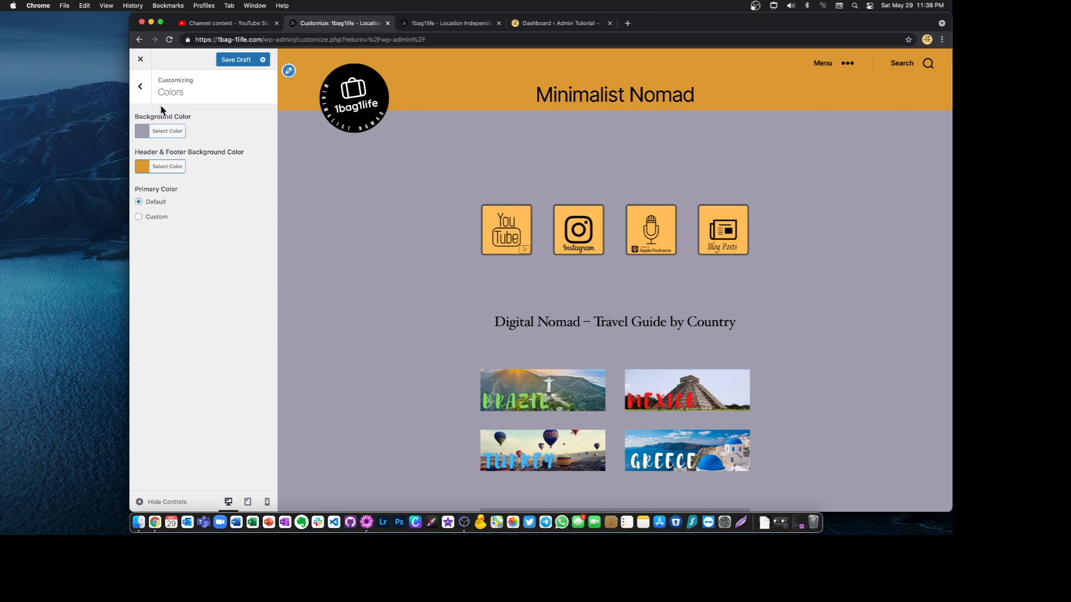
pyautogui.moveTo(175, 114)
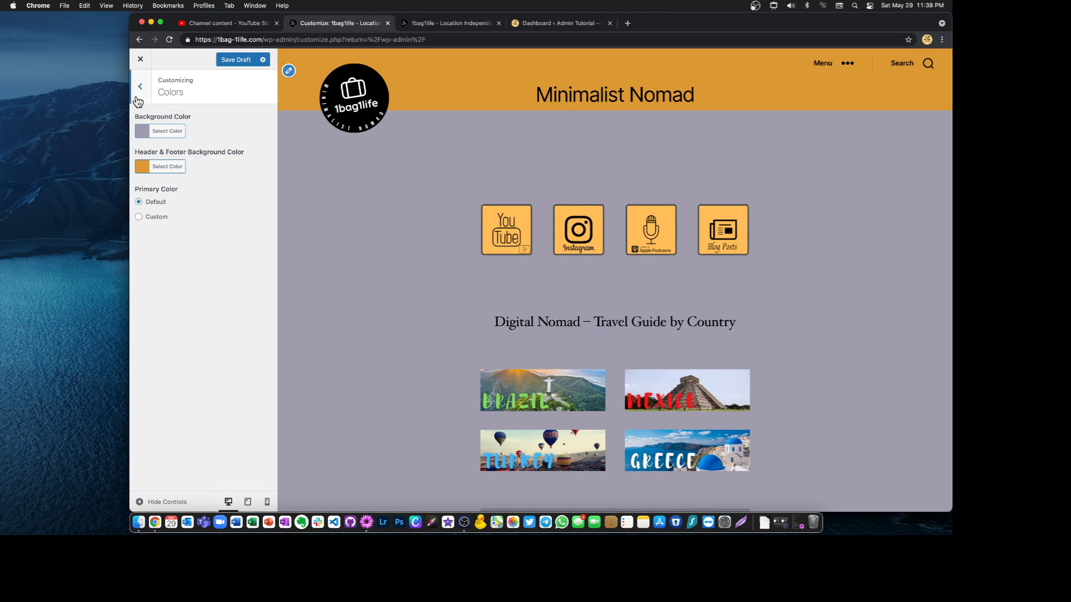
pyautogui.moveTo(238, 185)
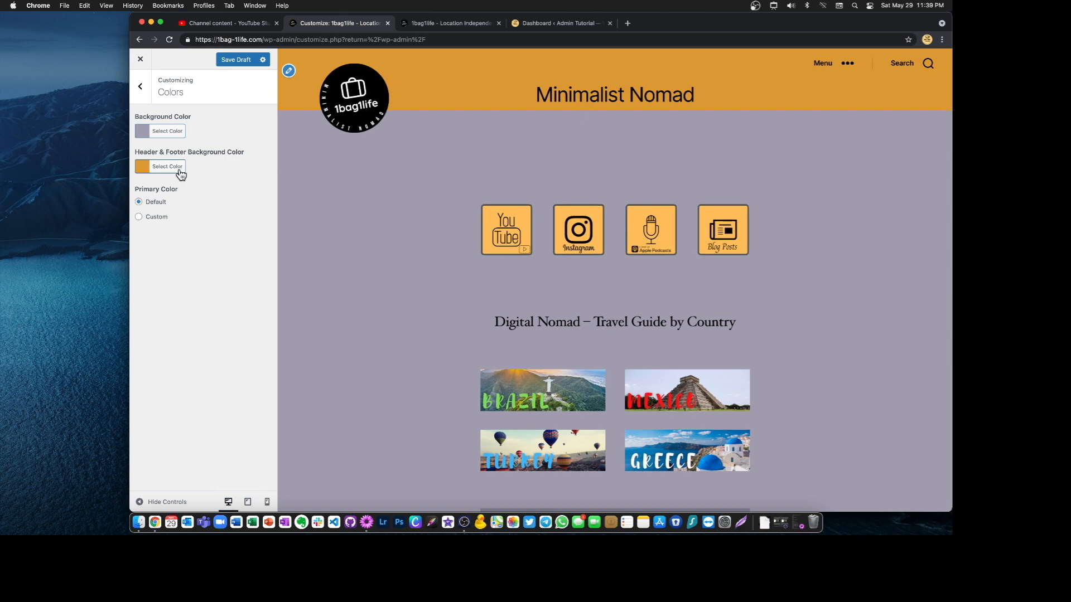
pyautogui.moveTo(121, 135)
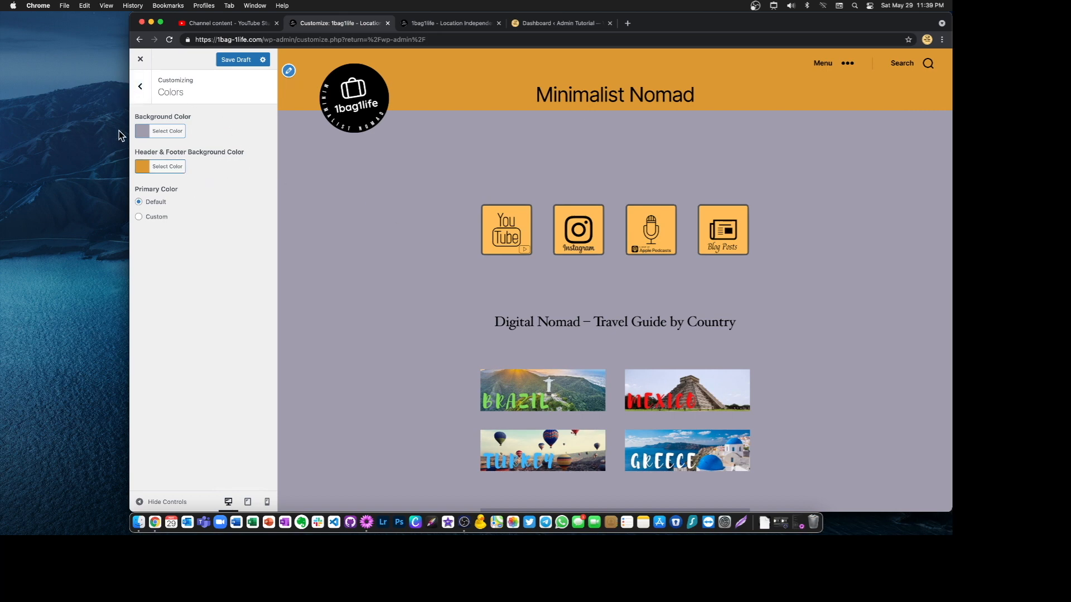
pyautogui.moveTo(257, 139)
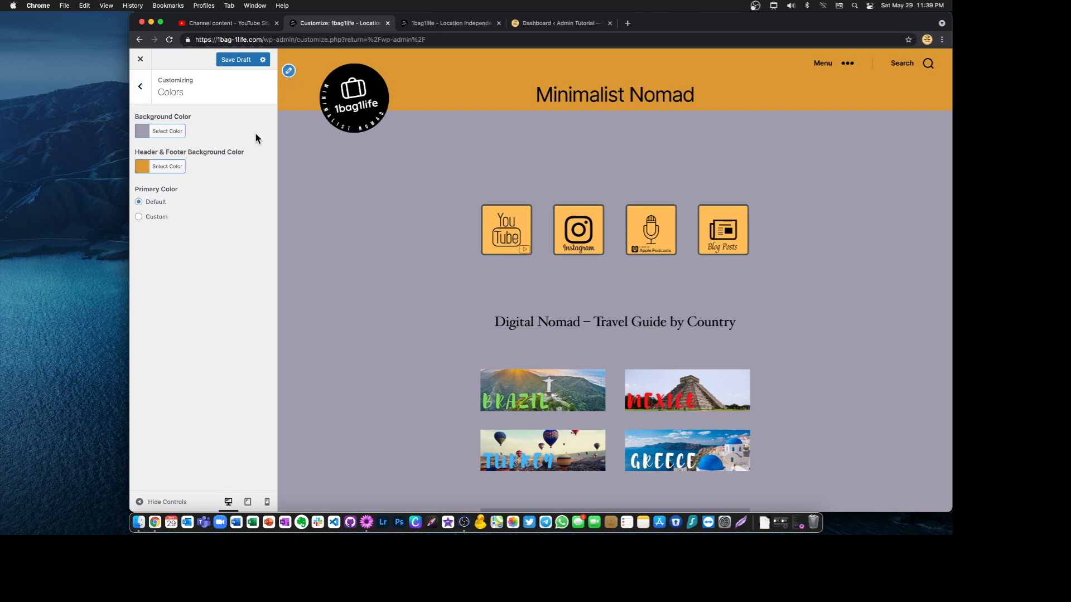
pyautogui.moveTo(539, 29)
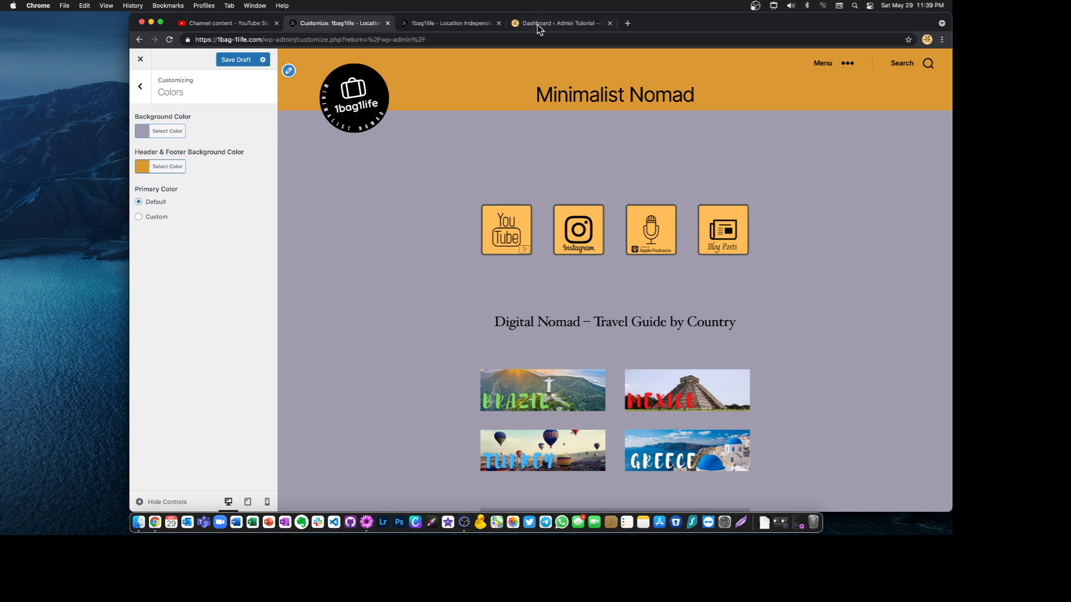
# Open the Admin Tutorial site's Customizer and view its Colors section with black settings
pyautogui.click(559, 22)
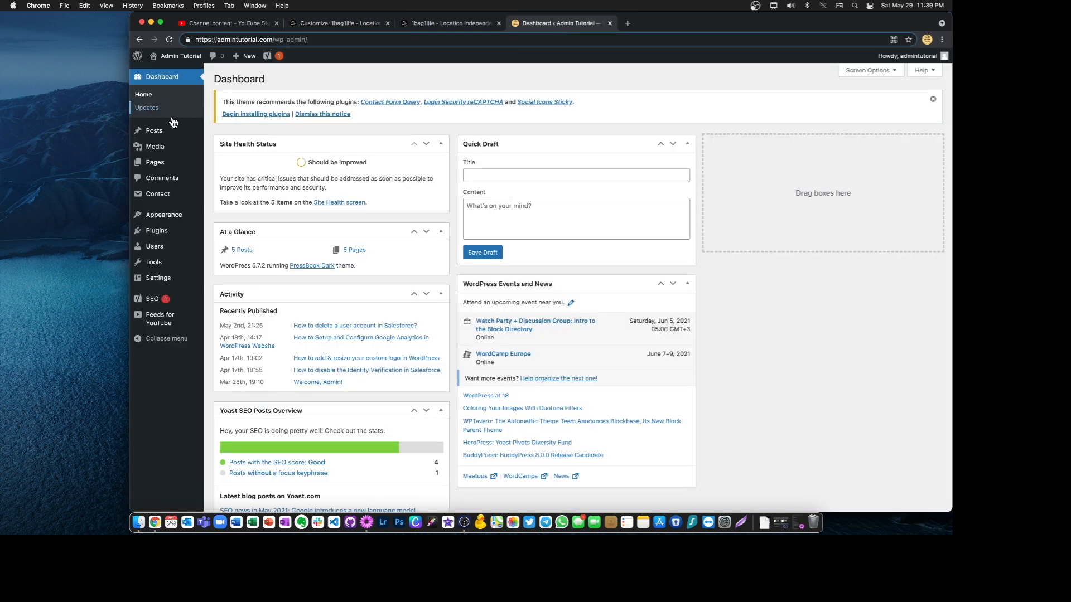
pyautogui.moveTo(164, 214)
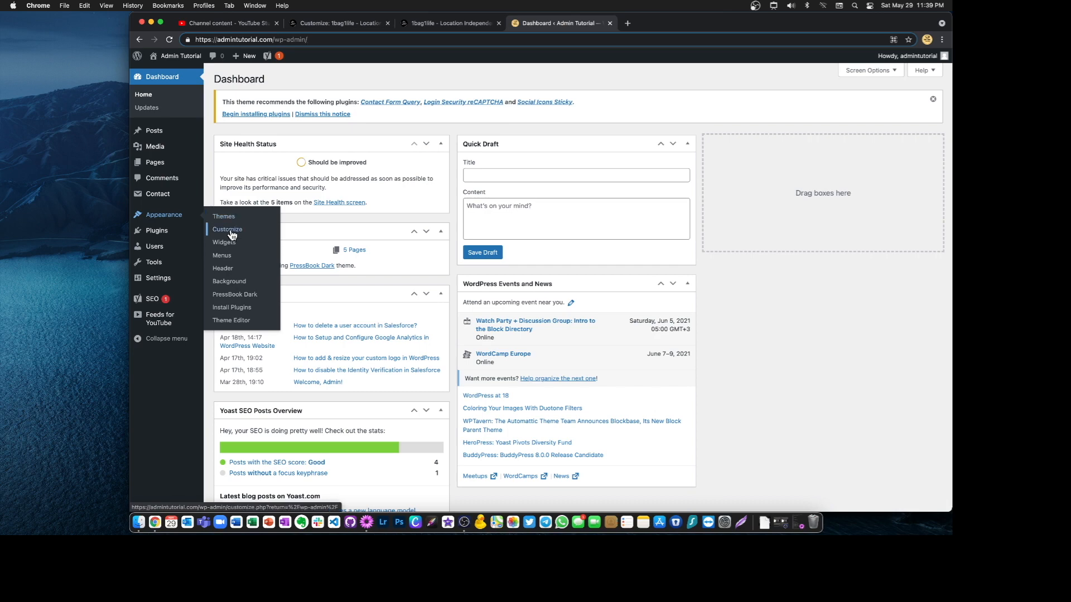
pyautogui.click(228, 229)
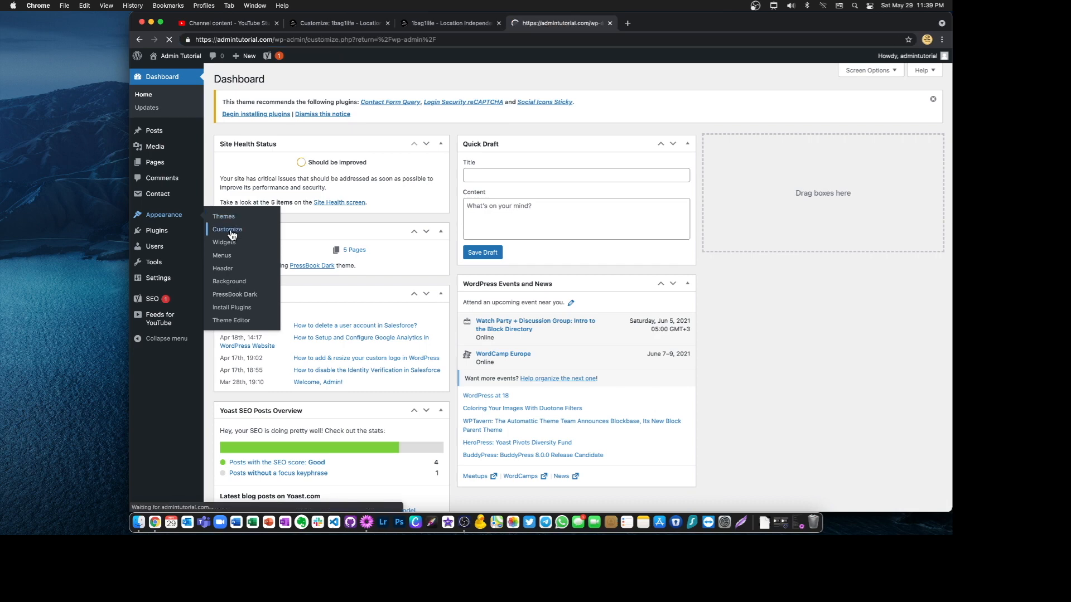
pyautogui.click(227, 228)
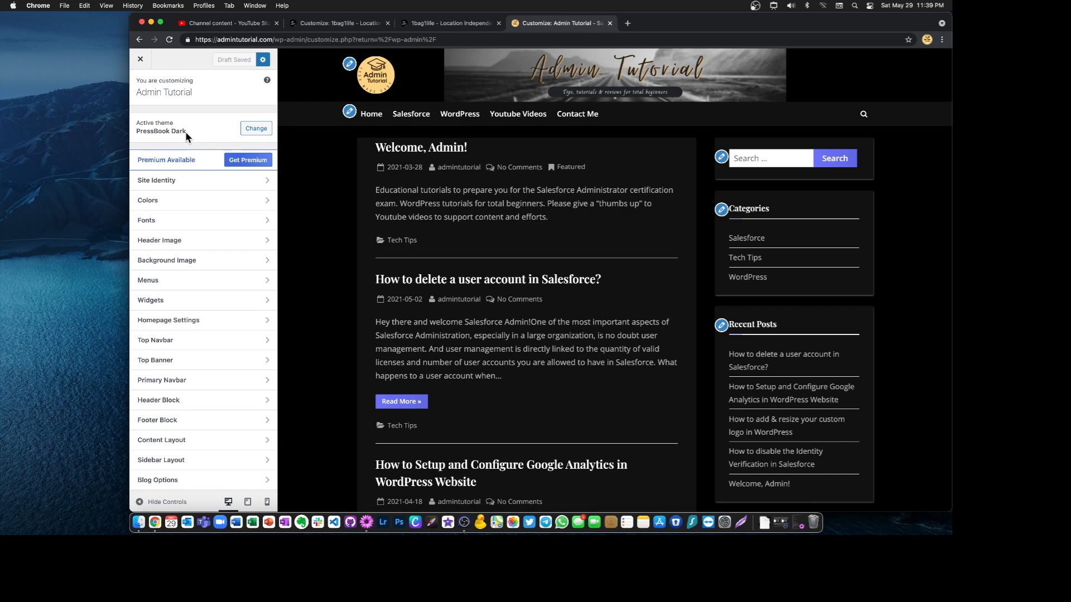
pyautogui.click(147, 200)
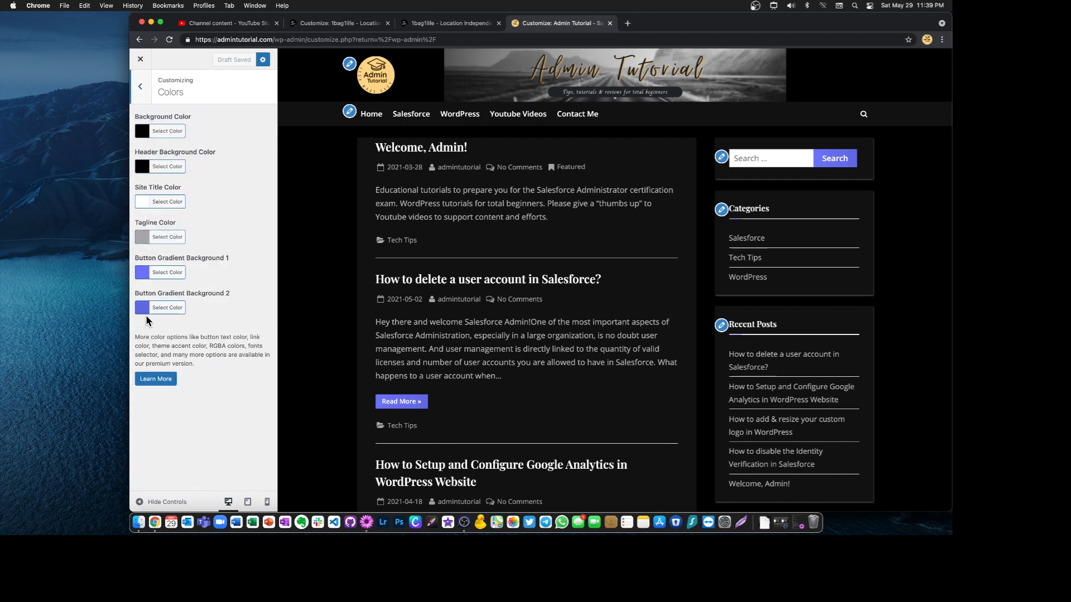
pyautogui.moveTo(152, 112)
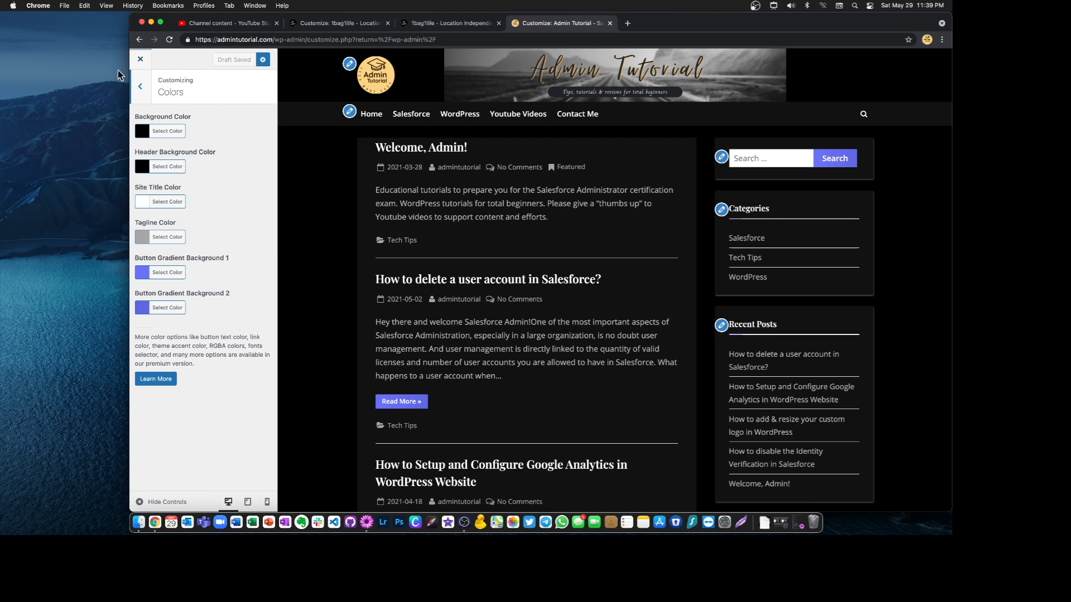
pyautogui.moveTo(192, 131)
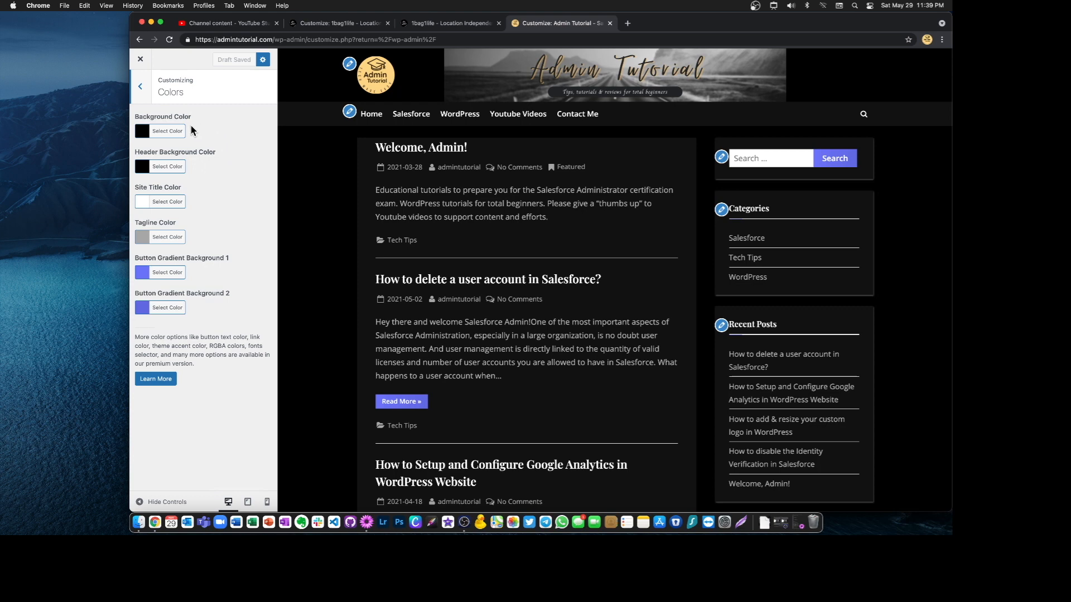
# Compare both sites' Customizer tabs, then return to 1bag1life's main Customizer section list
pyautogui.click(339, 22)
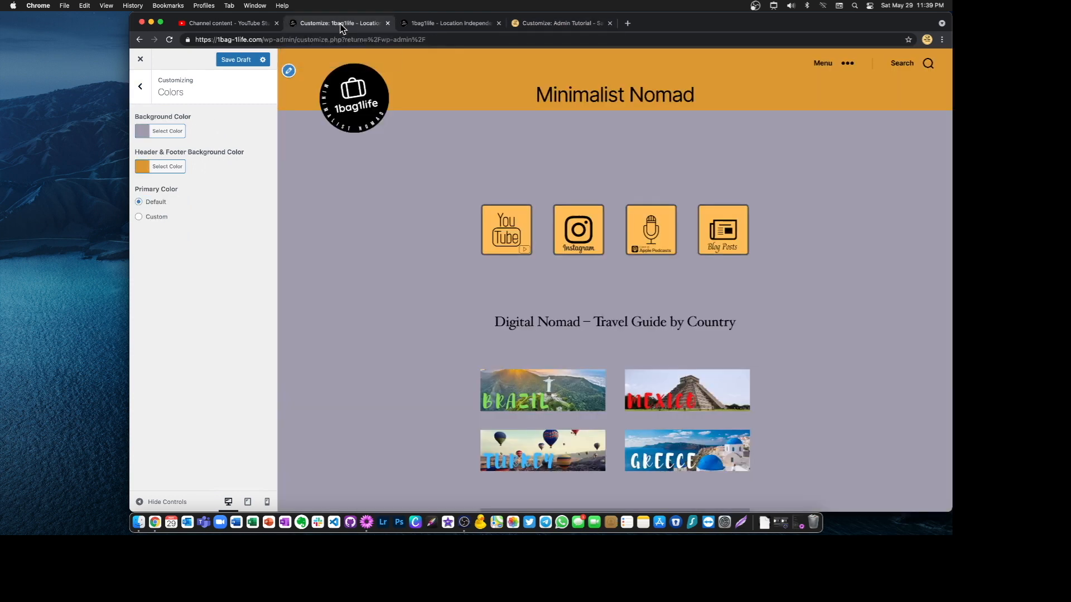
pyautogui.click(560, 22)
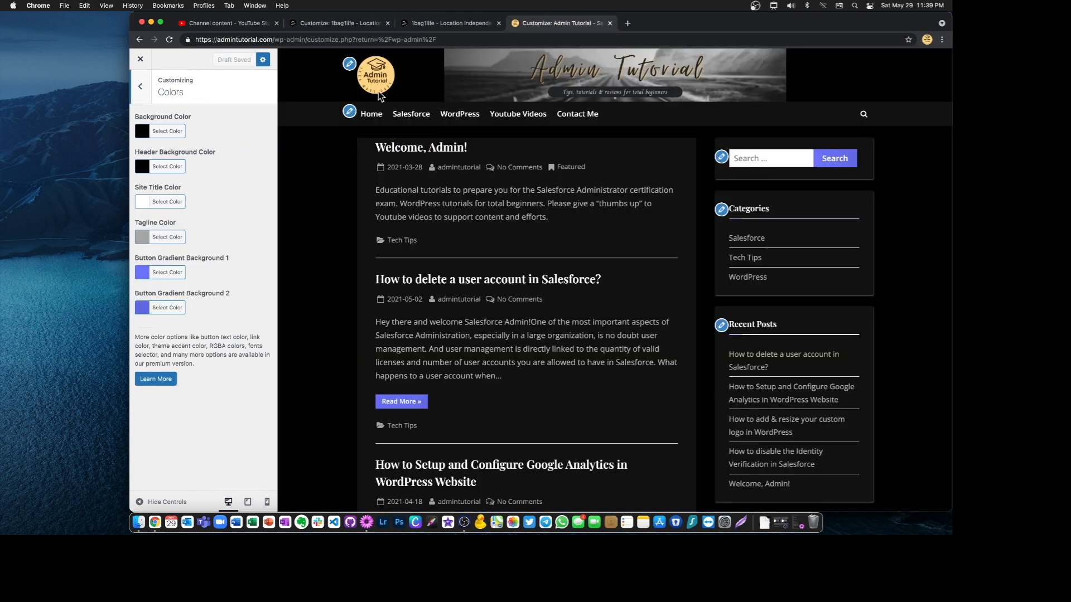
pyautogui.moveTo(114, 94)
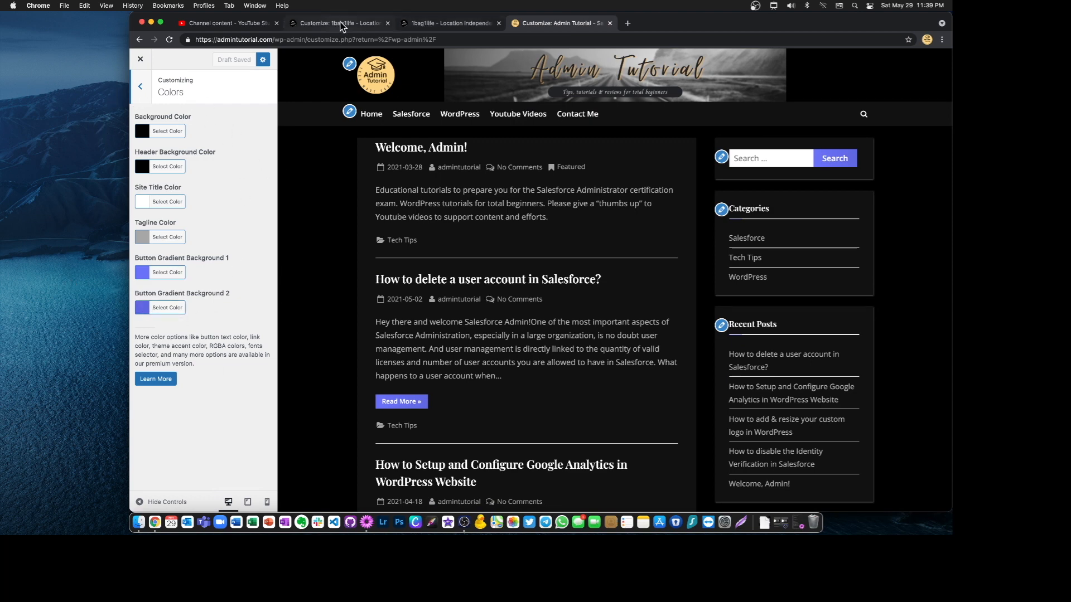
pyautogui.click(340, 22)
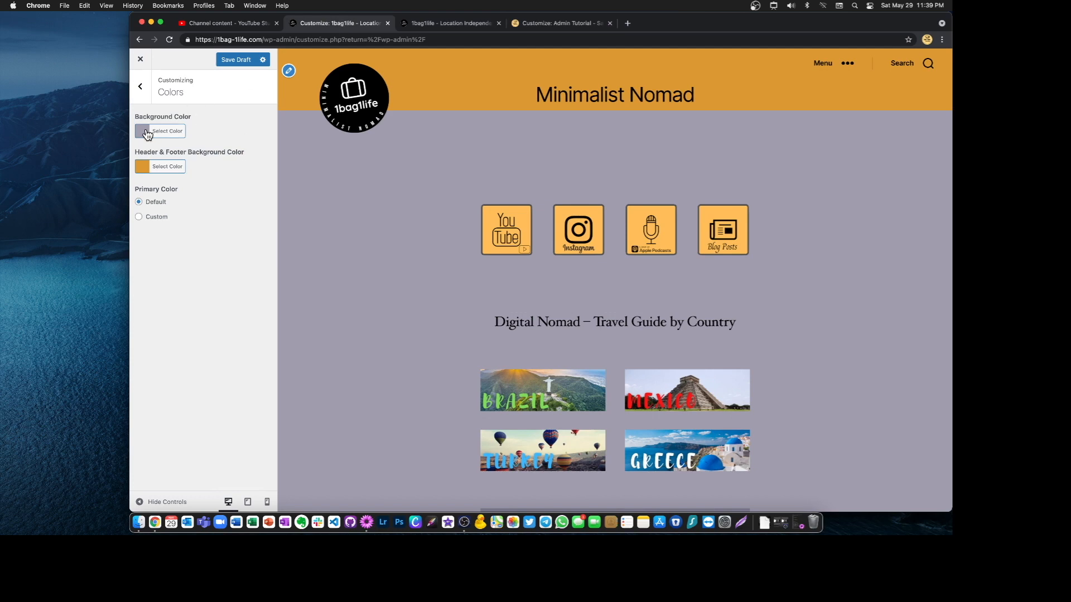
pyautogui.click(140, 86)
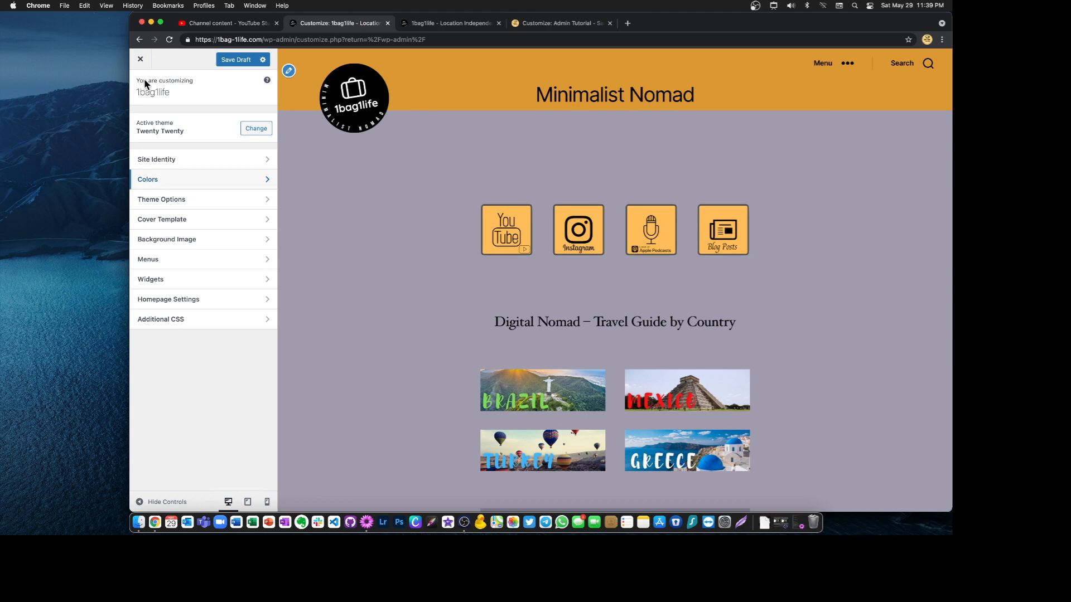
pyautogui.moveTo(143, 90)
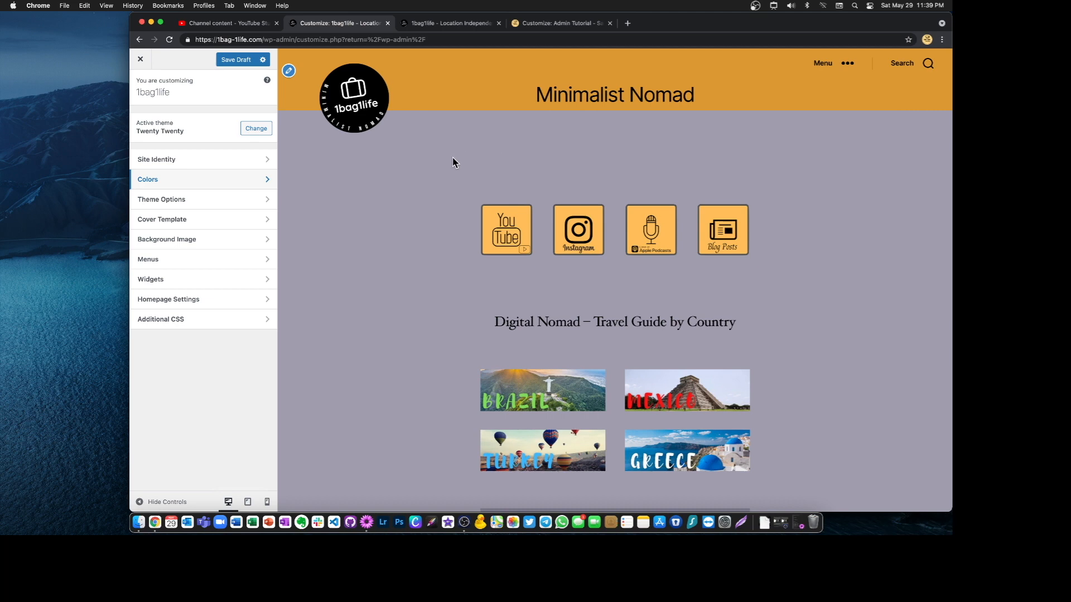
pyautogui.moveTo(185, 325)
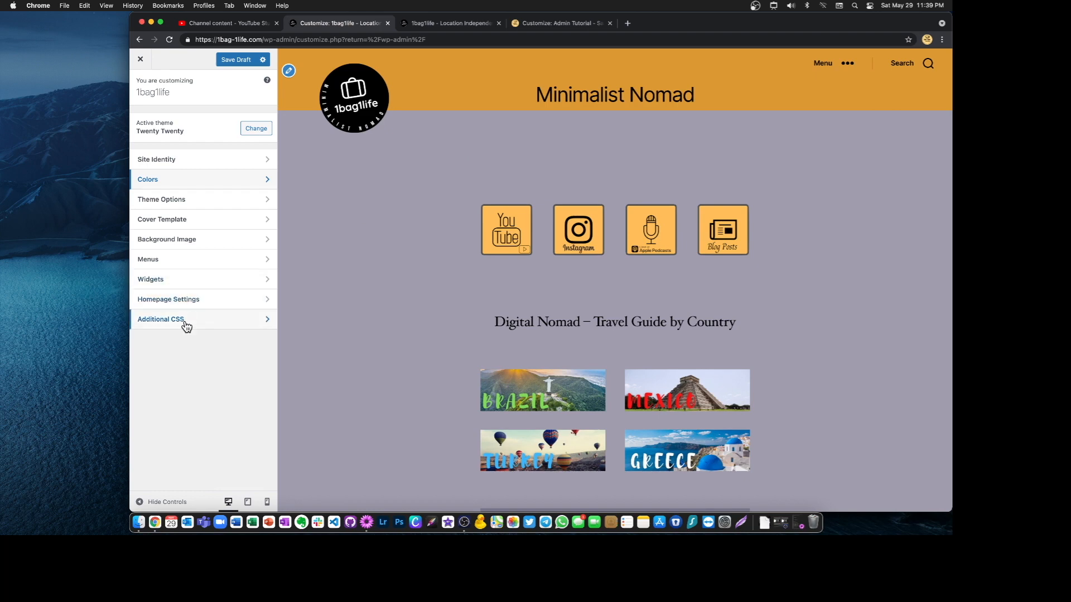
pyautogui.moveTo(188, 219)
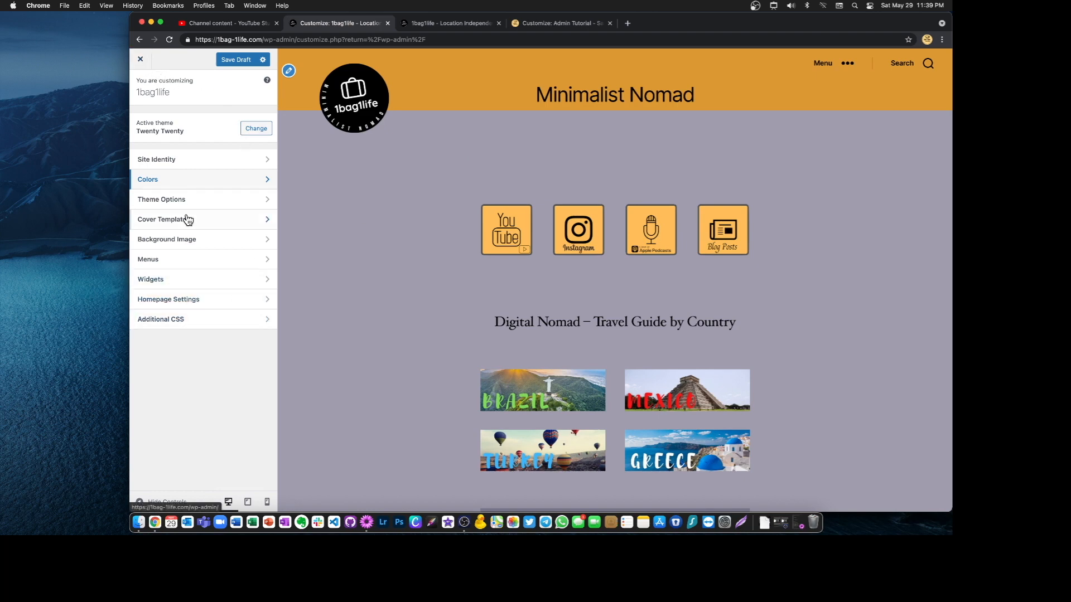
pyautogui.moveTo(150, 280)
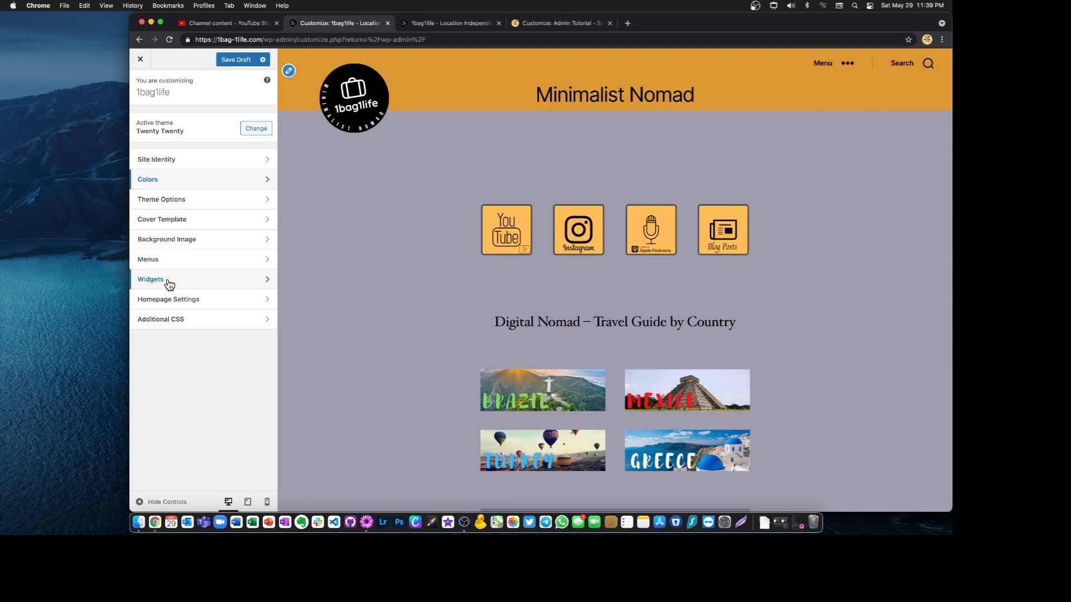
# Open the travel site's Additional CSS and review its heading-size and custom logo rules
pyautogui.click(161, 319)
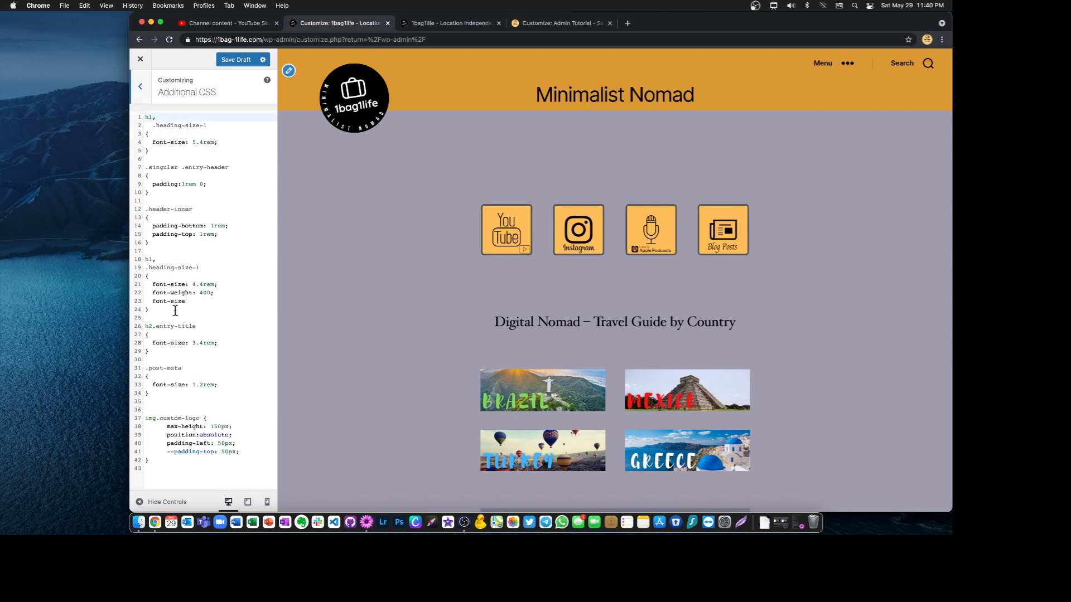
pyautogui.click(181, 356)
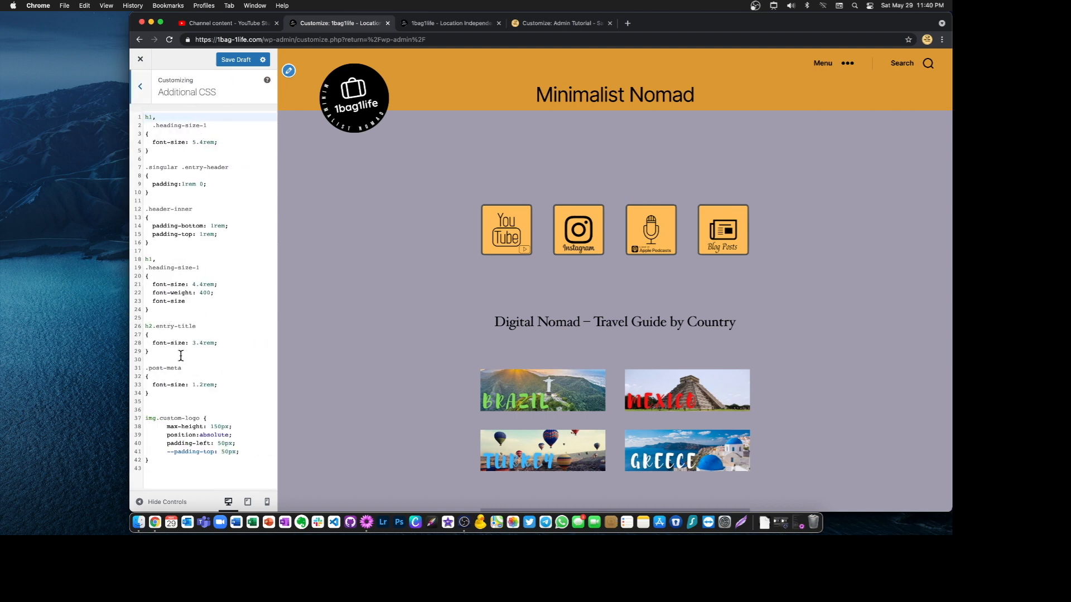
pyautogui.moveTo(180, 358)
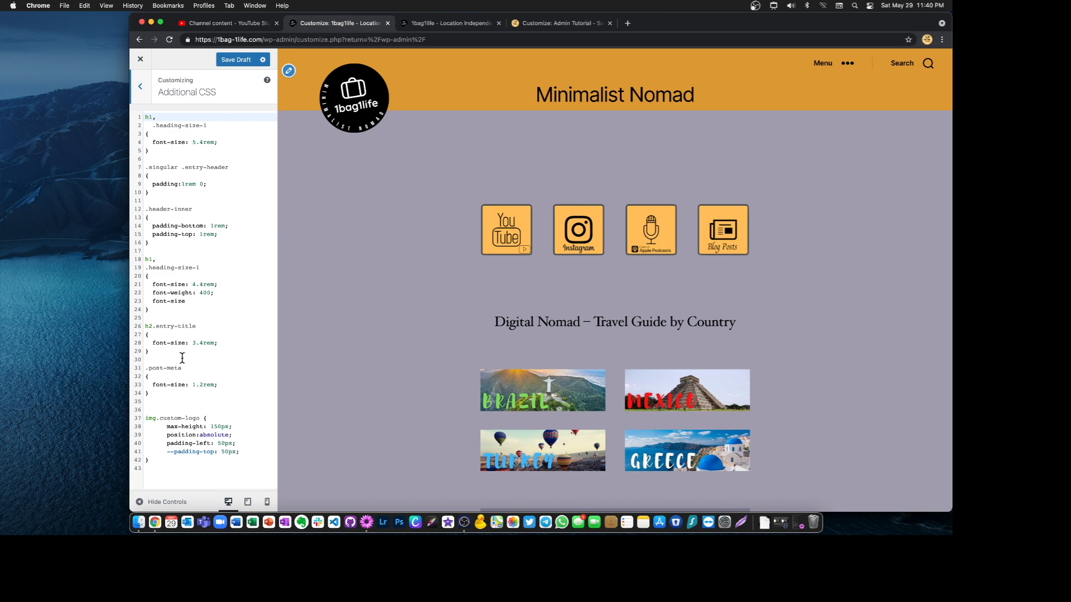
pyautogui.moveTo(164, 465)
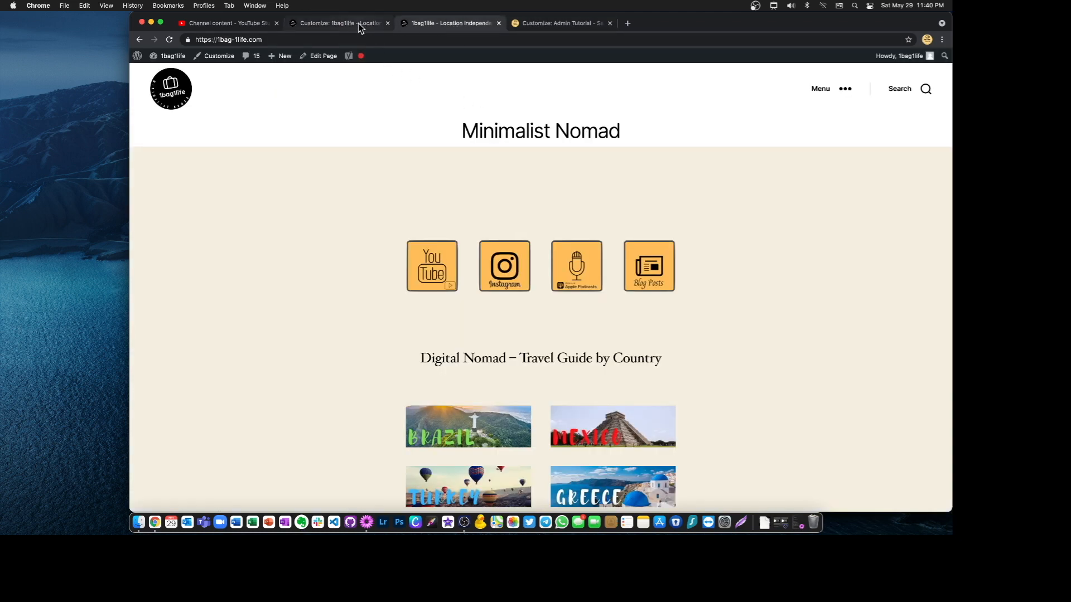
pyautogui.moveTo(340, 22)
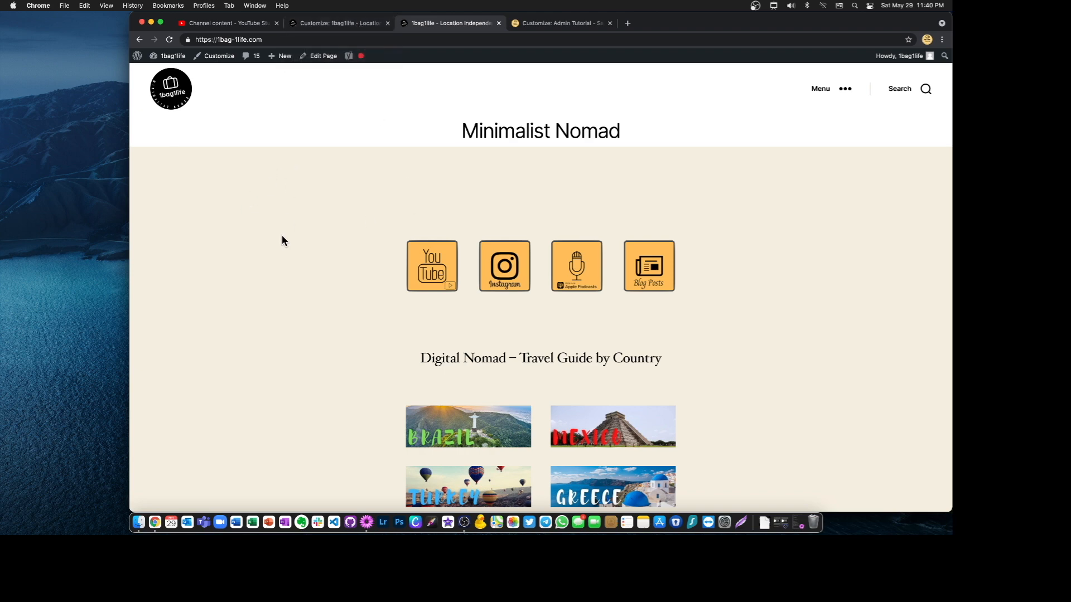
# Inspect the live 1bag1life home page in DevTools to locate div.entry-content
pyautogui.rightClick(283, 240)
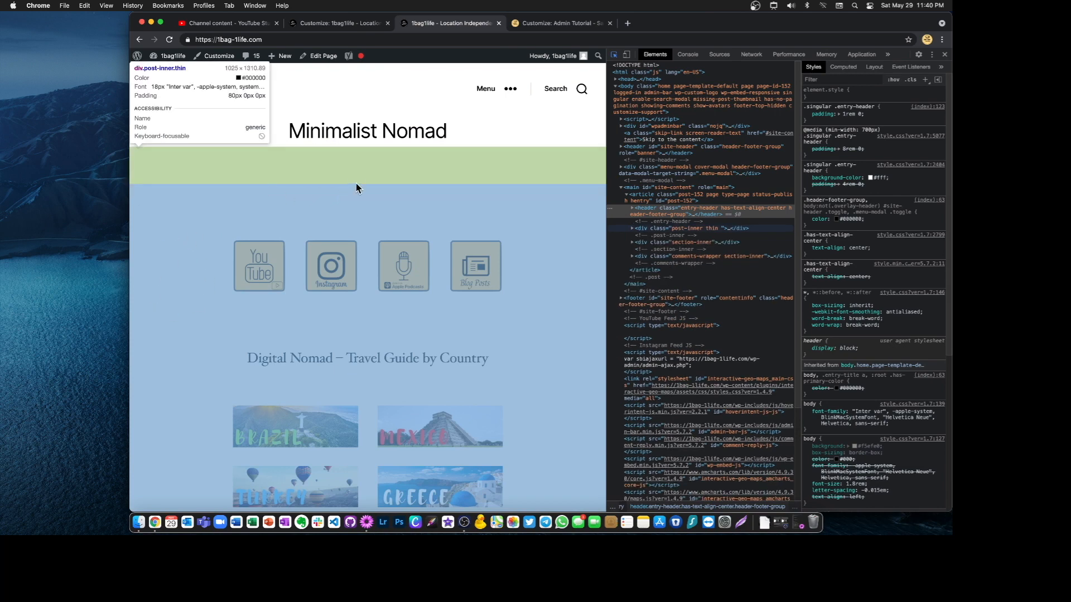
pyautogui.moveTo(203, 173)
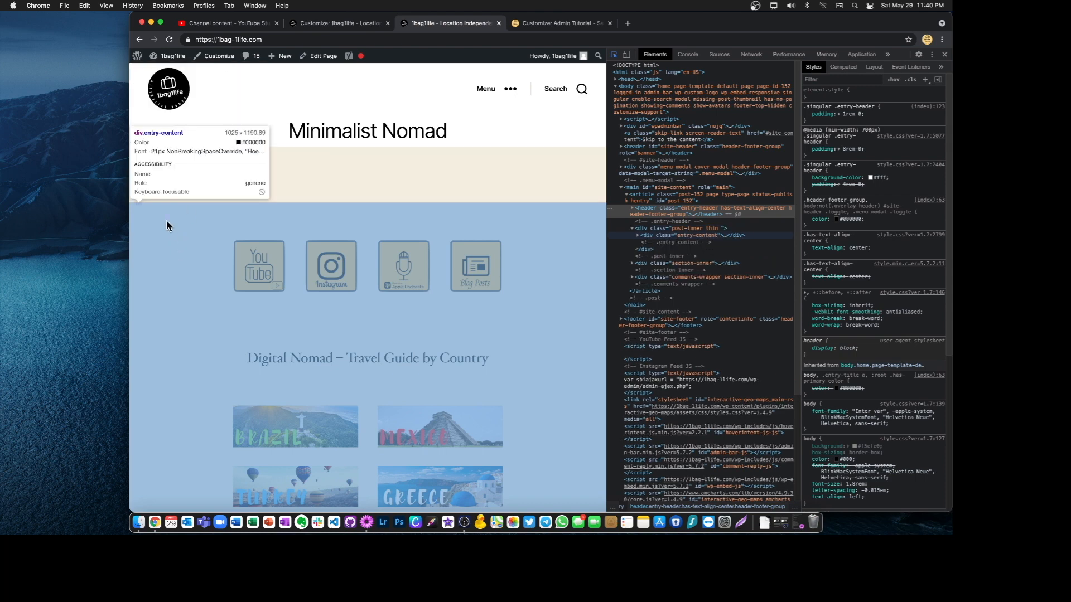
pyautogui.moveTo(250, 195)
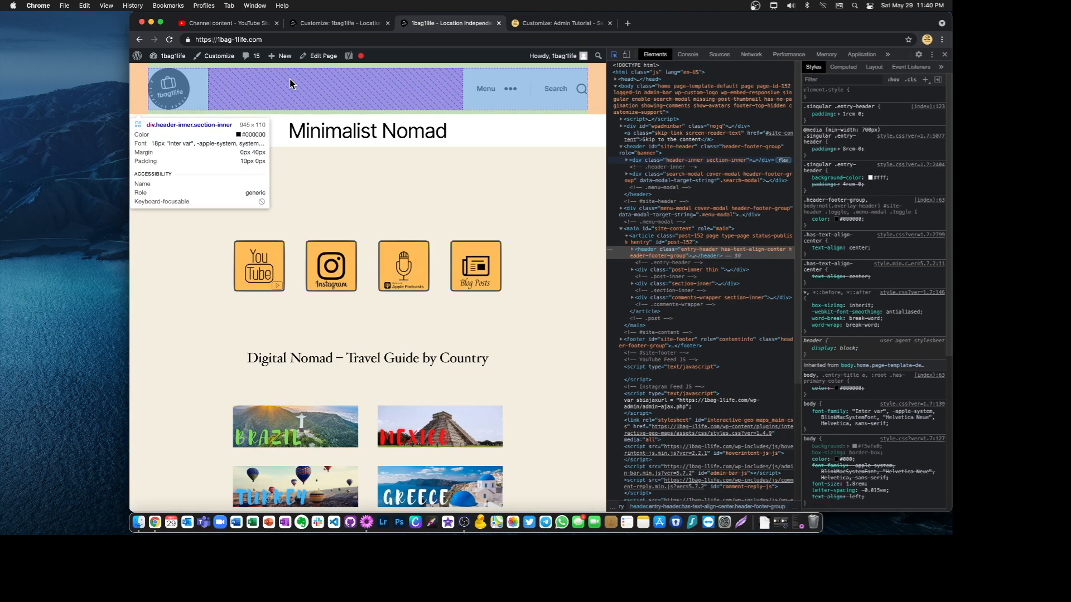
pyautogui.moveTo(297, 116)
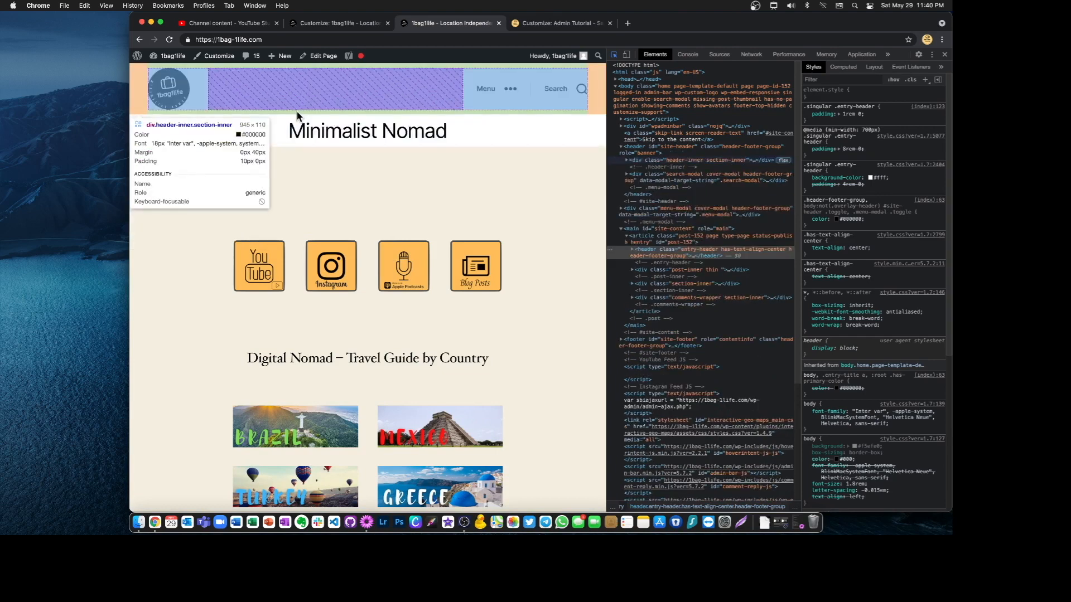
pyautogui.moveTo(367, 131)
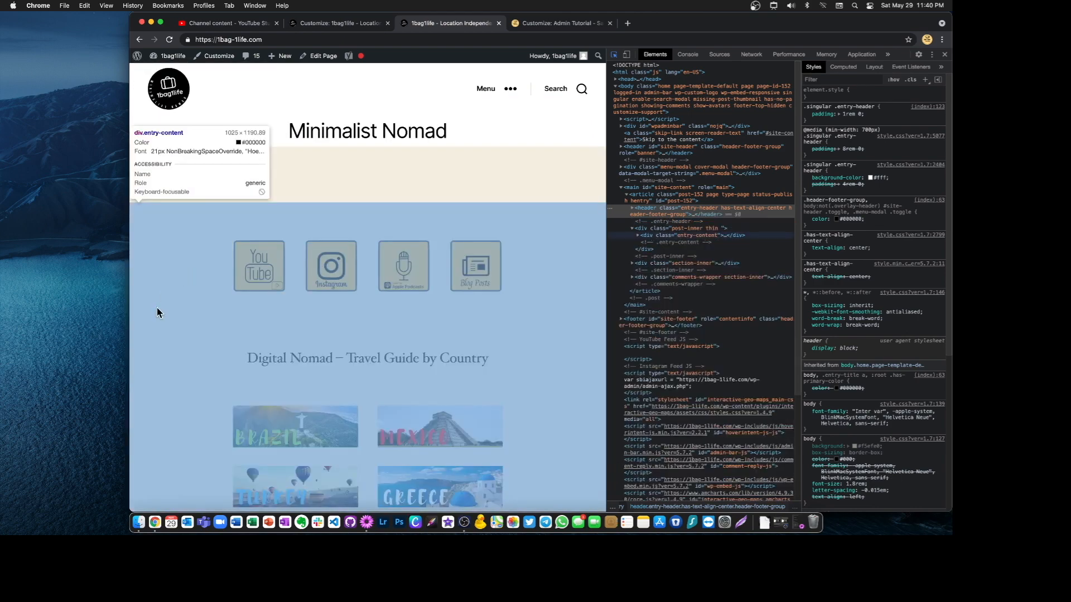
pyautogui.moveTo(193, 294)
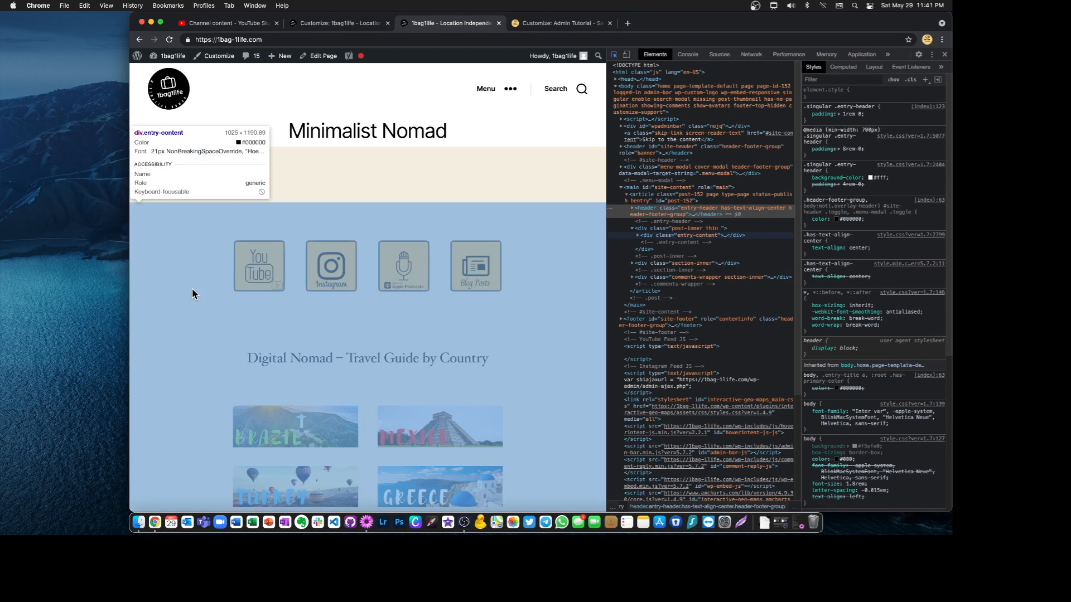
pyautogui.moveTo(194, 293)
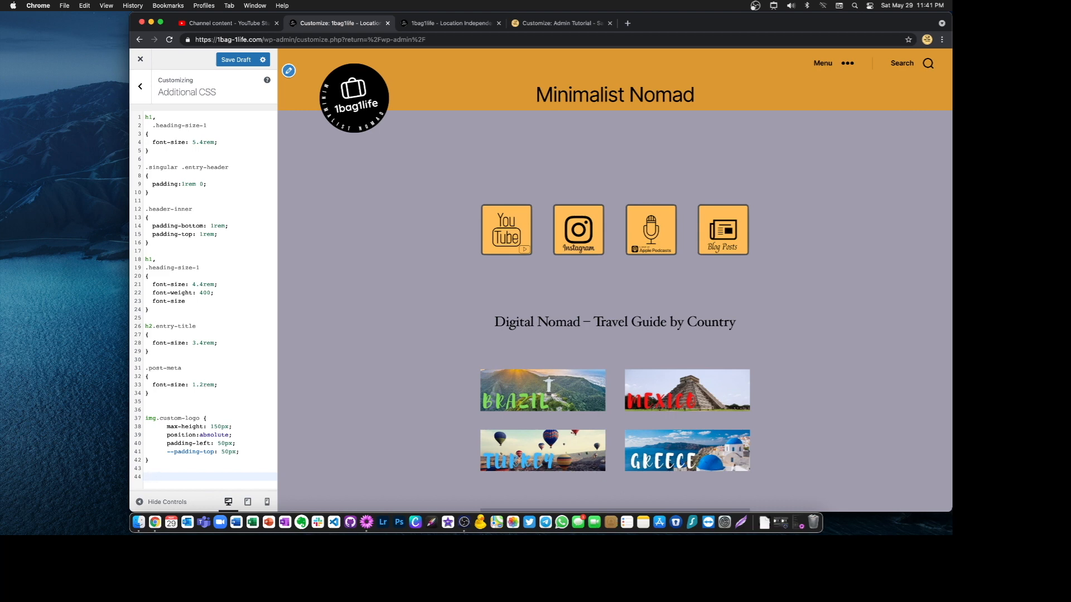
# Add an empty div.entry-content { } rule at the end of the Additional CSS
pyautogui.write('div.en')
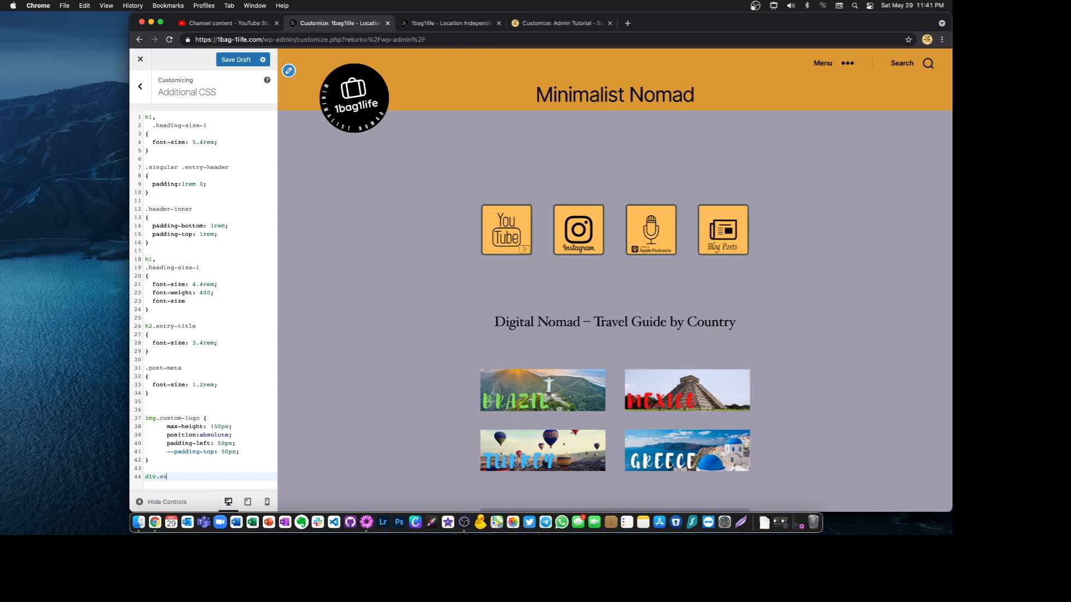
pyautogui.write('try')
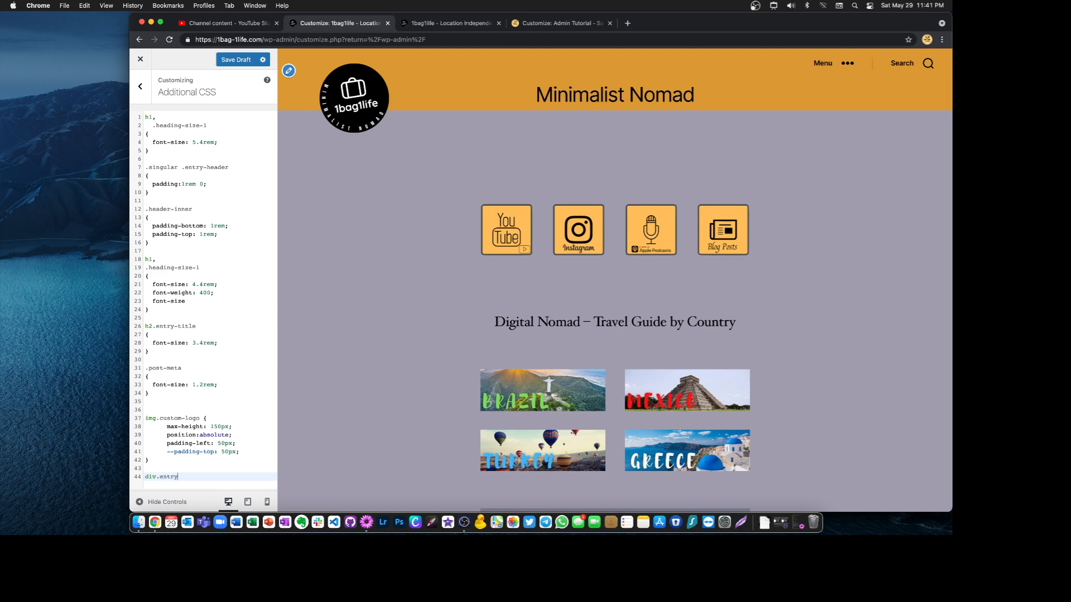
pyautogui.write('-content')
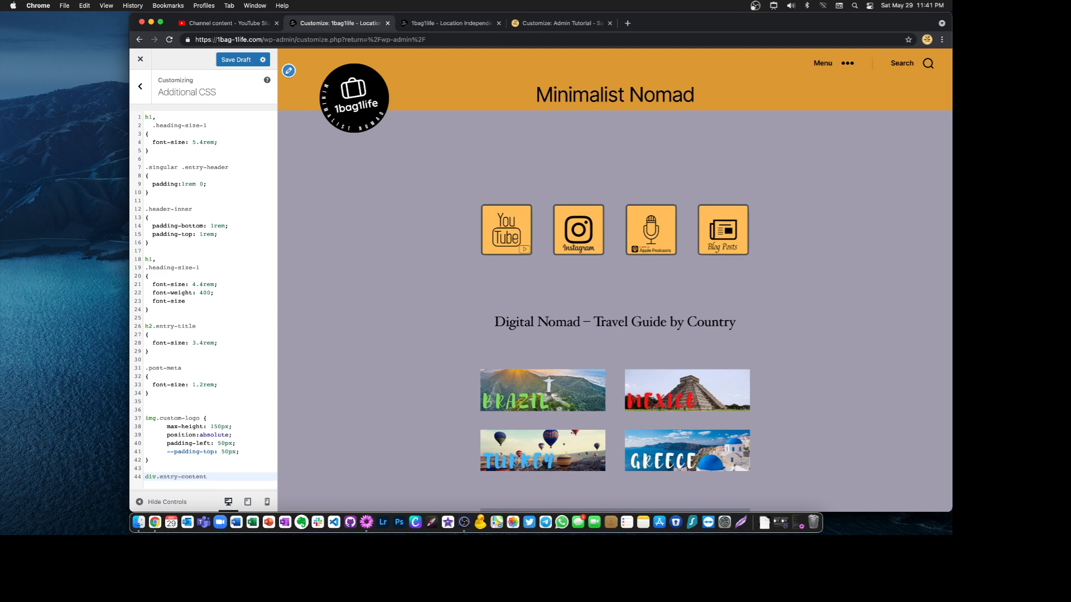
pyautogui.write('{}')
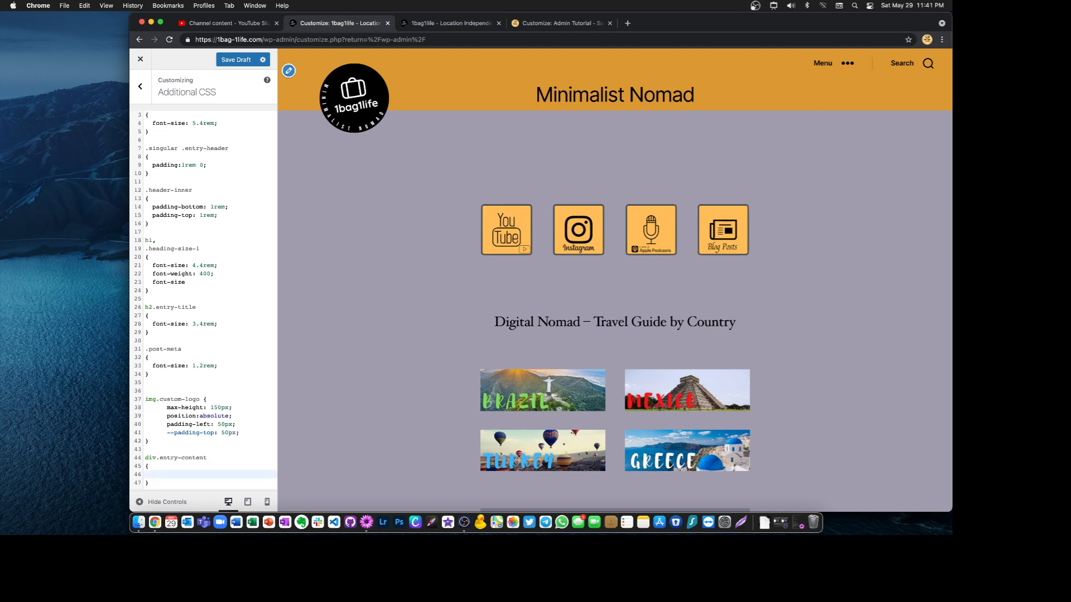
pyautogui.write('back')
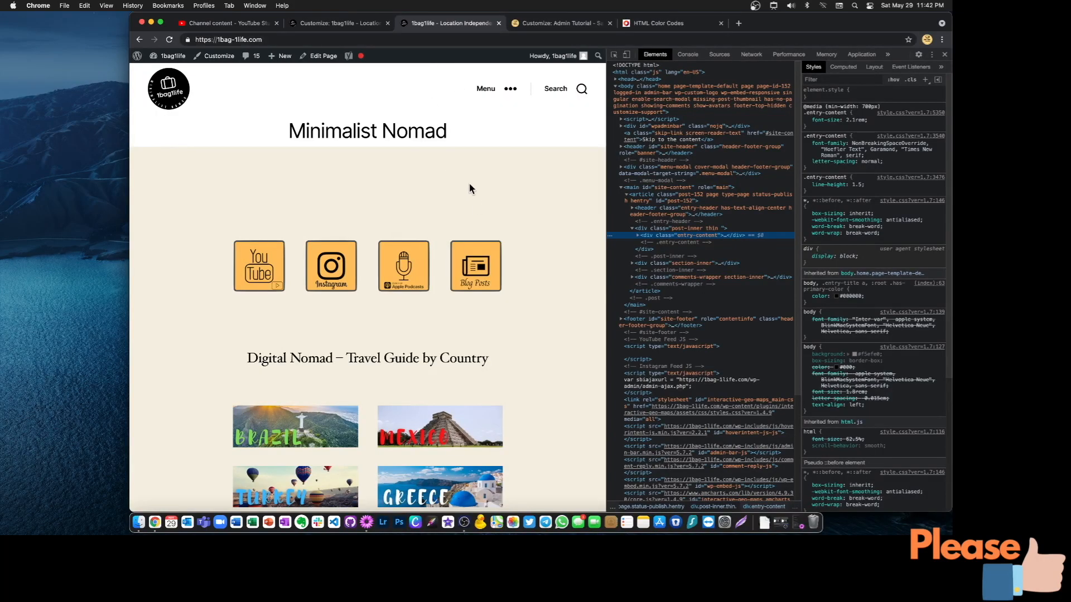
# Select Olive's hex code #808000 from HTML Color Codes and return to the Customizer
pyautogui.click(658, 23)
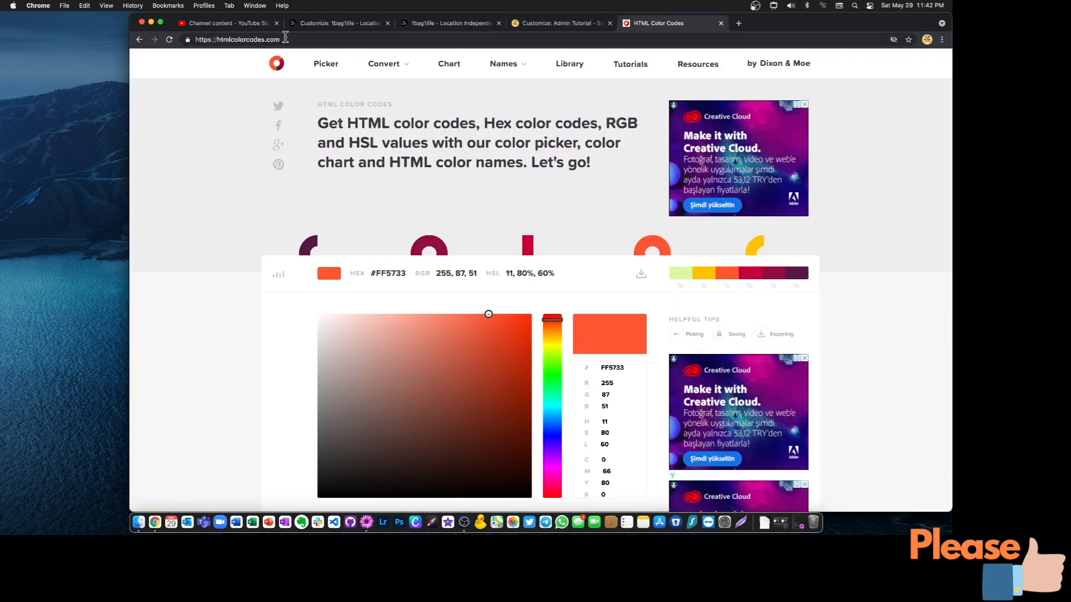
pyautogui.scroll(-3)
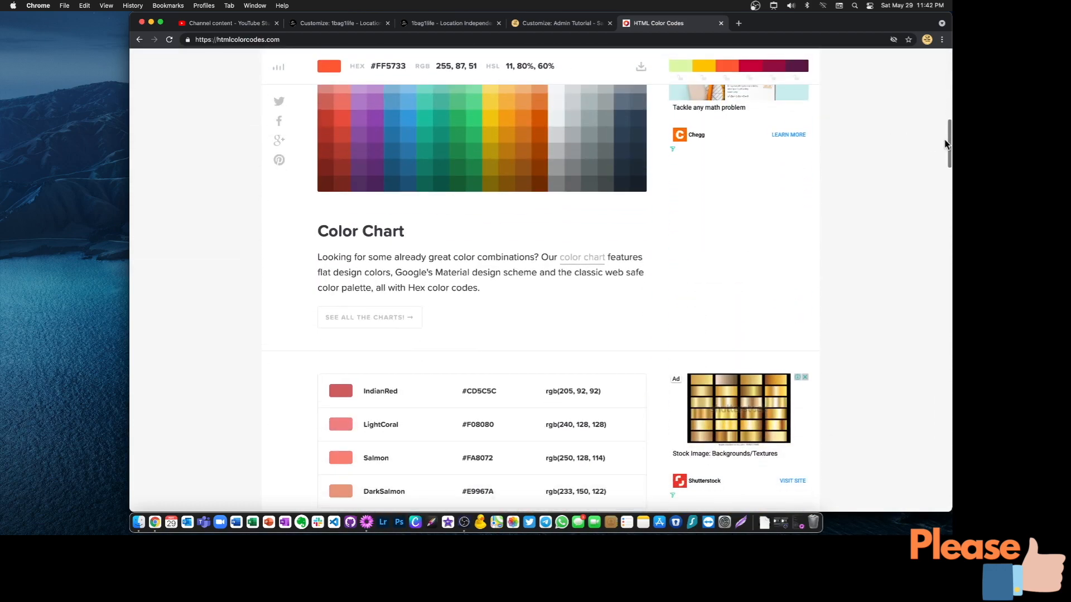
pyautogui.scroll(-3)
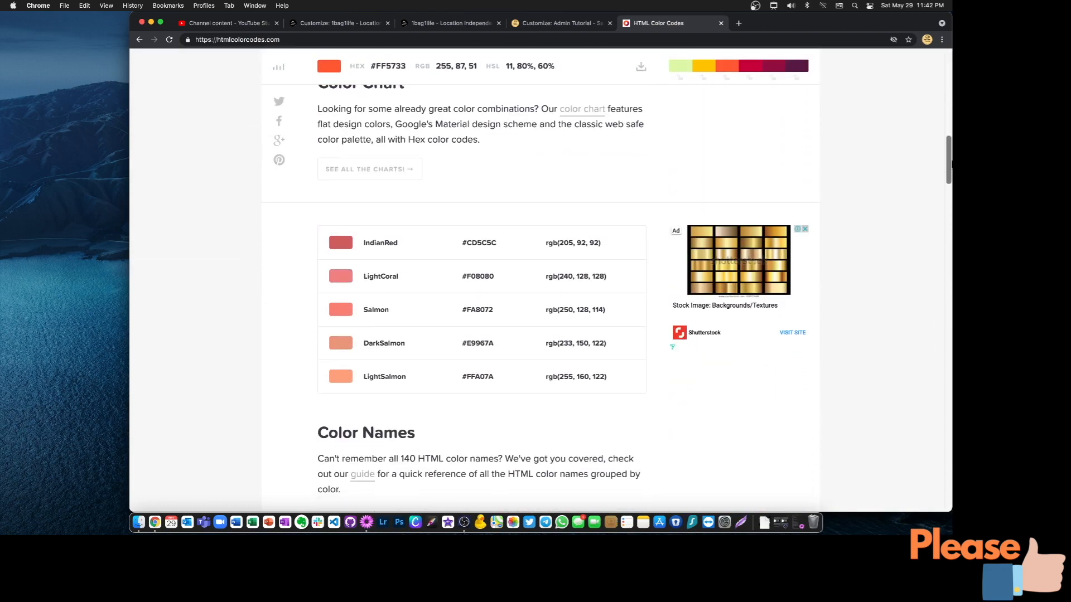
pyautogui.scroll(-3)
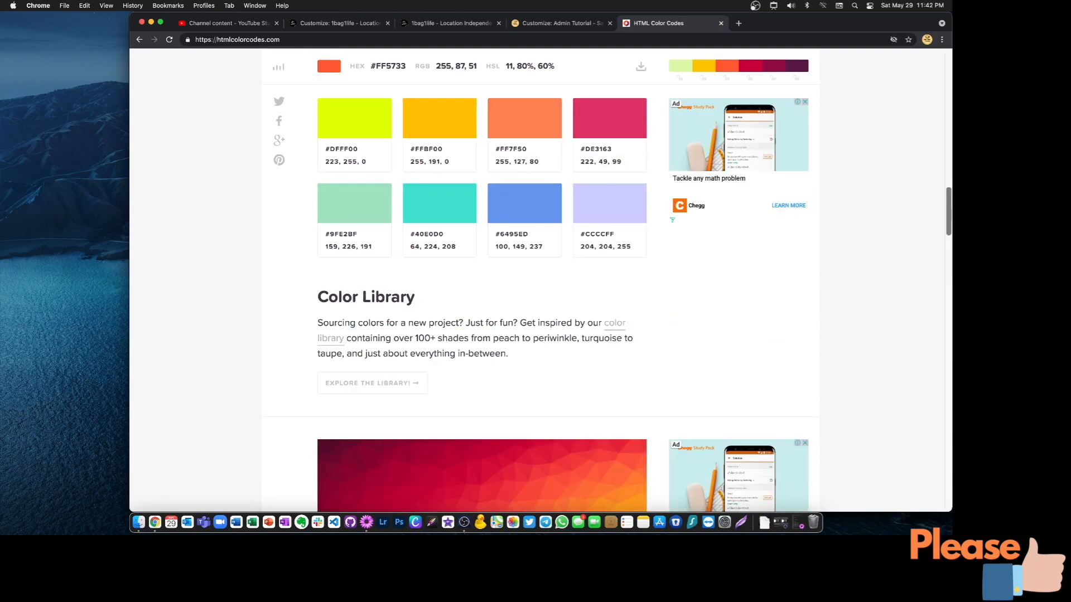
pyautogui.scroll(-3)
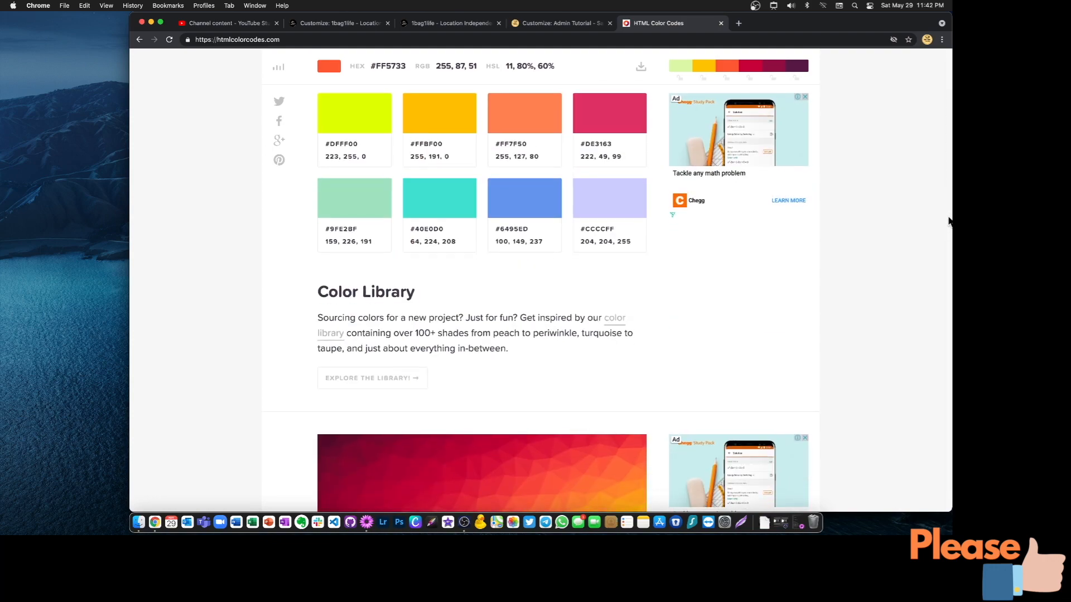
pyautogui.scroll(-3)
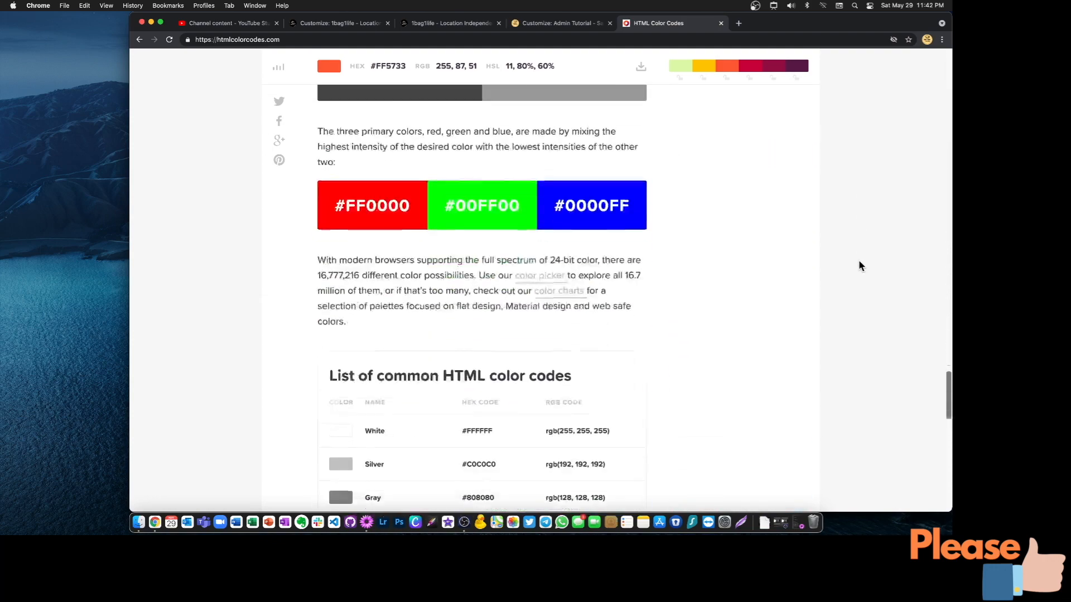
pyautogui.scroll(3)
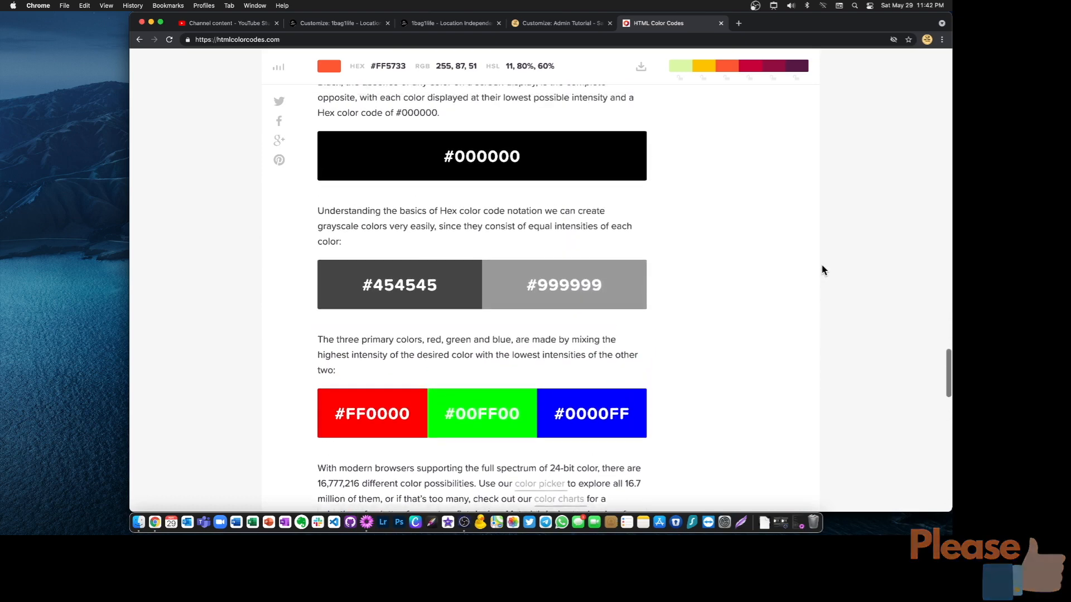
pyautogui.scroll(-3)
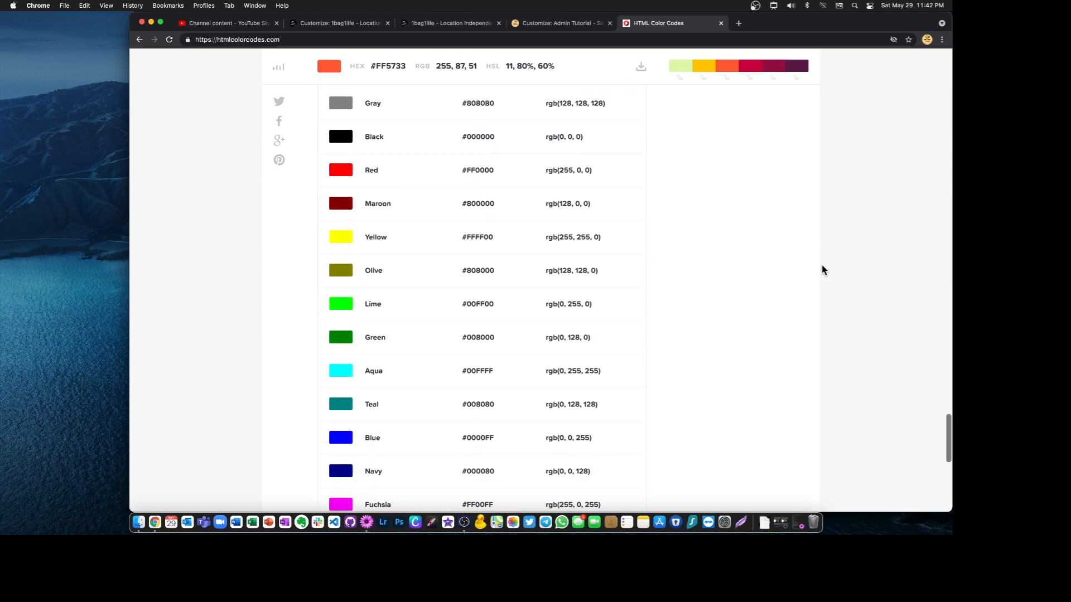
pyautogui.scroll(3)
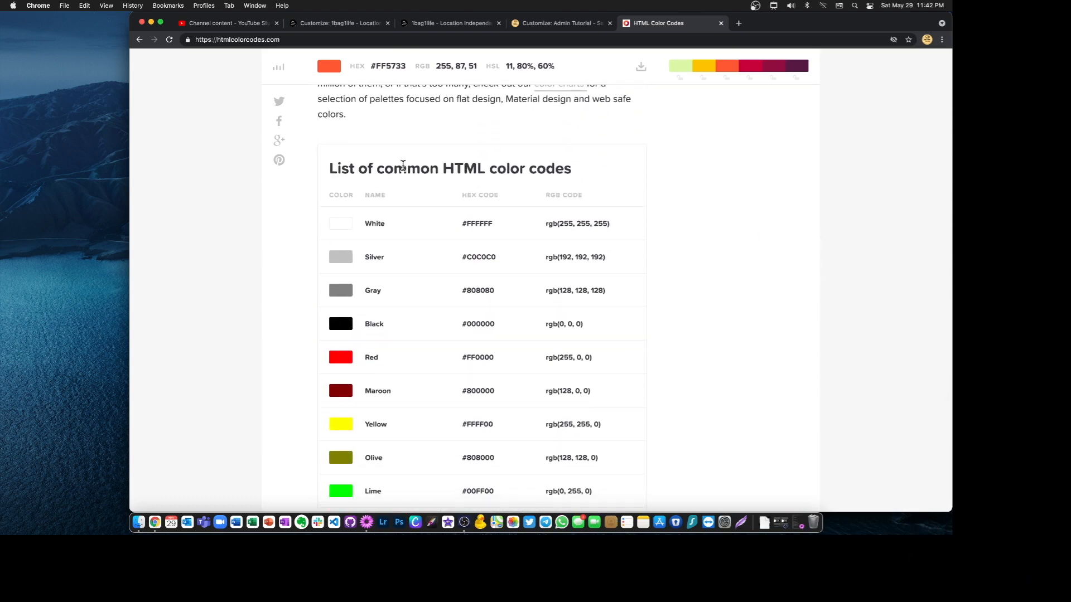
pyautogui.scroll(-3)
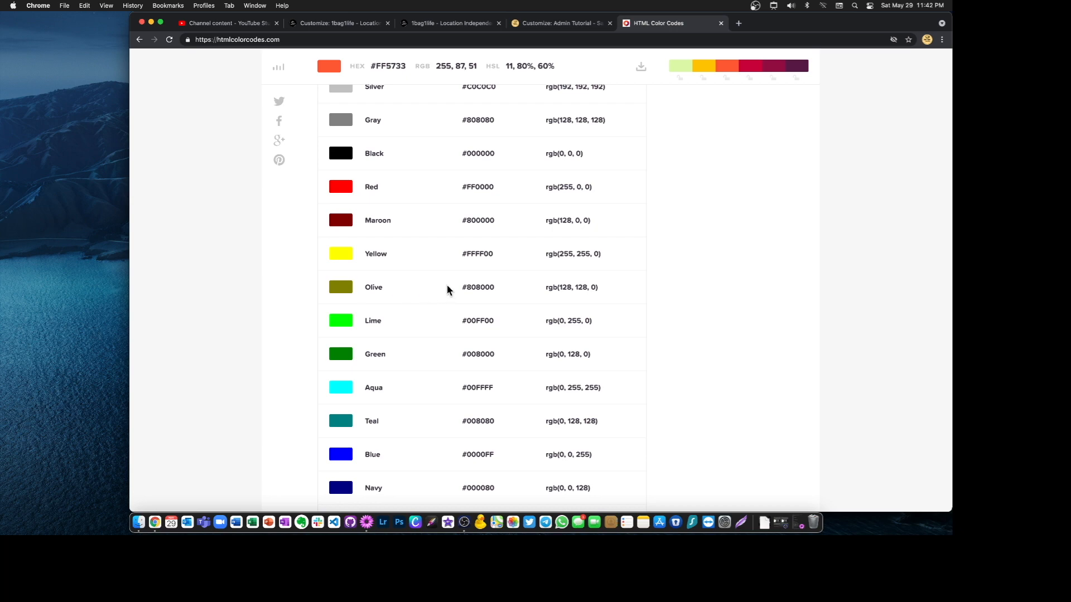
pyautogui.doubleClick(477, 287)
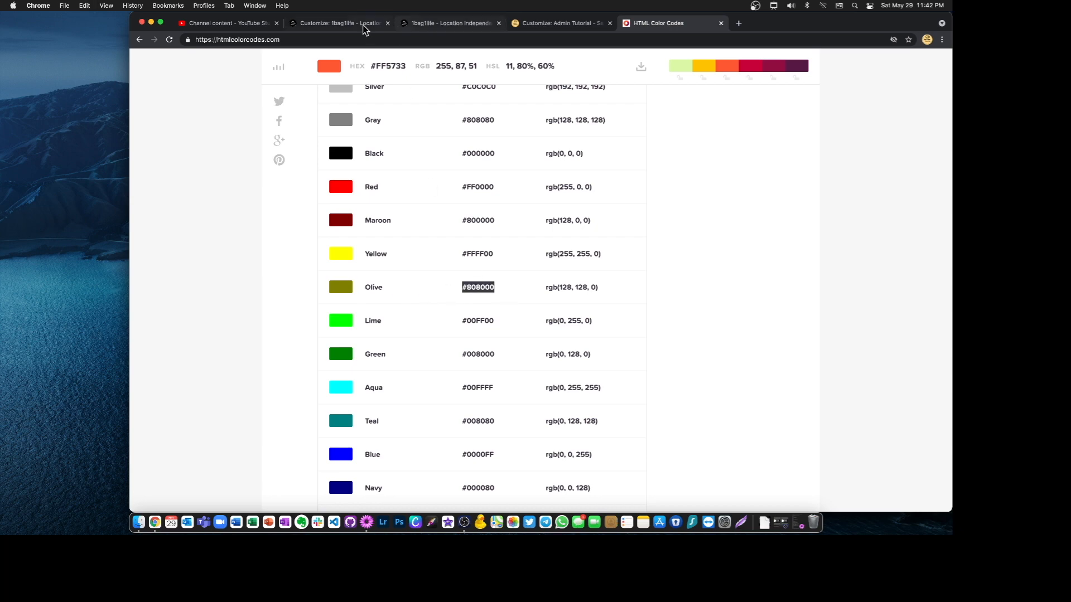
pyautogui.click(339, 23)
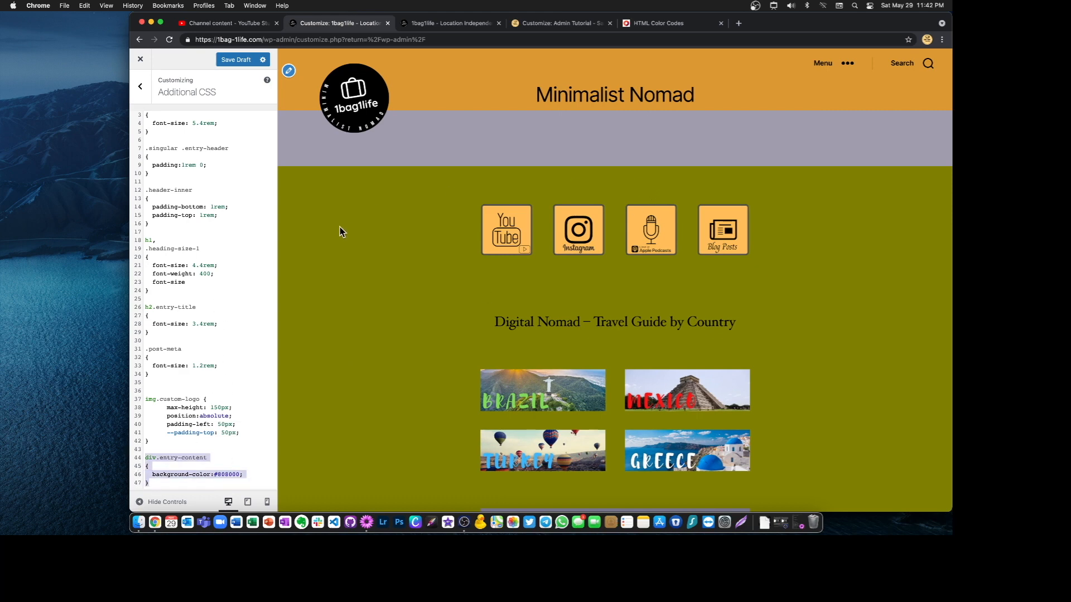
# Set background-color #808000 in the div.entry-content rule, giving the content area an olive background
pyautogui.scroll(-3)
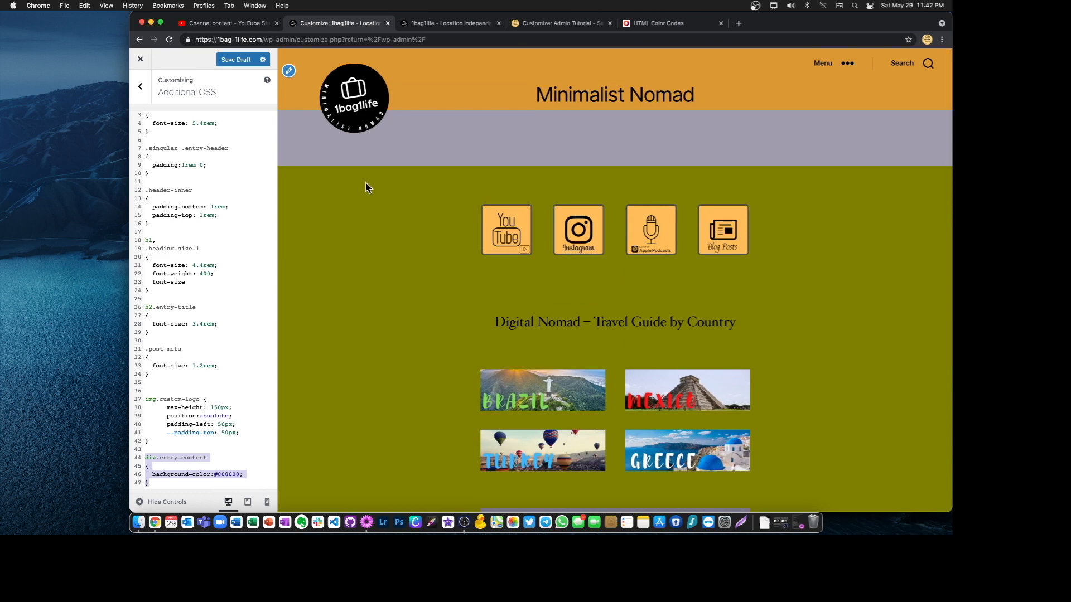
pyautogui.moveTo(437, 158)
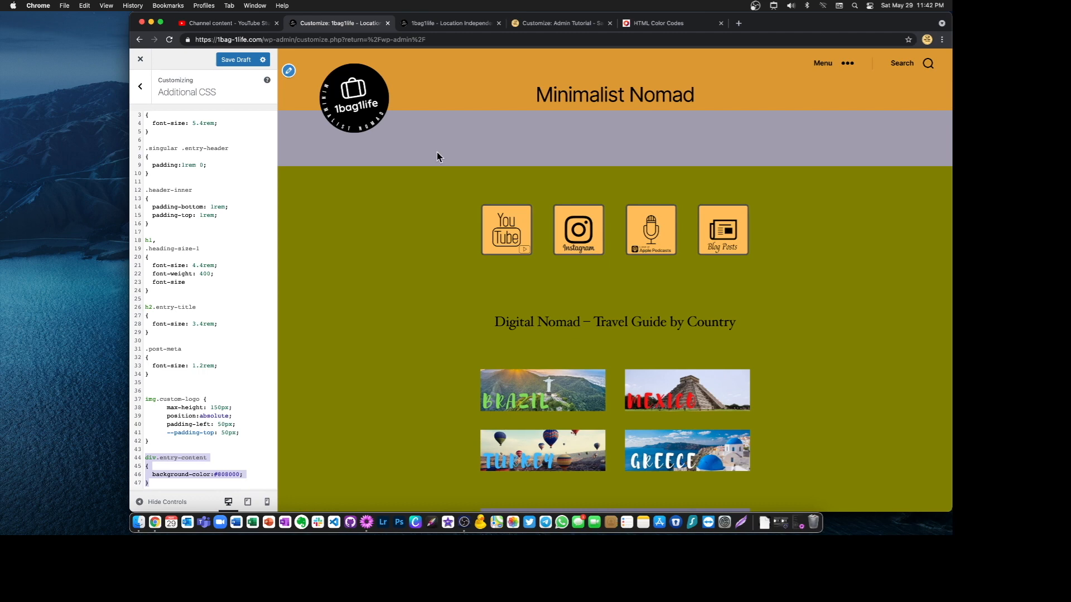
pyautogui.click(196, 458)
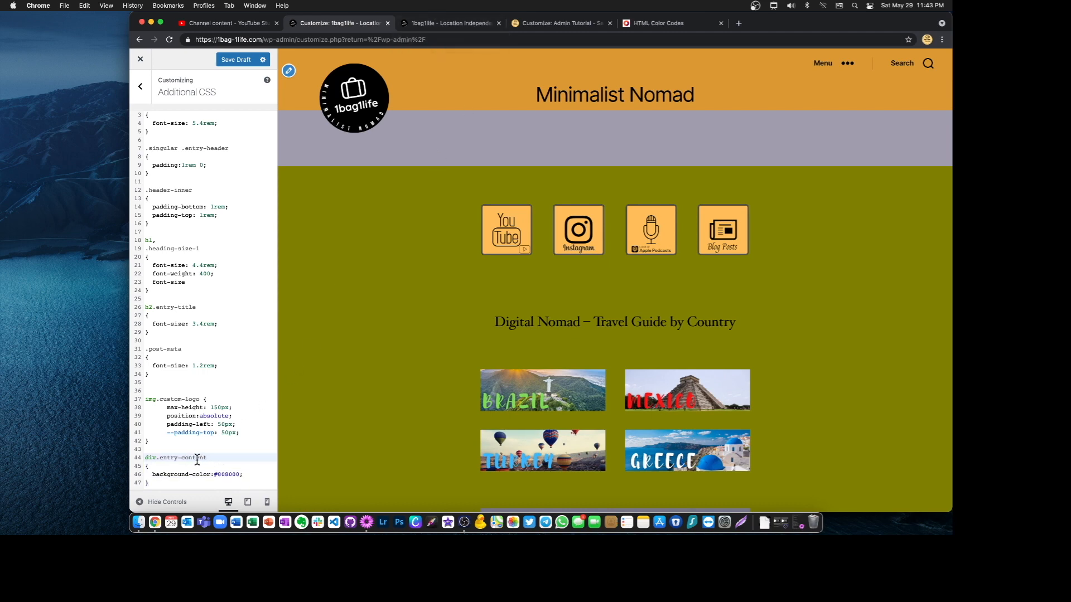
pyautogui.moveTo(836, 430)
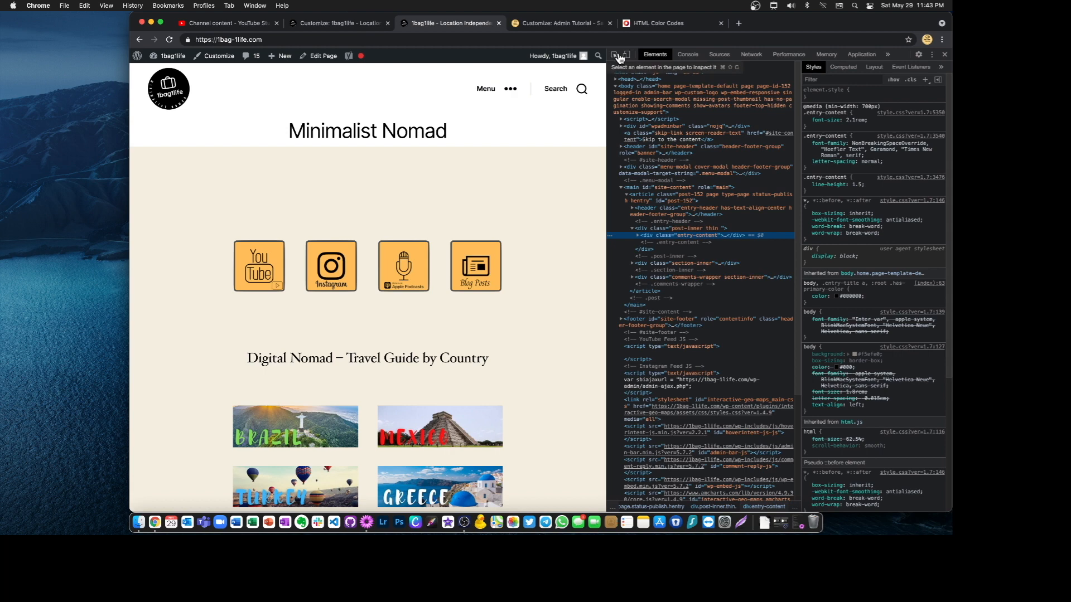
pyautogui.moveTo(367, 131)
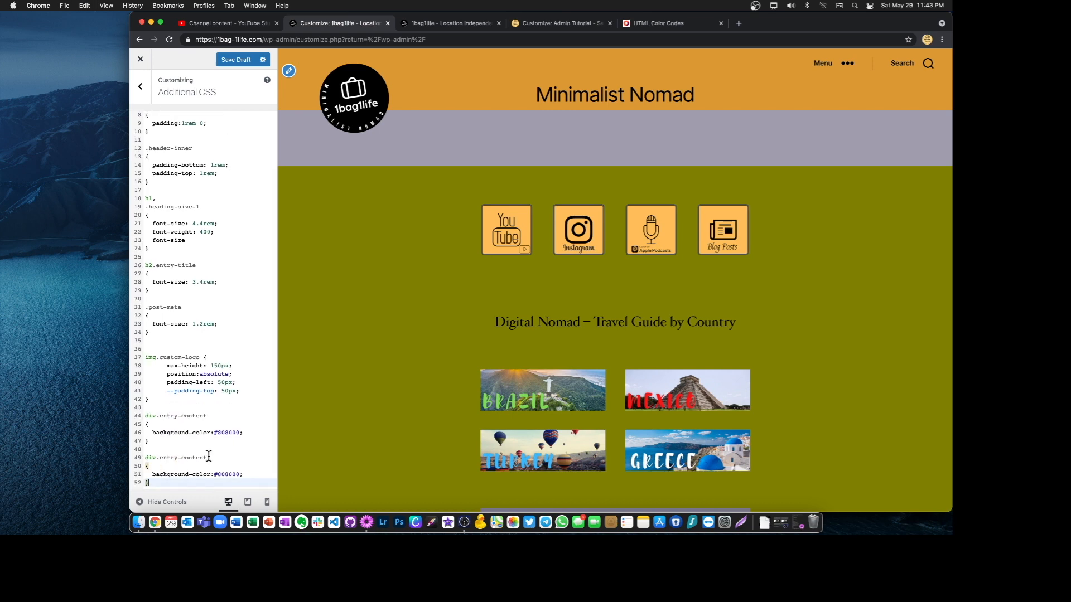
# Change the copied rule's selector from div to h1, making it h1.entry-title
pyautogui.doubleClick(193, 457)
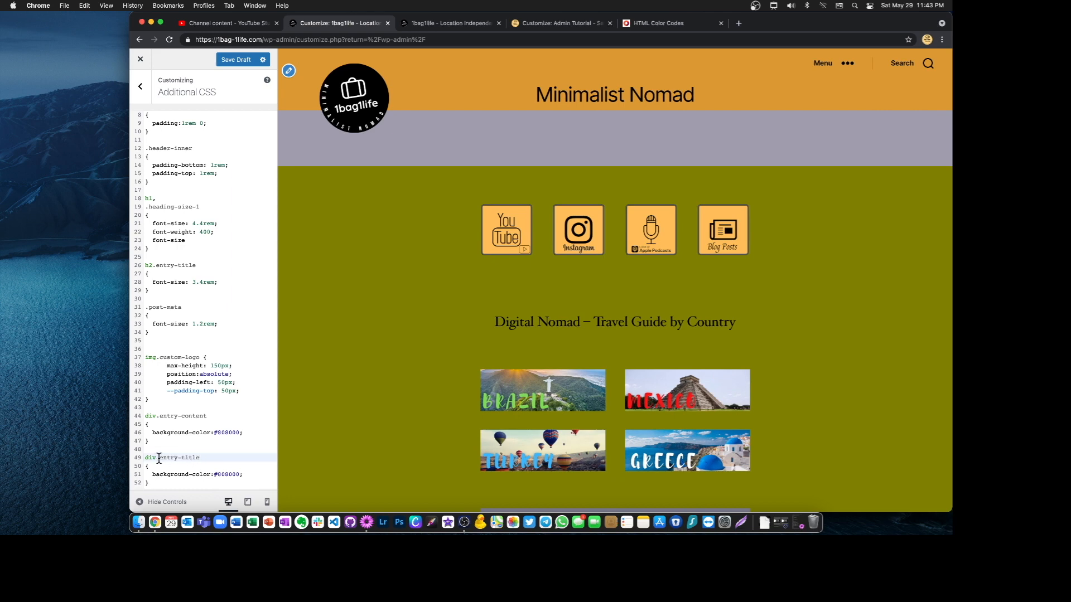
pyautogui.write('h1')
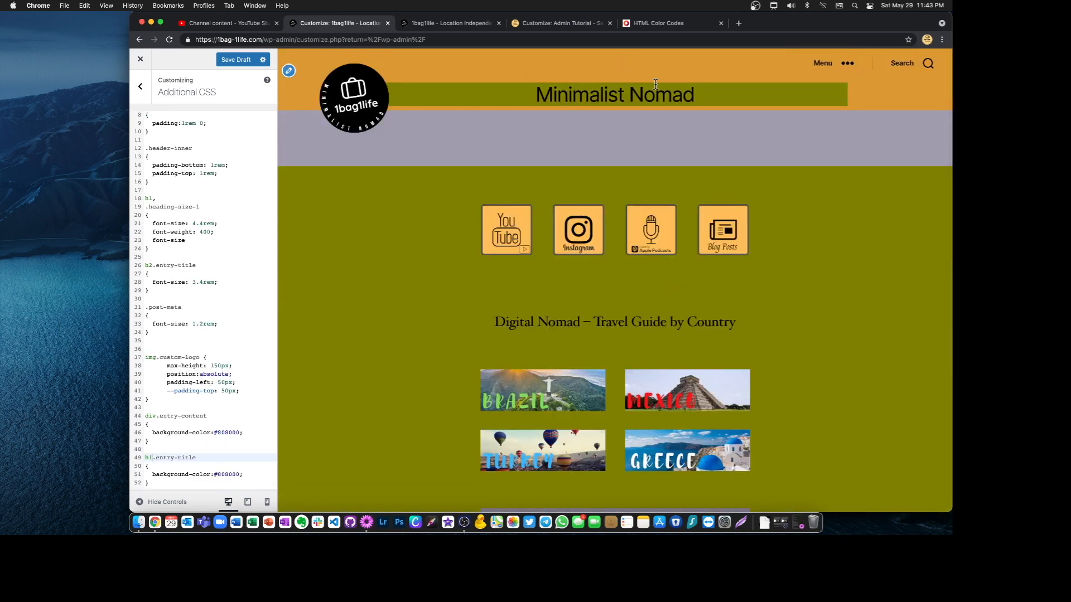
pyautogui.moveTo(447, 23)
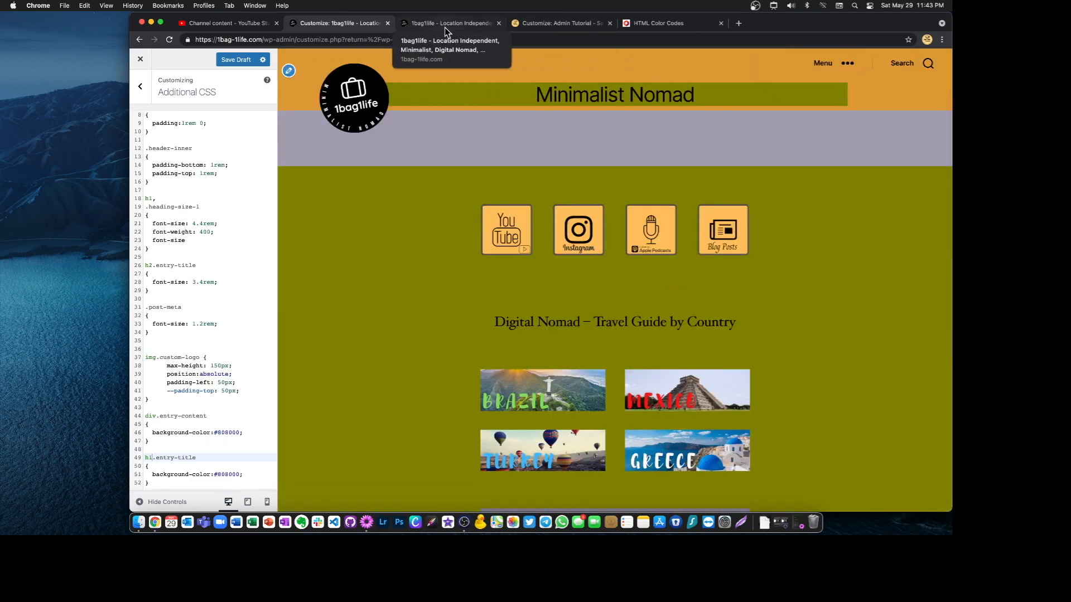
# Pick Fuchsia's hex code #FF00FF from the HTML Color Codes chart
pyautogui.click(451, 22)
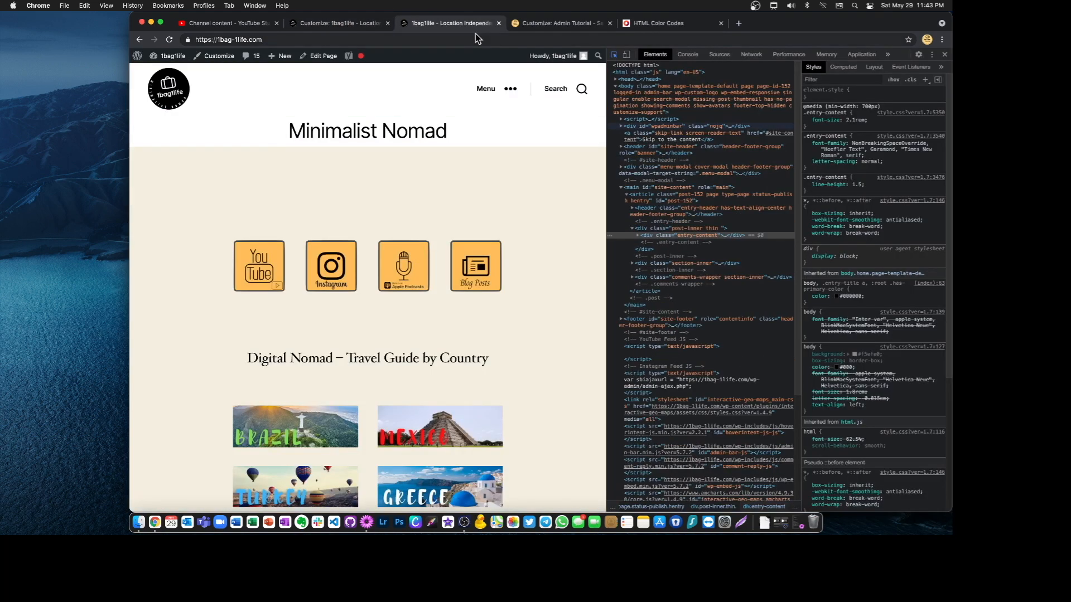
pyautogui.click(656, 22)
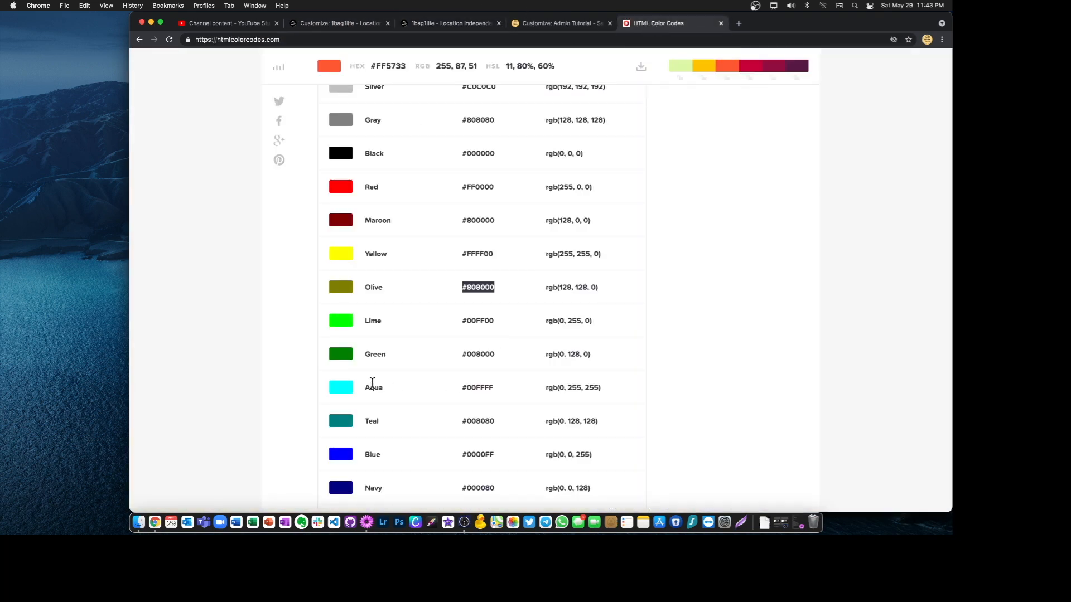
pyautogui.scroll(-3)
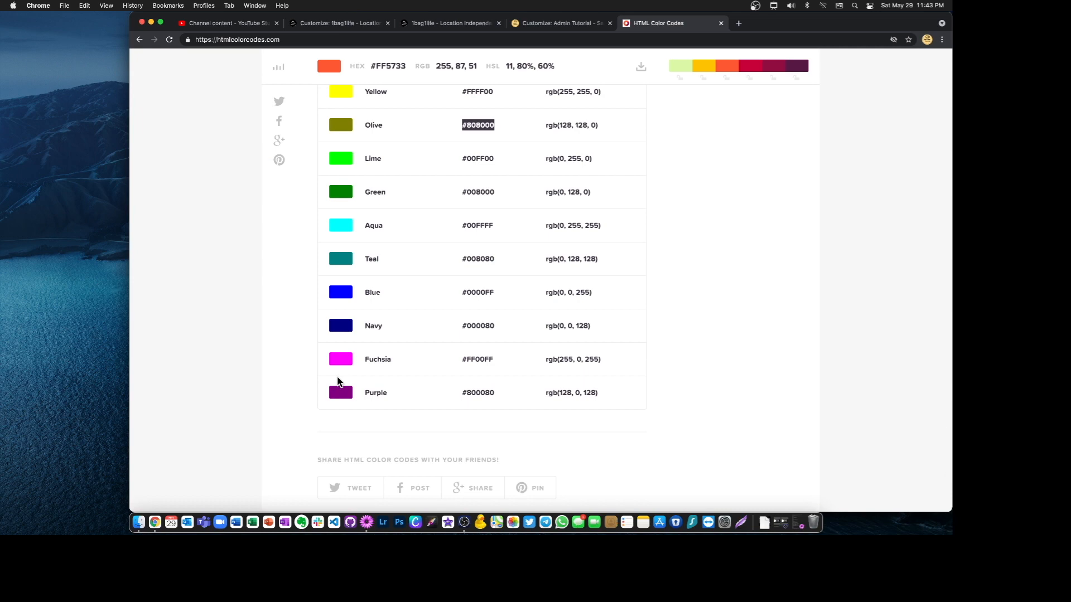
pyautogui.doubleClick(477, 359)
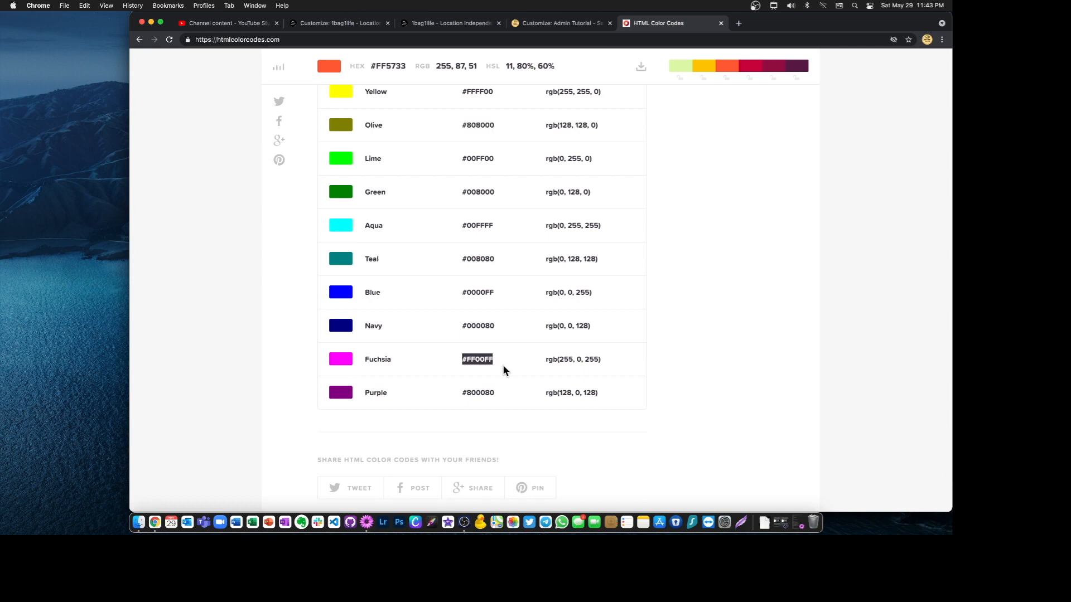
pyautogui.click(339, 22)
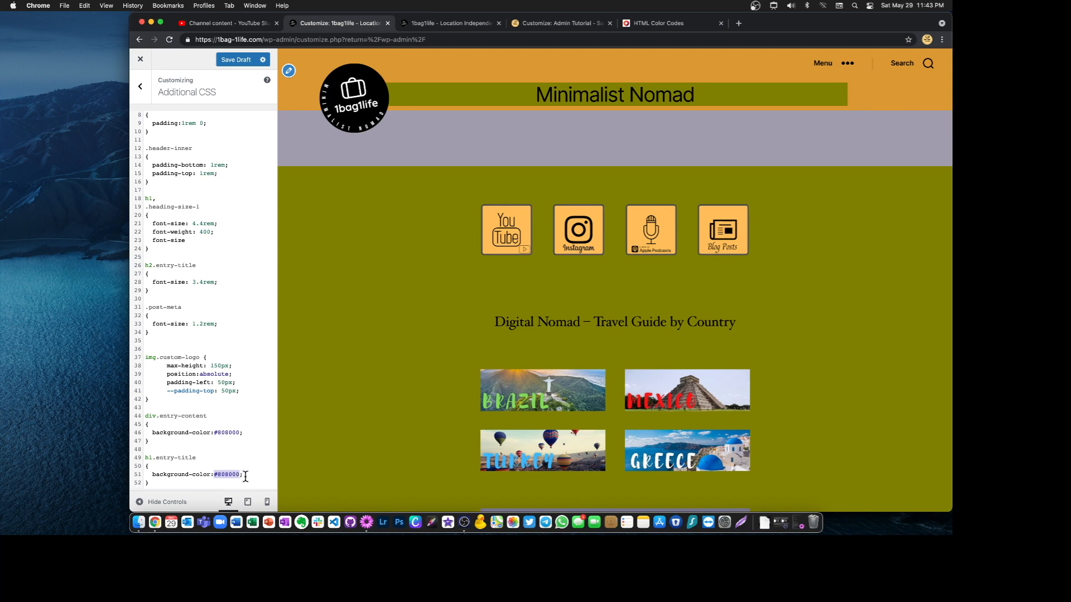
# Replace the title rule's #808000 with FF00FF and check the magenta title in the preview
pyautogui.write('FF00FF')
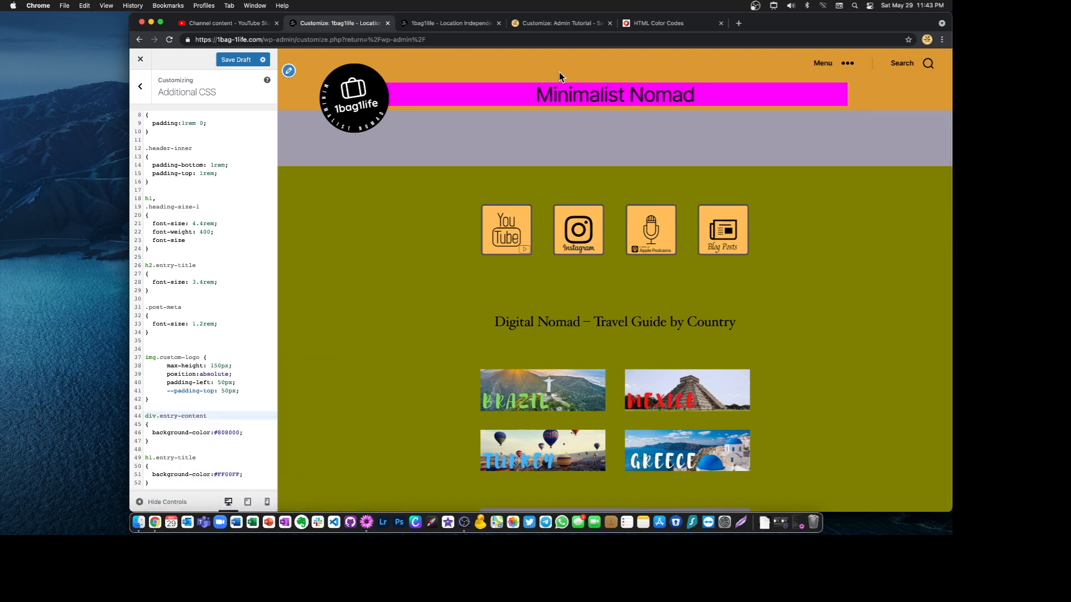
pyautogui.moveTo(487, 113)
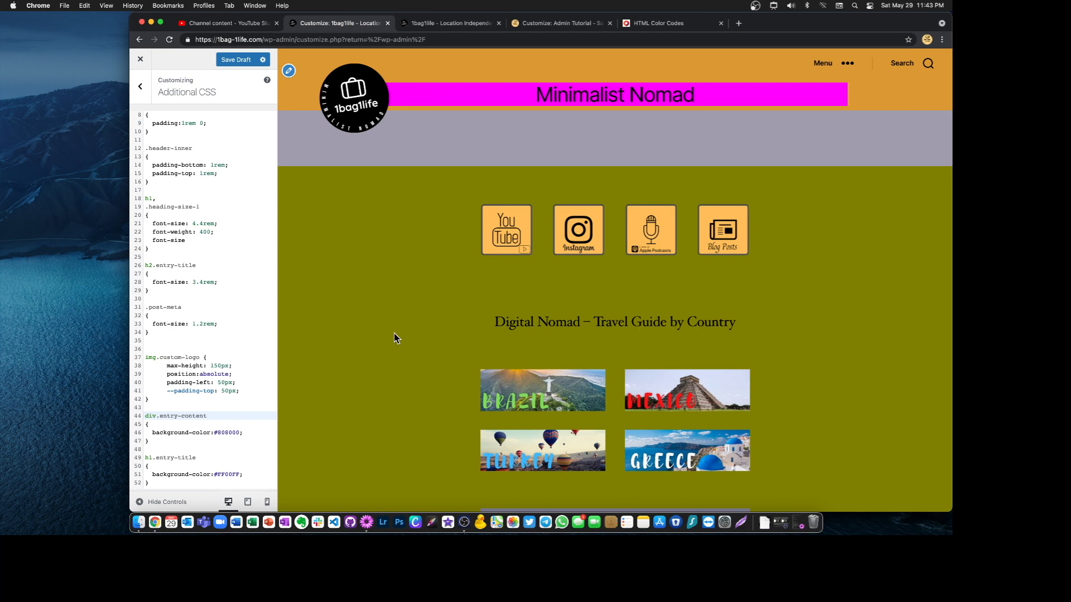
pyautogui.scroll(-3)
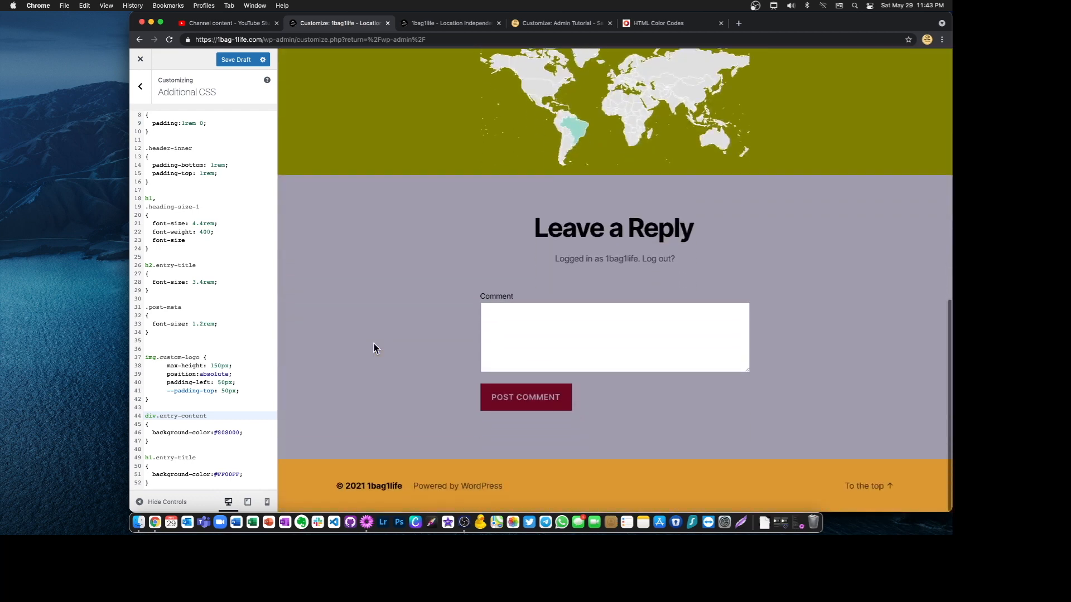
pyautogui.moveTo(376, 343)
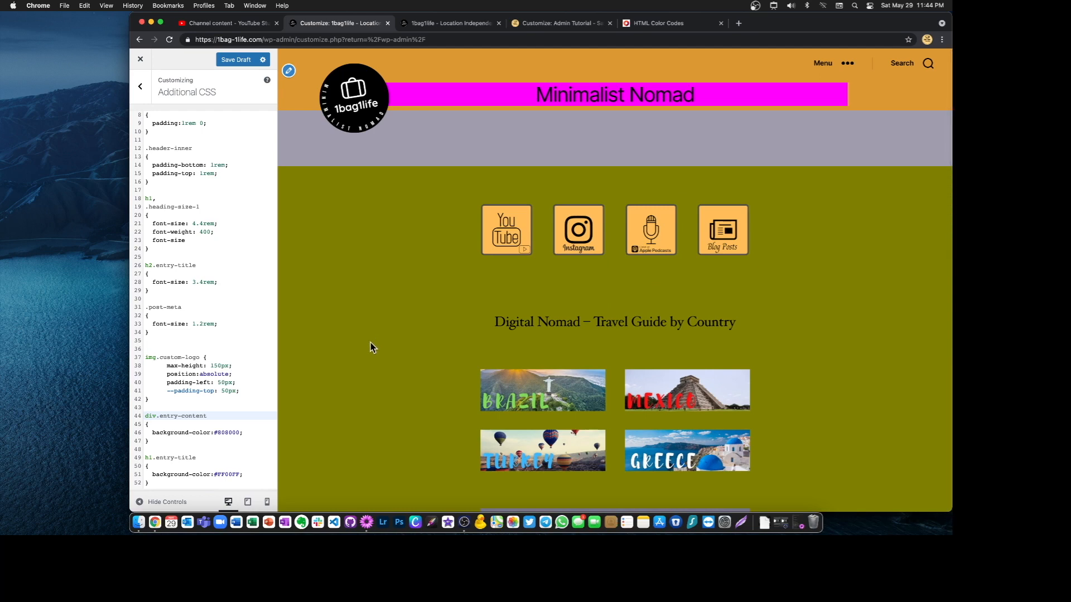
pyautogui.click(447, 23)
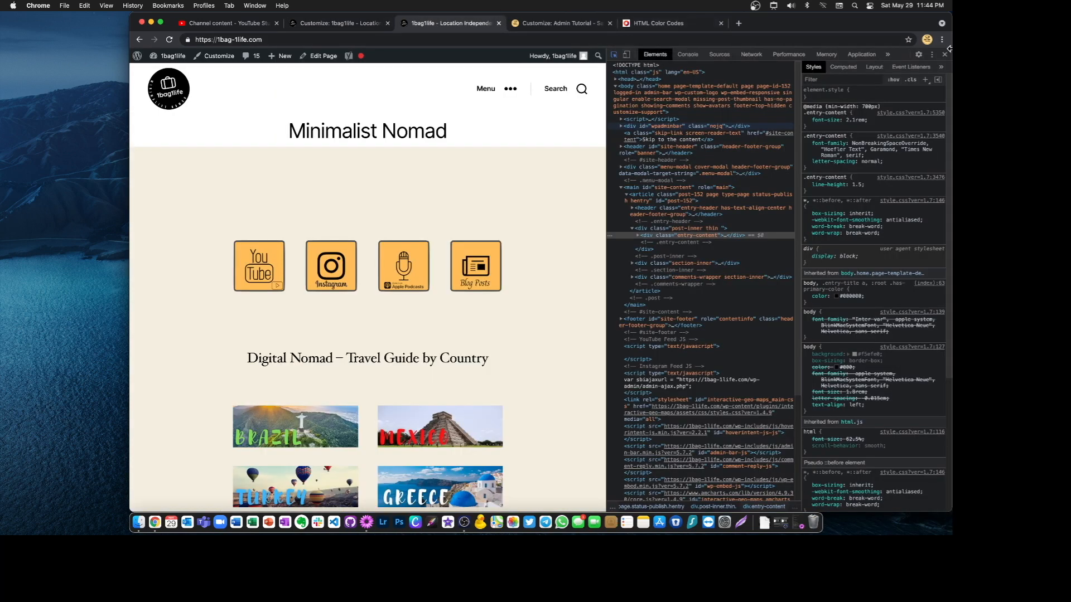
# Reopen DevTools via Inspect and examine the live page's header, title, content and footer elements
pyautogui.click(947, 54)
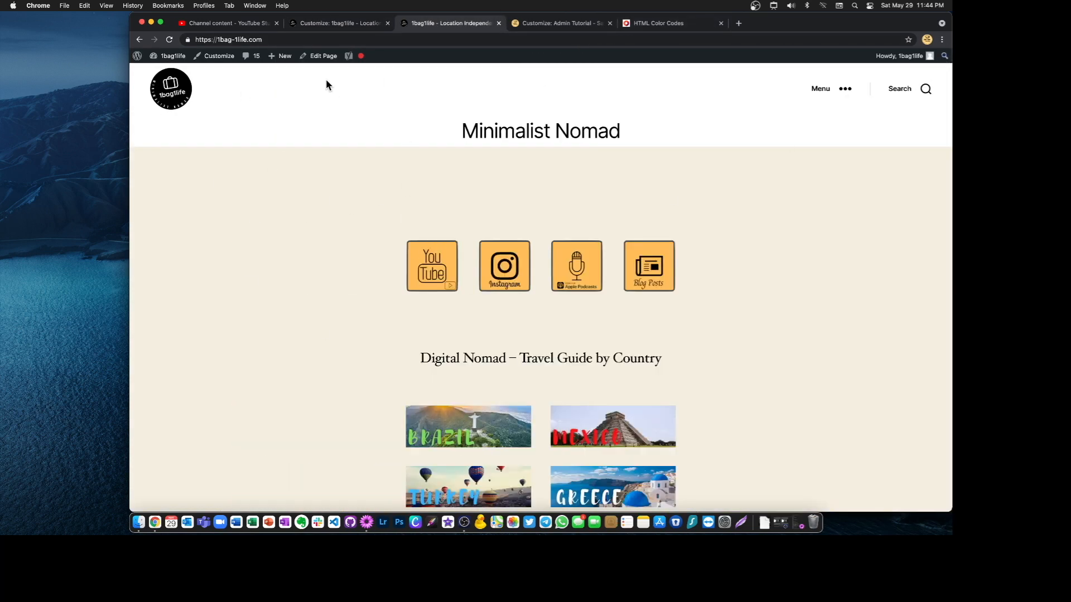
pyautogui.click(225, 39)
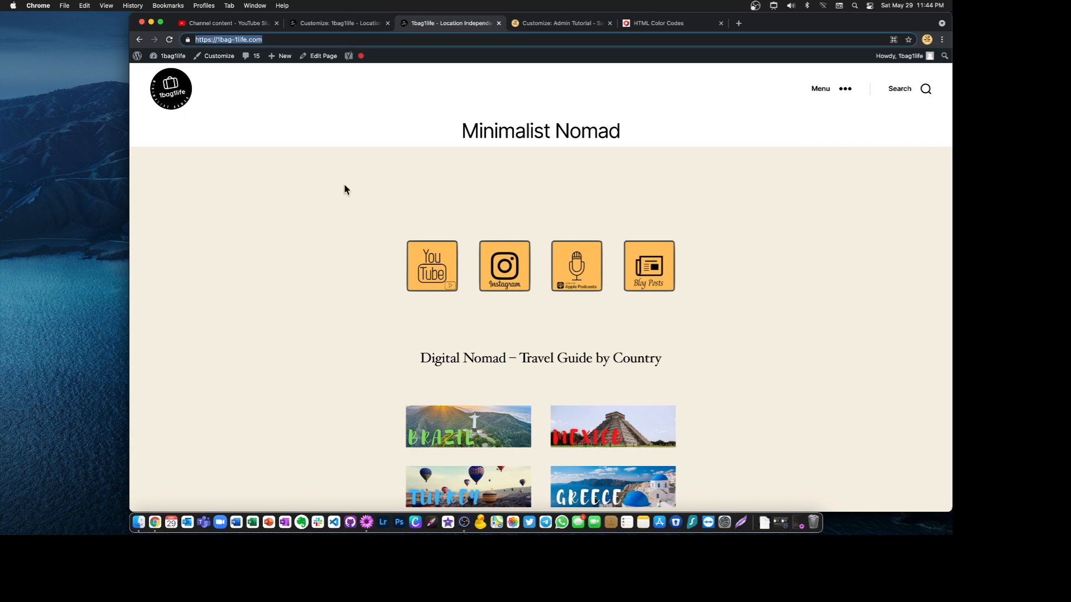
pyautogui.rightClick(344, 189)
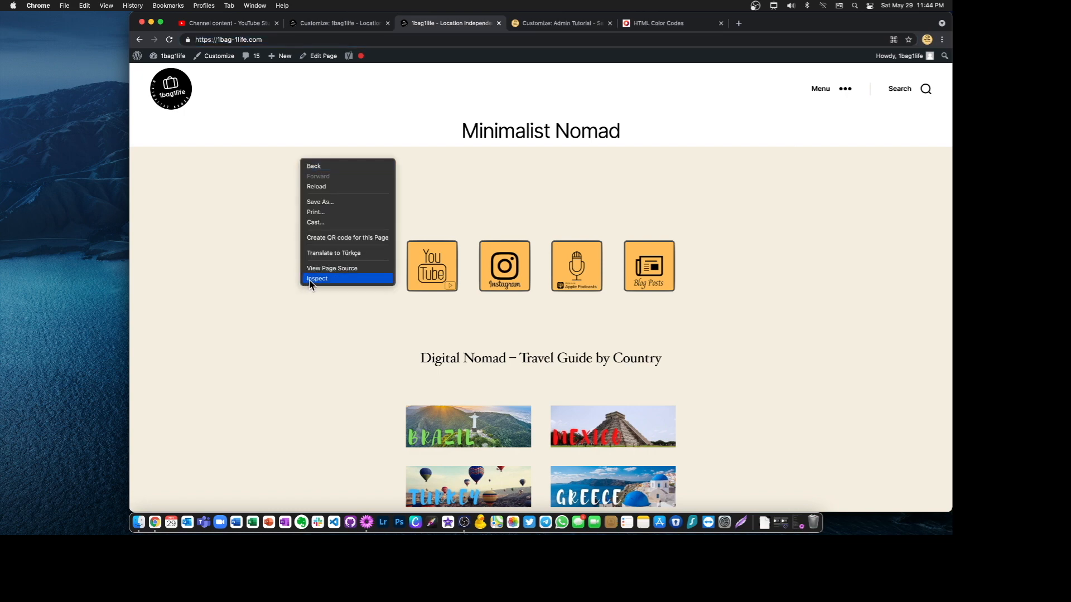
pyautogui.click(317, 280)
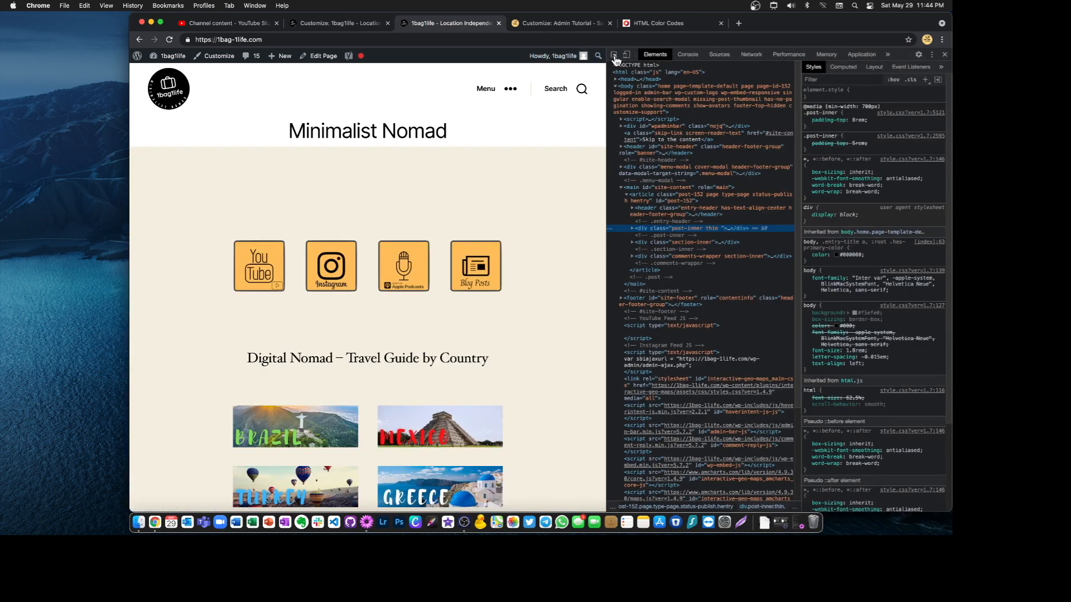
pyautogui.moveTo(367, 131)
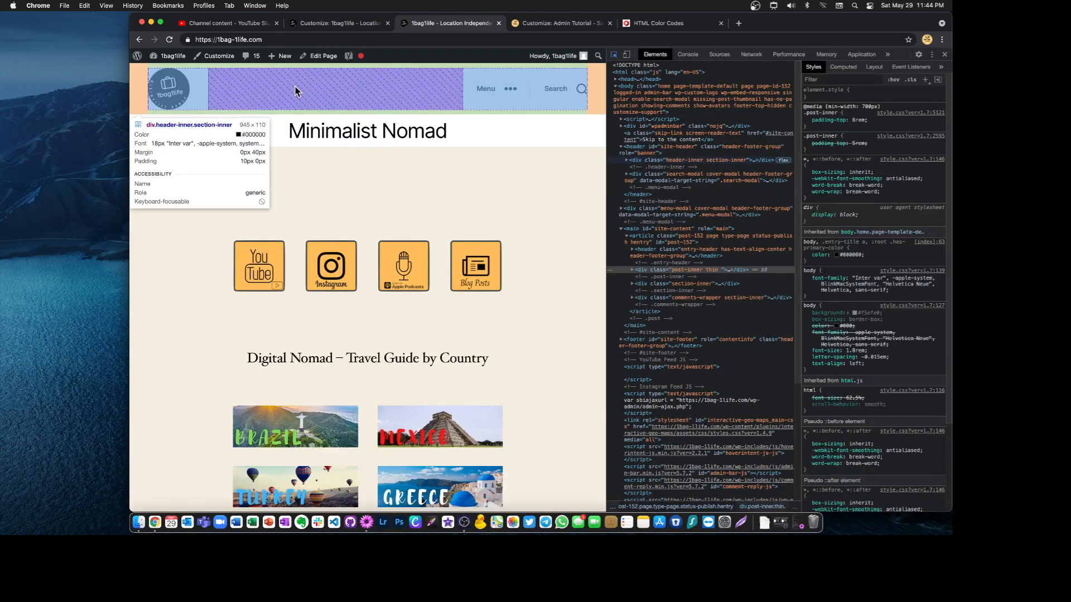
pyautogui.moveTo(367, 131)
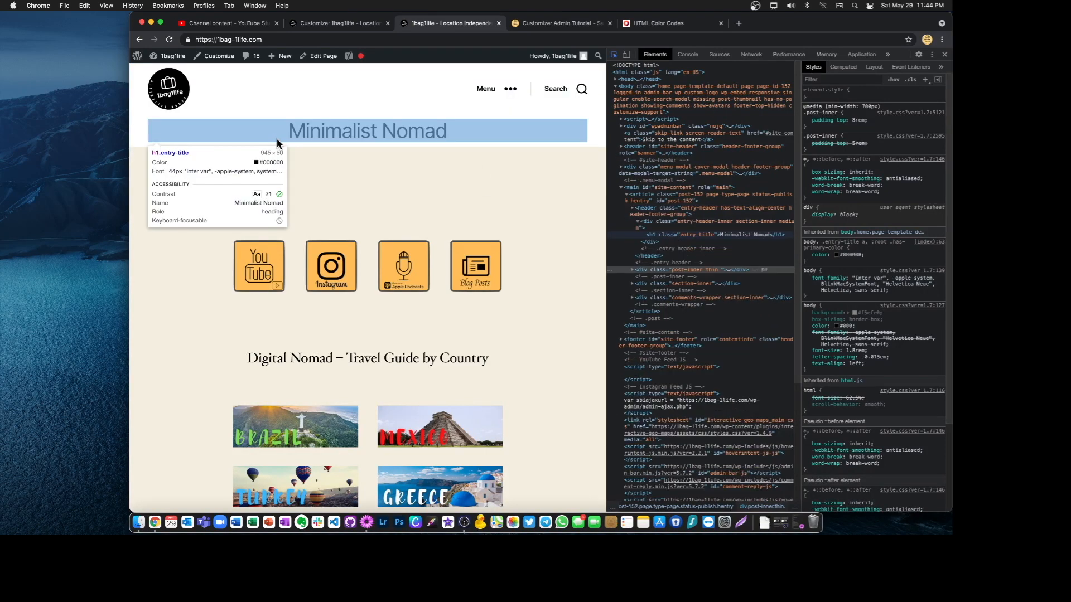
pyautogui.moveTo(258, 140)
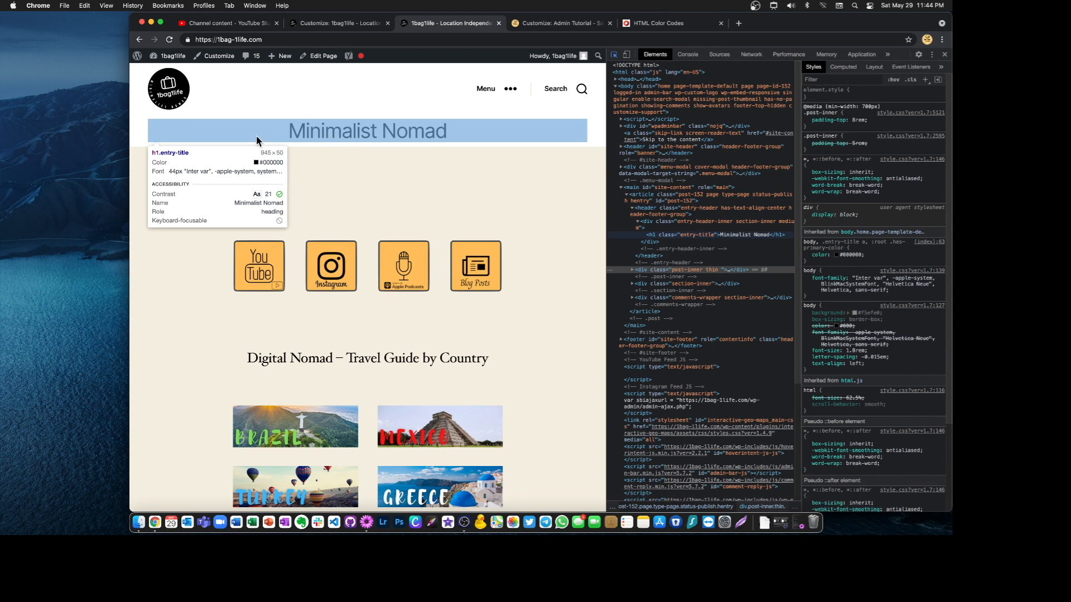
pyautogui.moveTo(272, 106)
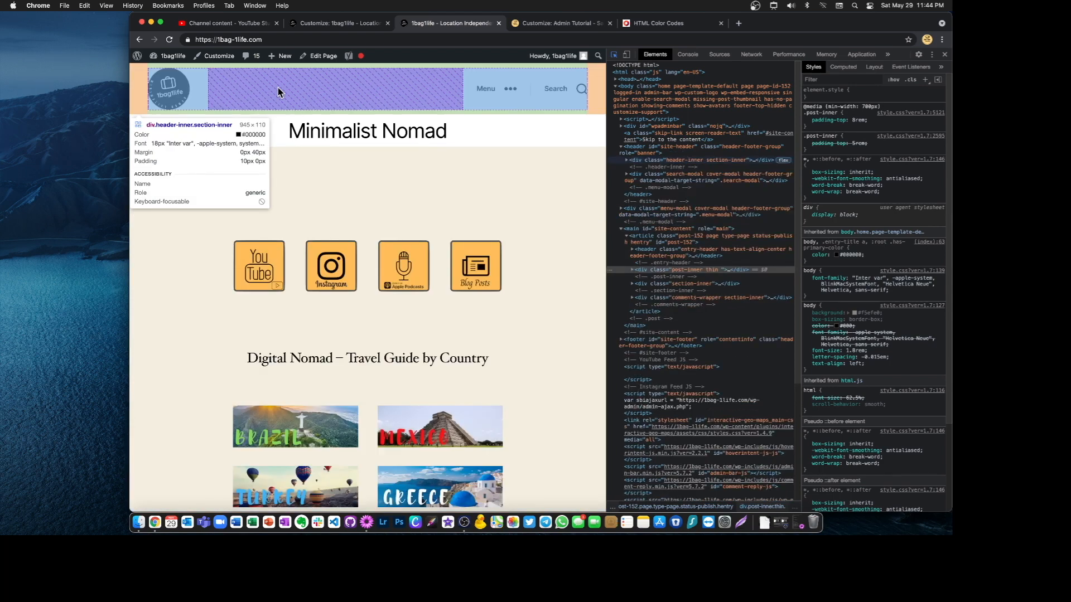
pyautogui.scroll(-3)
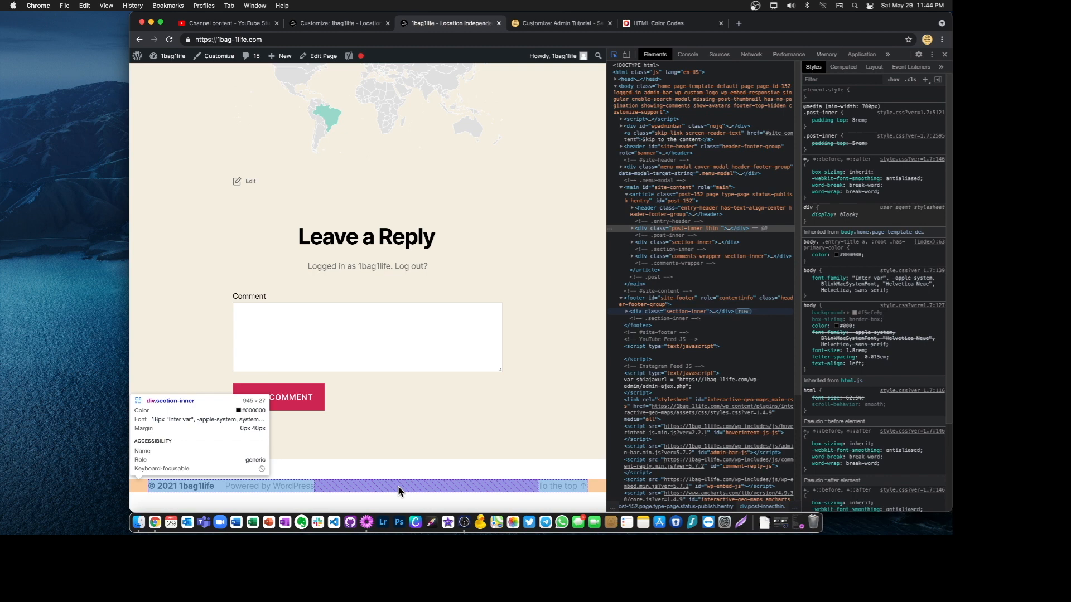
pyautogui.moveTo(399, 475)
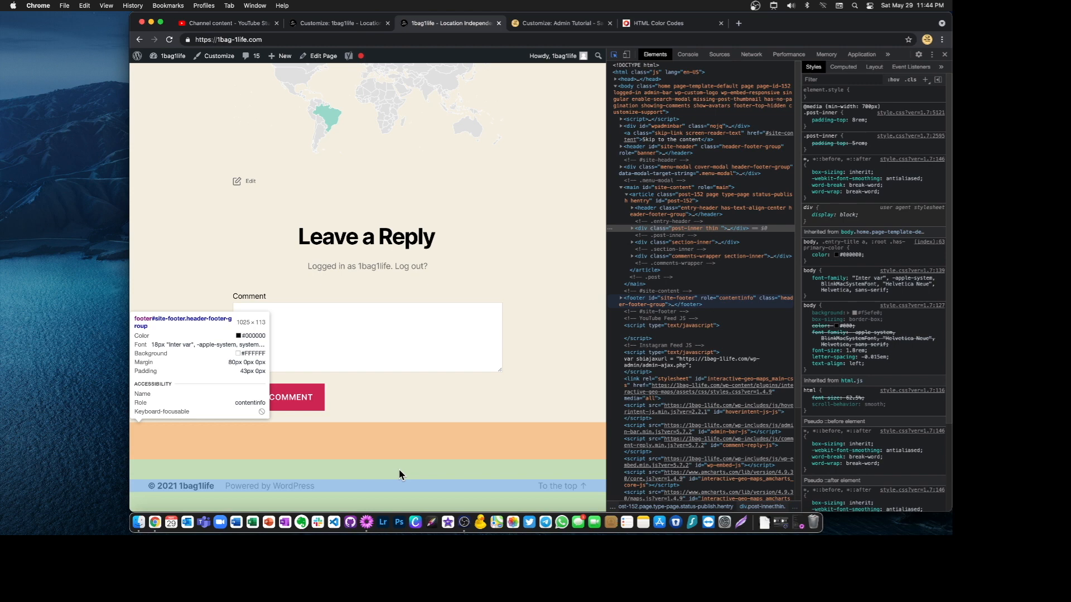
pyautogui.moveTo(273, 470)
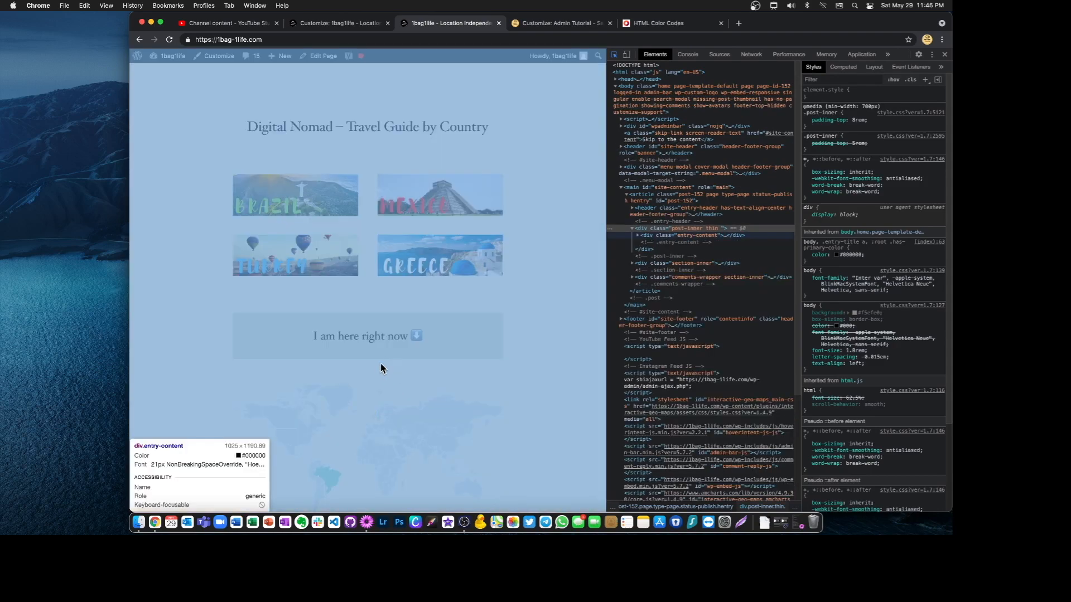
pyautogui.moveTo(313, 306)
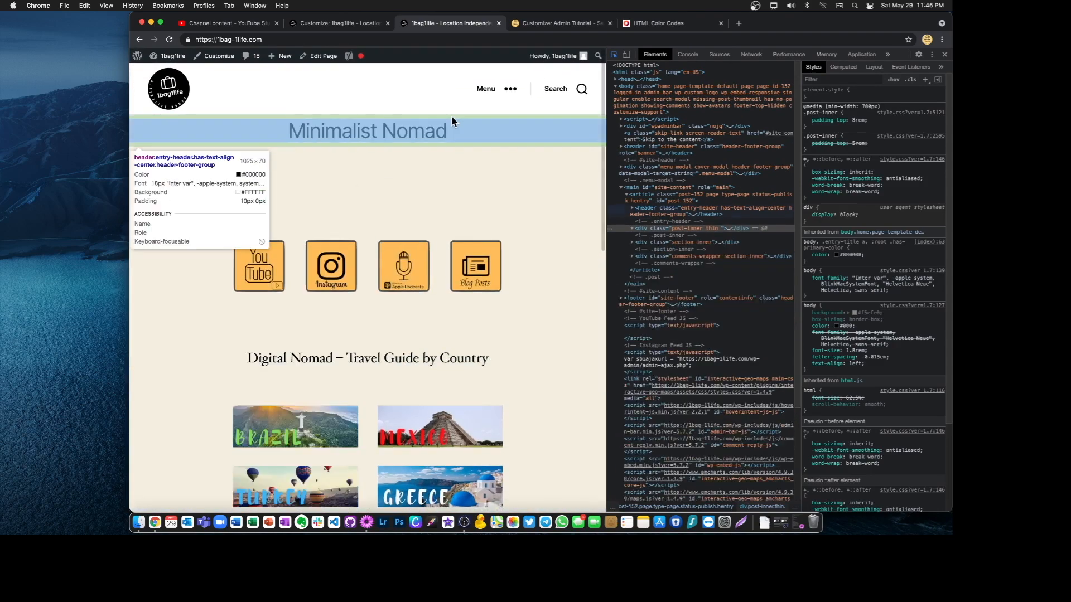
pyautogui.click(338, 22)
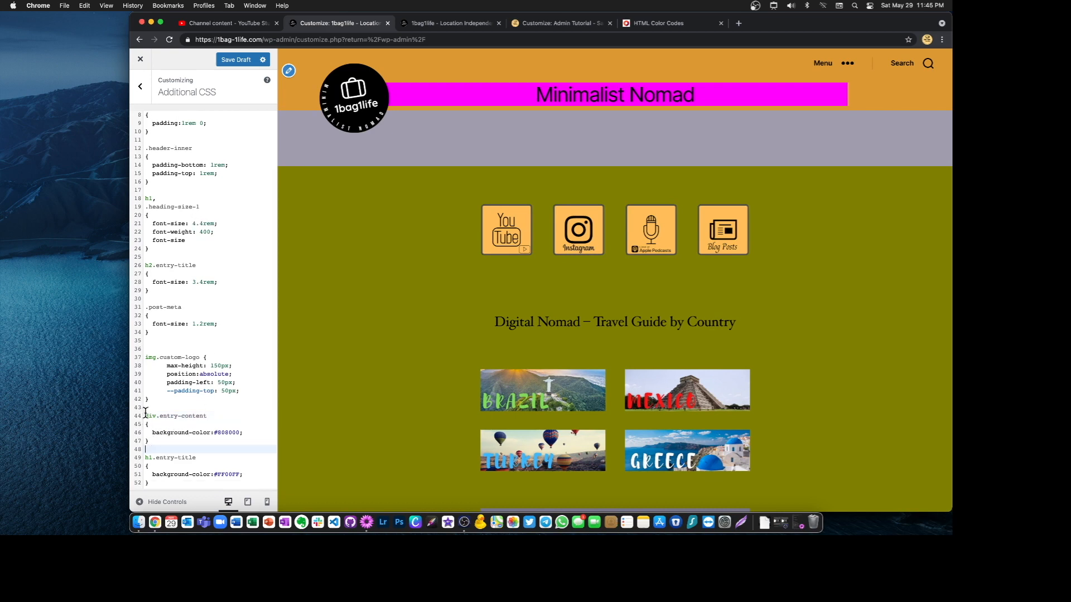
# Review the div.entry-content selector and its olive #808000 value in Additional CSS
pyautogui.moveTo(145, 415); pyautogui.dragTo(242, 432)
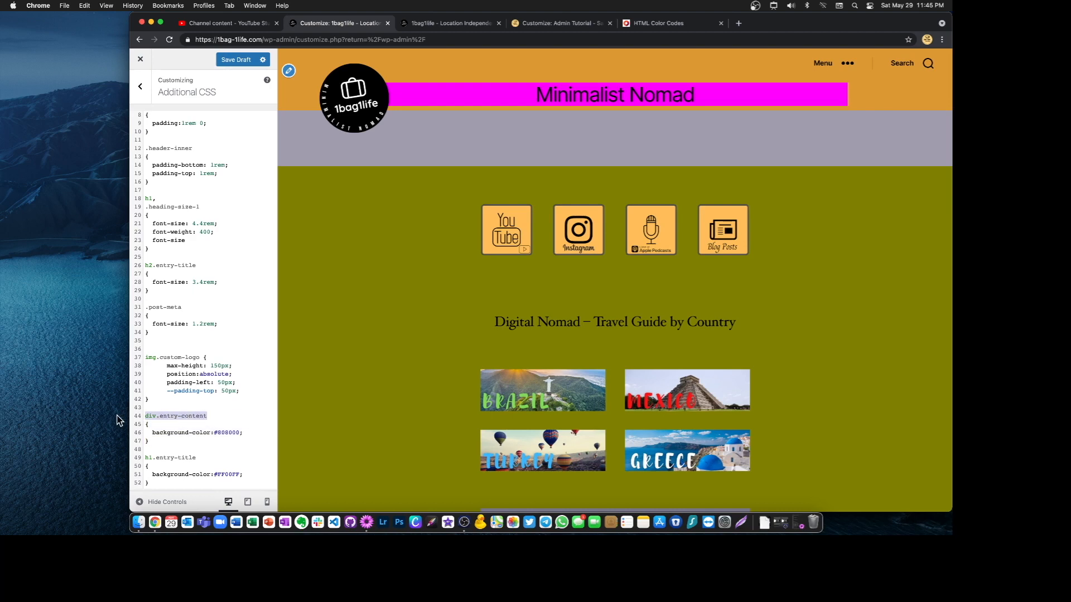
pyautogui.click(147, 424)
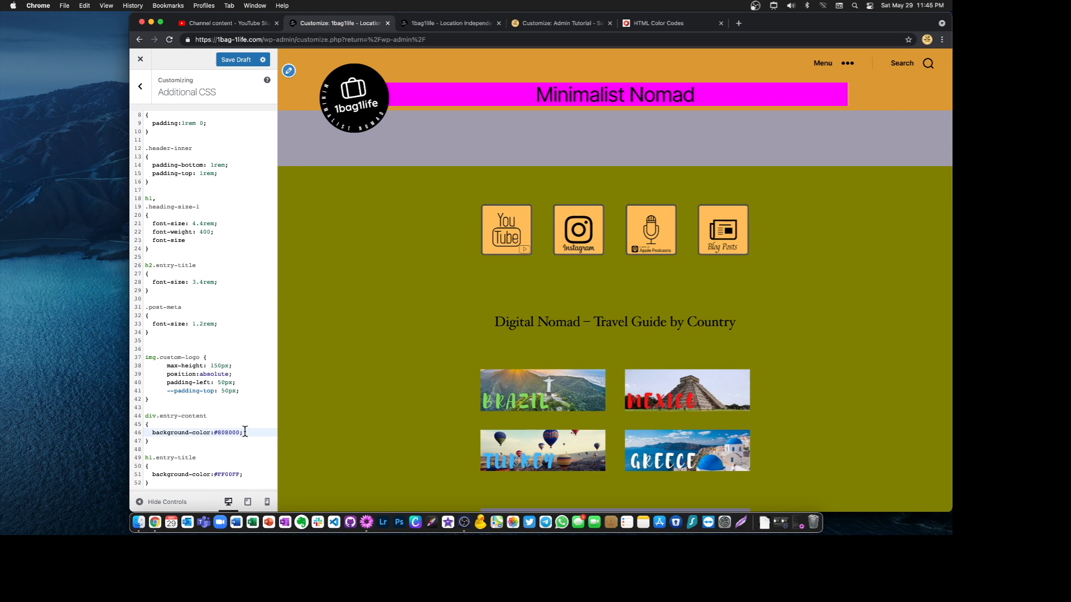
pyautogui.doubleClick(225, 433)
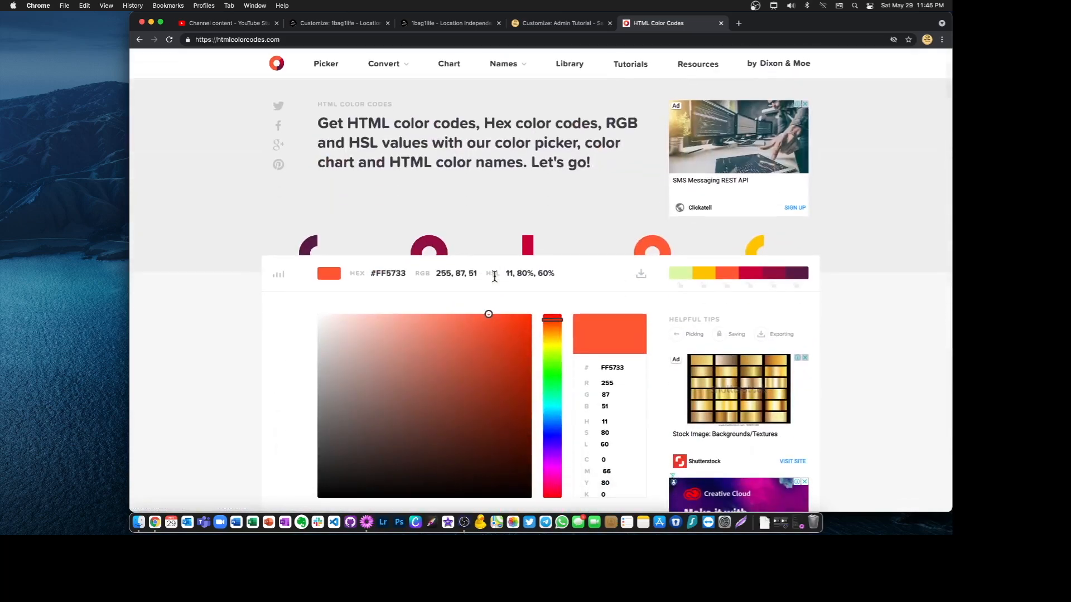
pyautogui.click(237, 39)
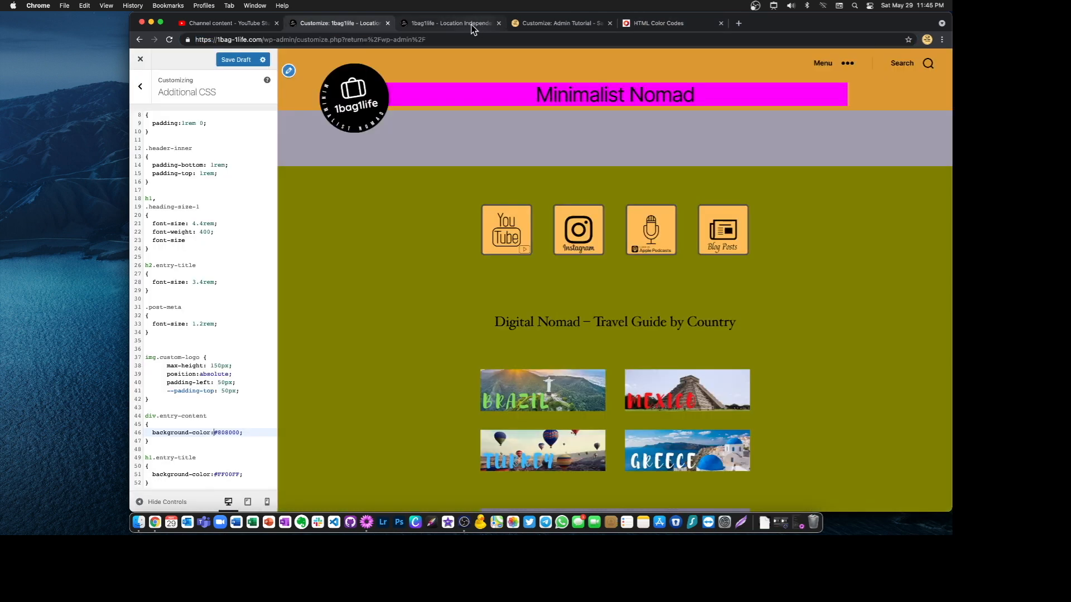
pyautogui.moveTo(451, 22)
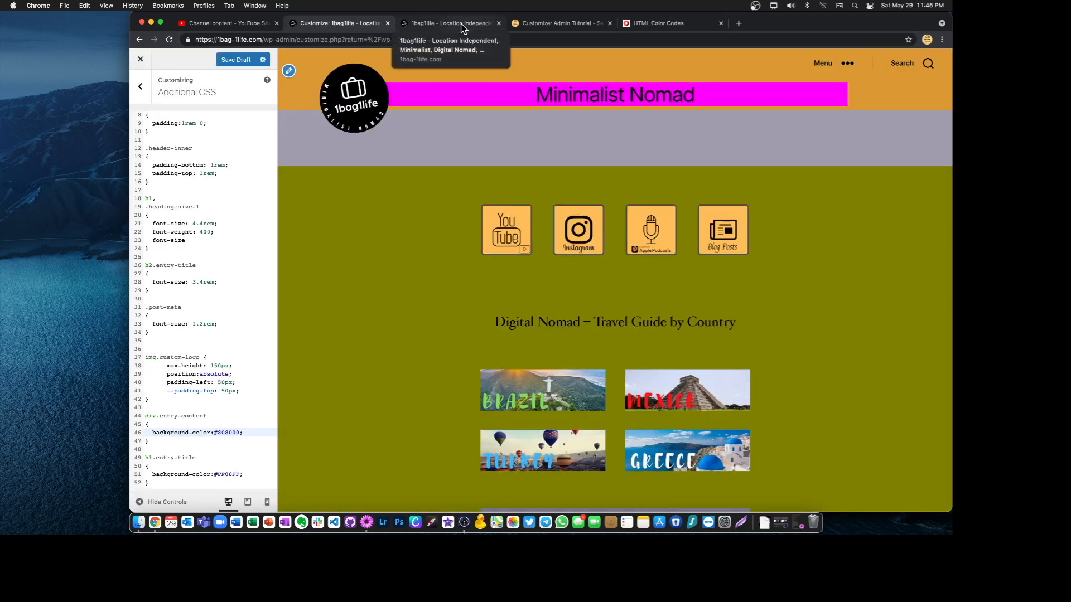
pyautogui.click(451, 23)
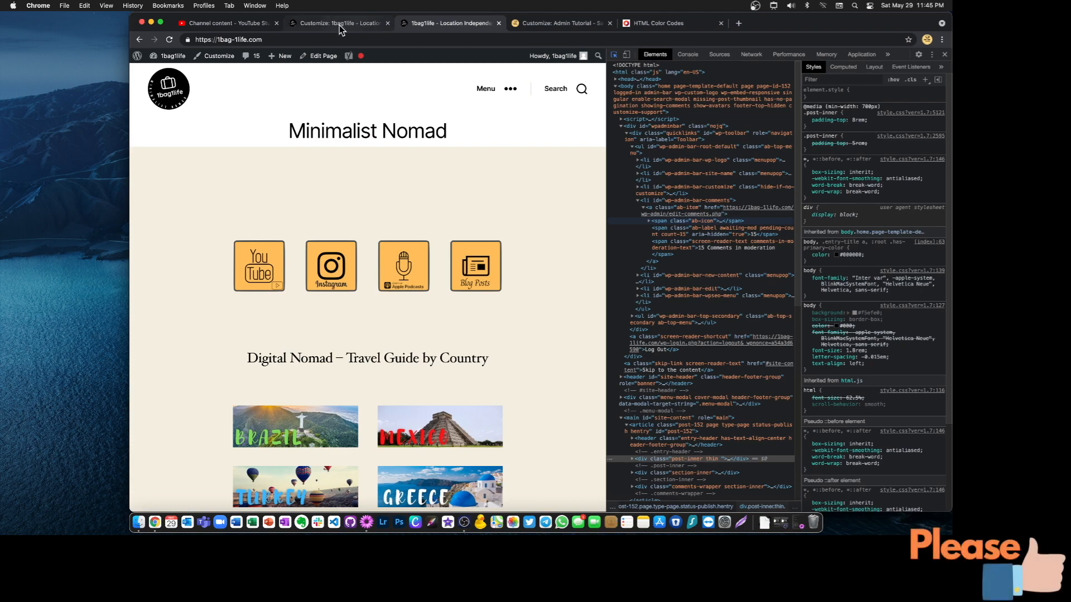